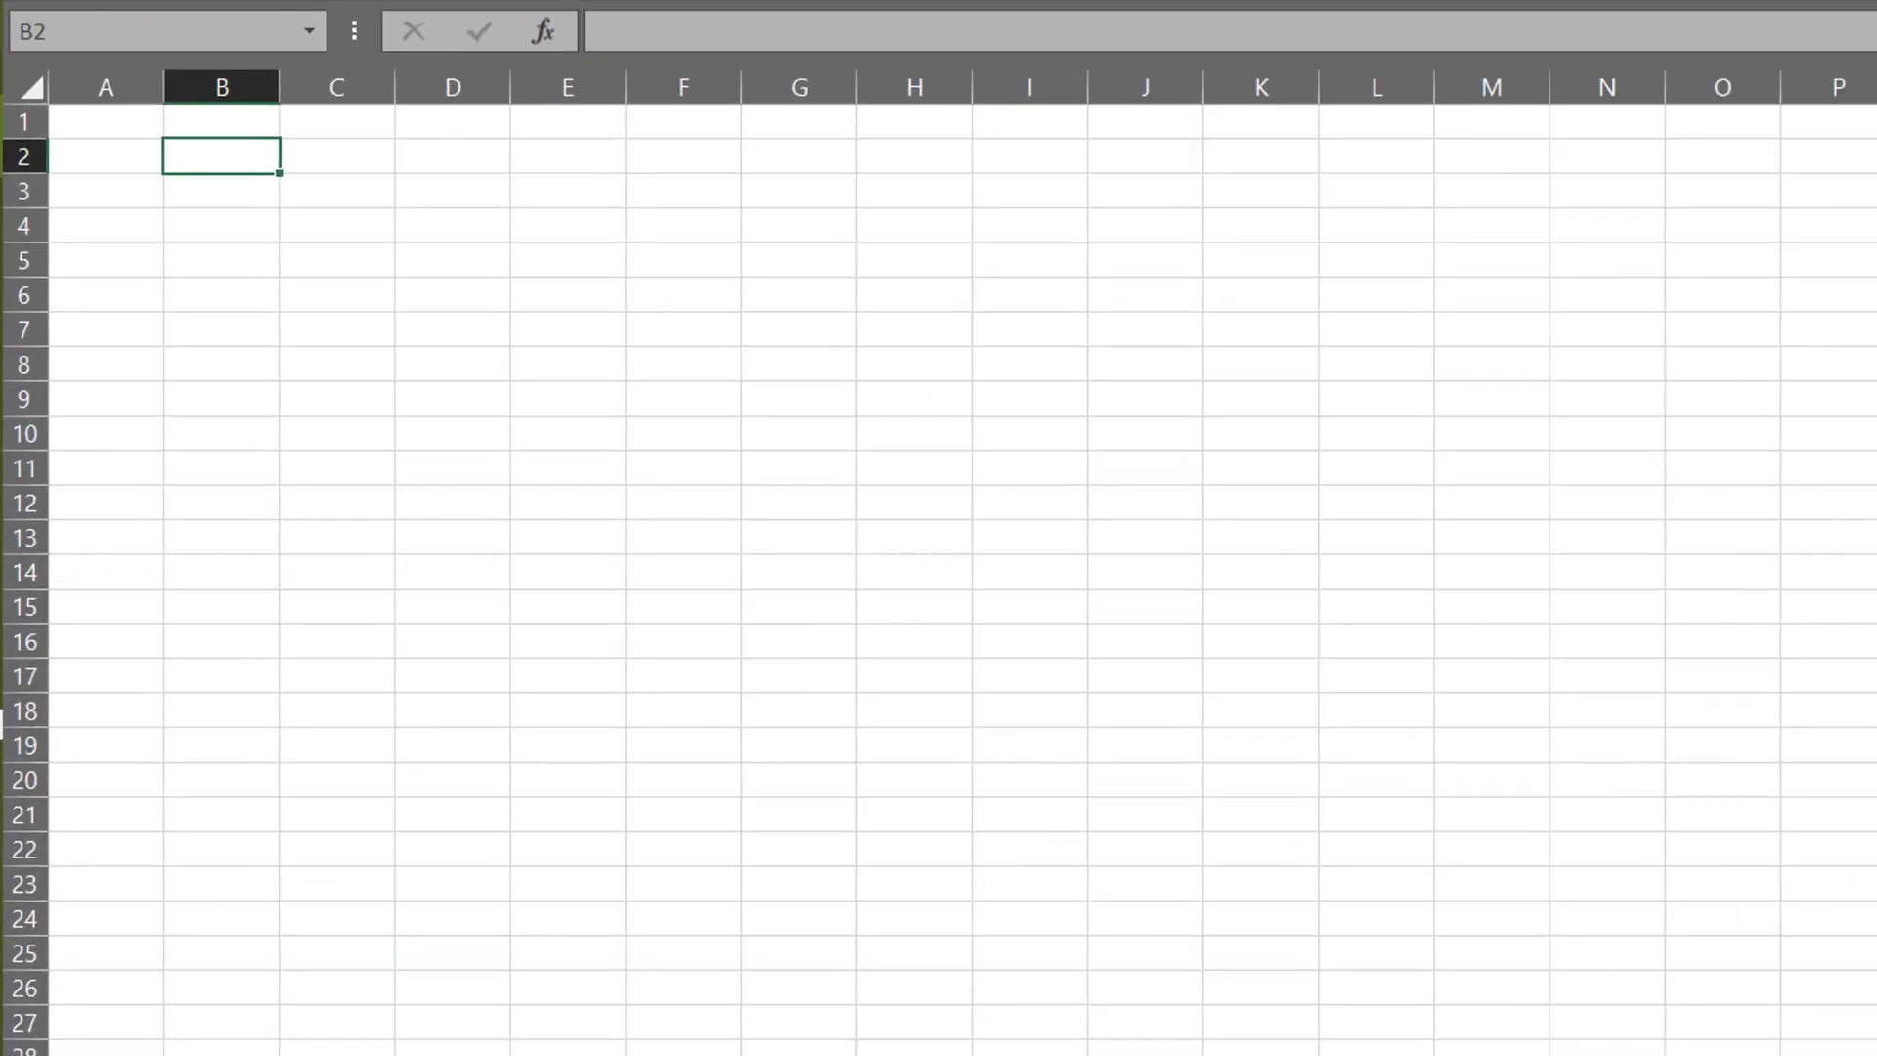
Step: Fill column B with daily dates from 01/01/2021 using a =B2+1 formula filled down
{"action": "left_click_drag", "start_coordinate": [222, 156], "coordinate": [222, 365]}
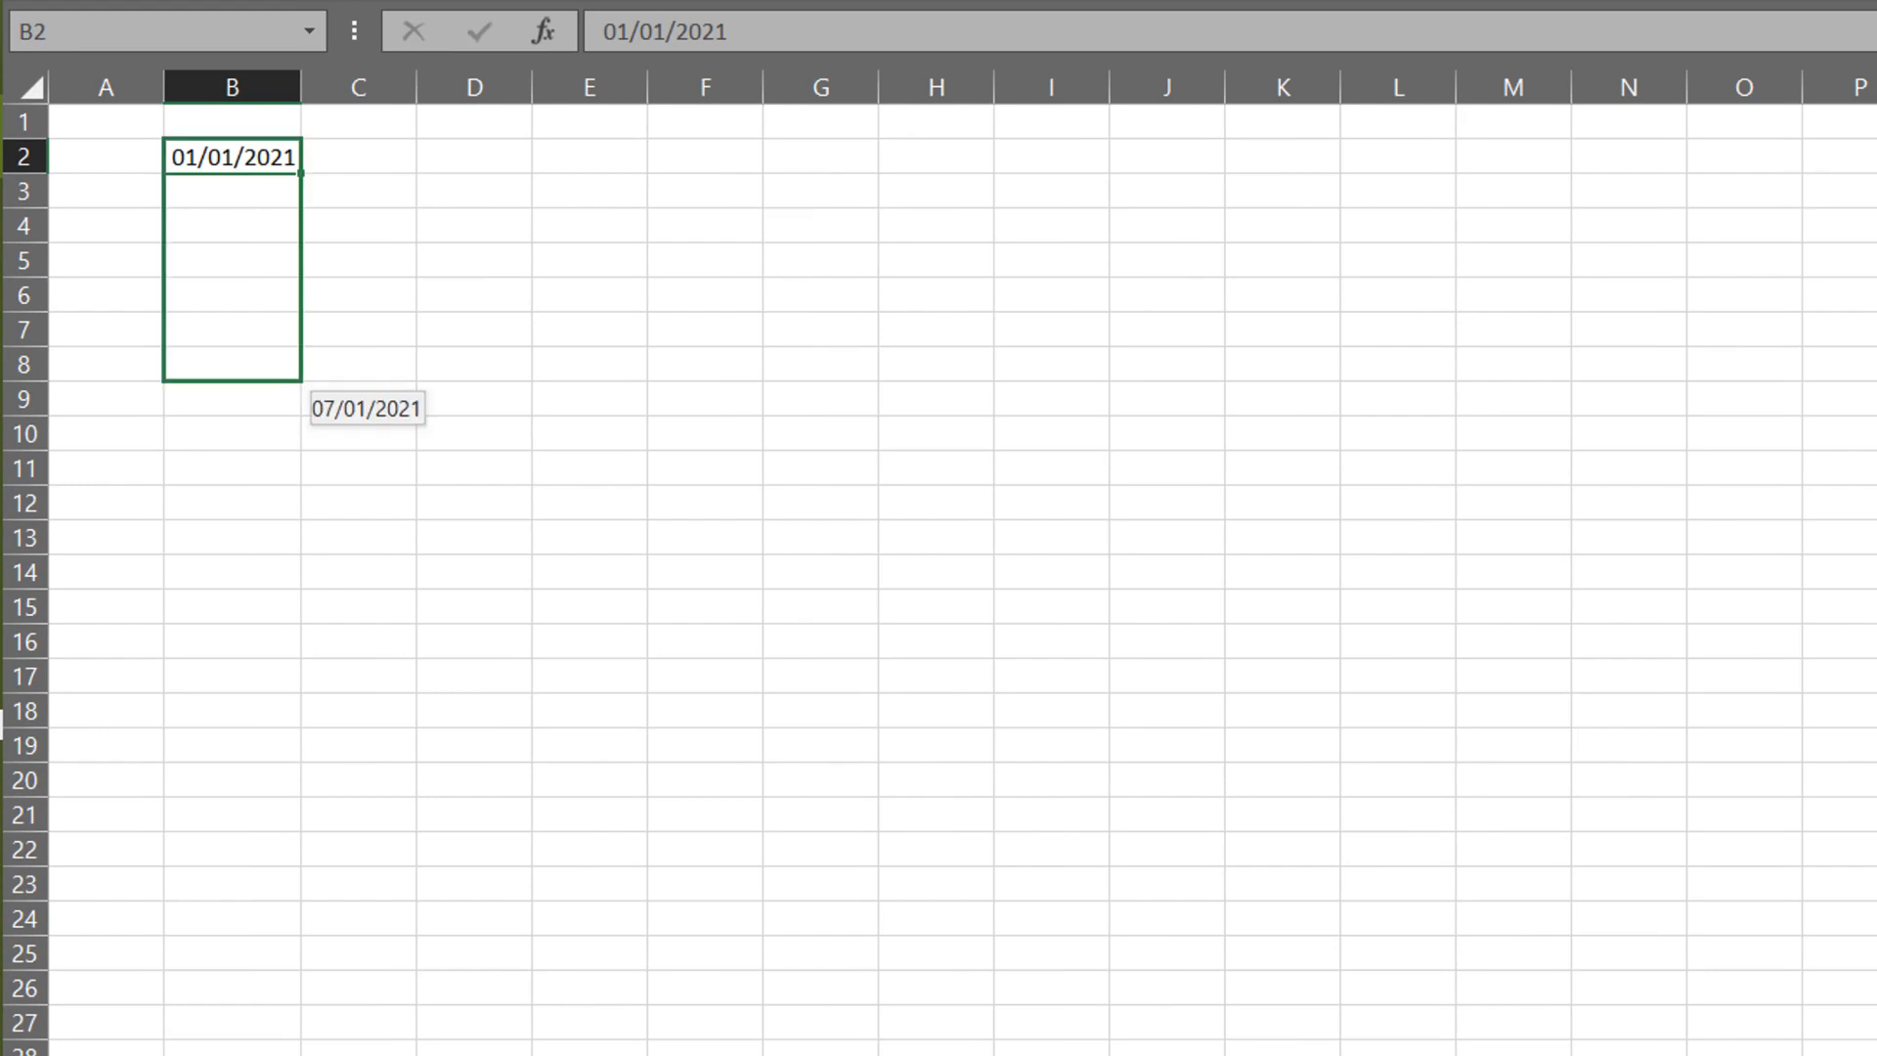
{"action": "type", "text": "=B2+1"}
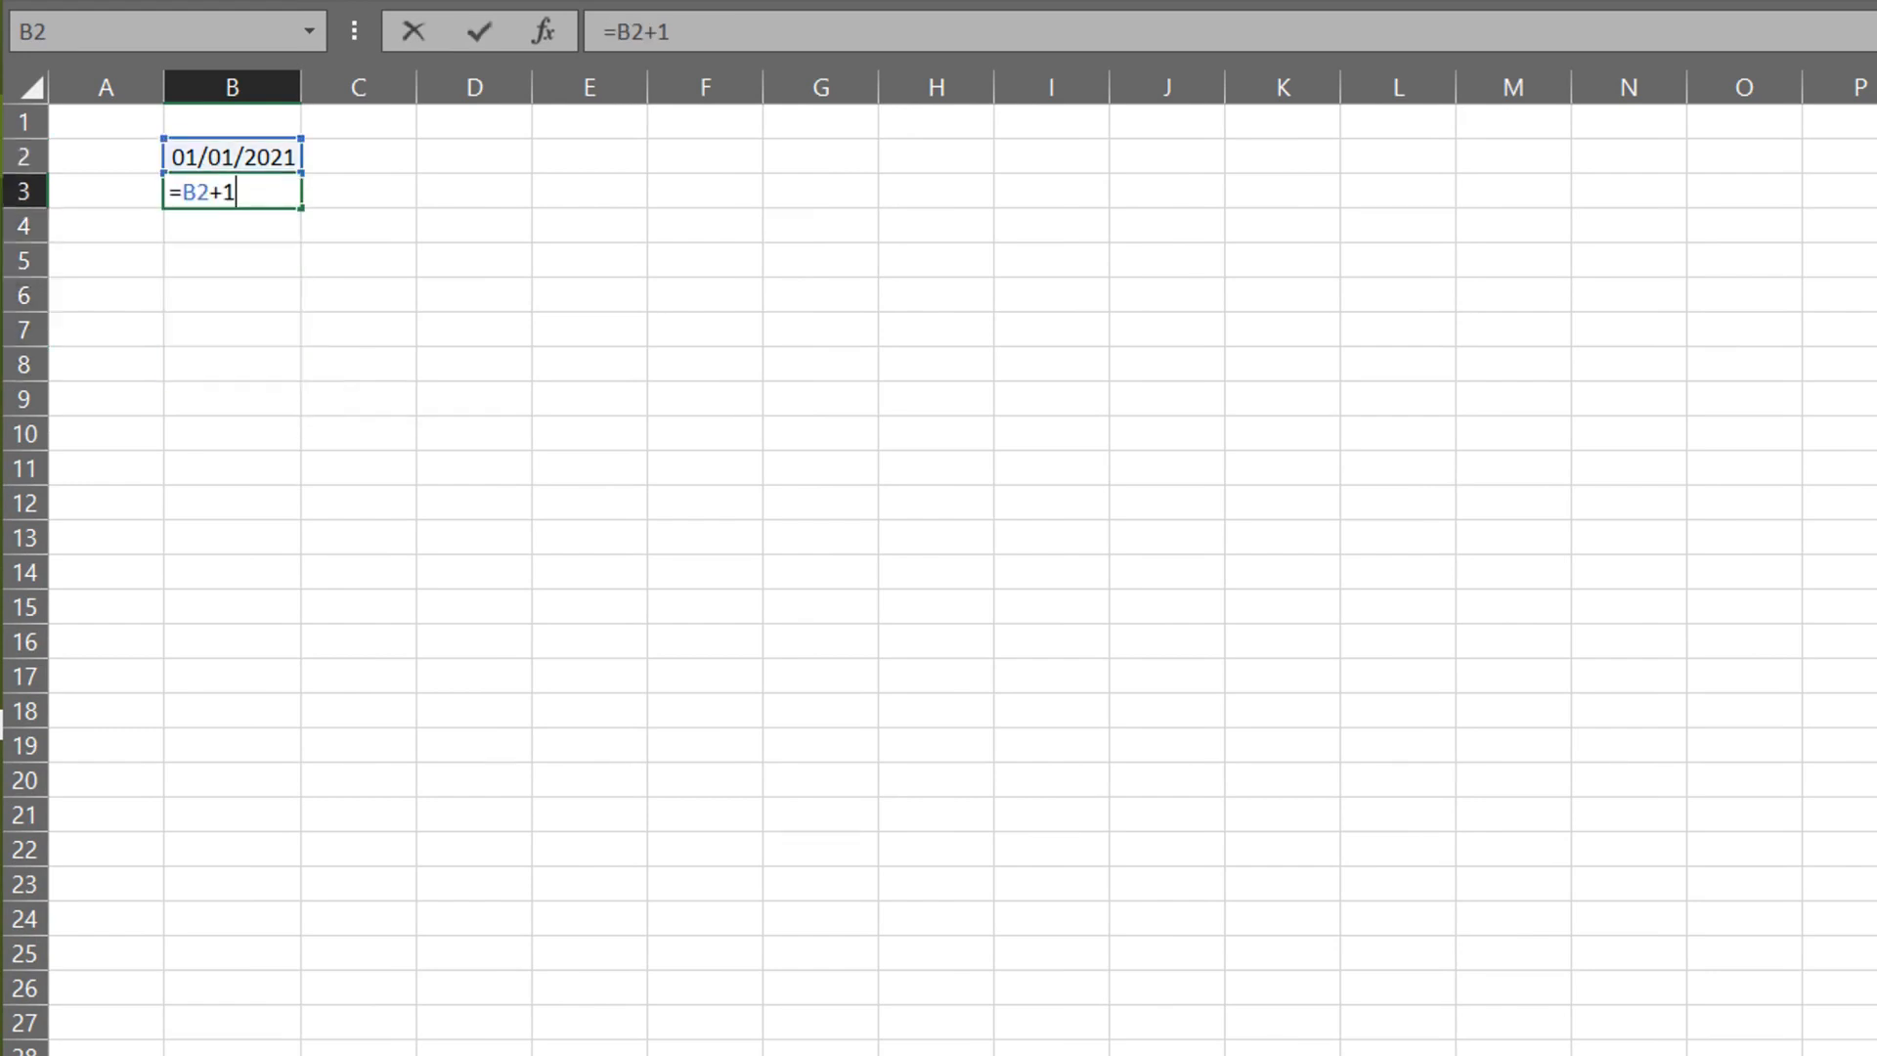
{"action": "left_click_drag", "start_coordinate": [233, 191], "coordinate": [233, 365]}
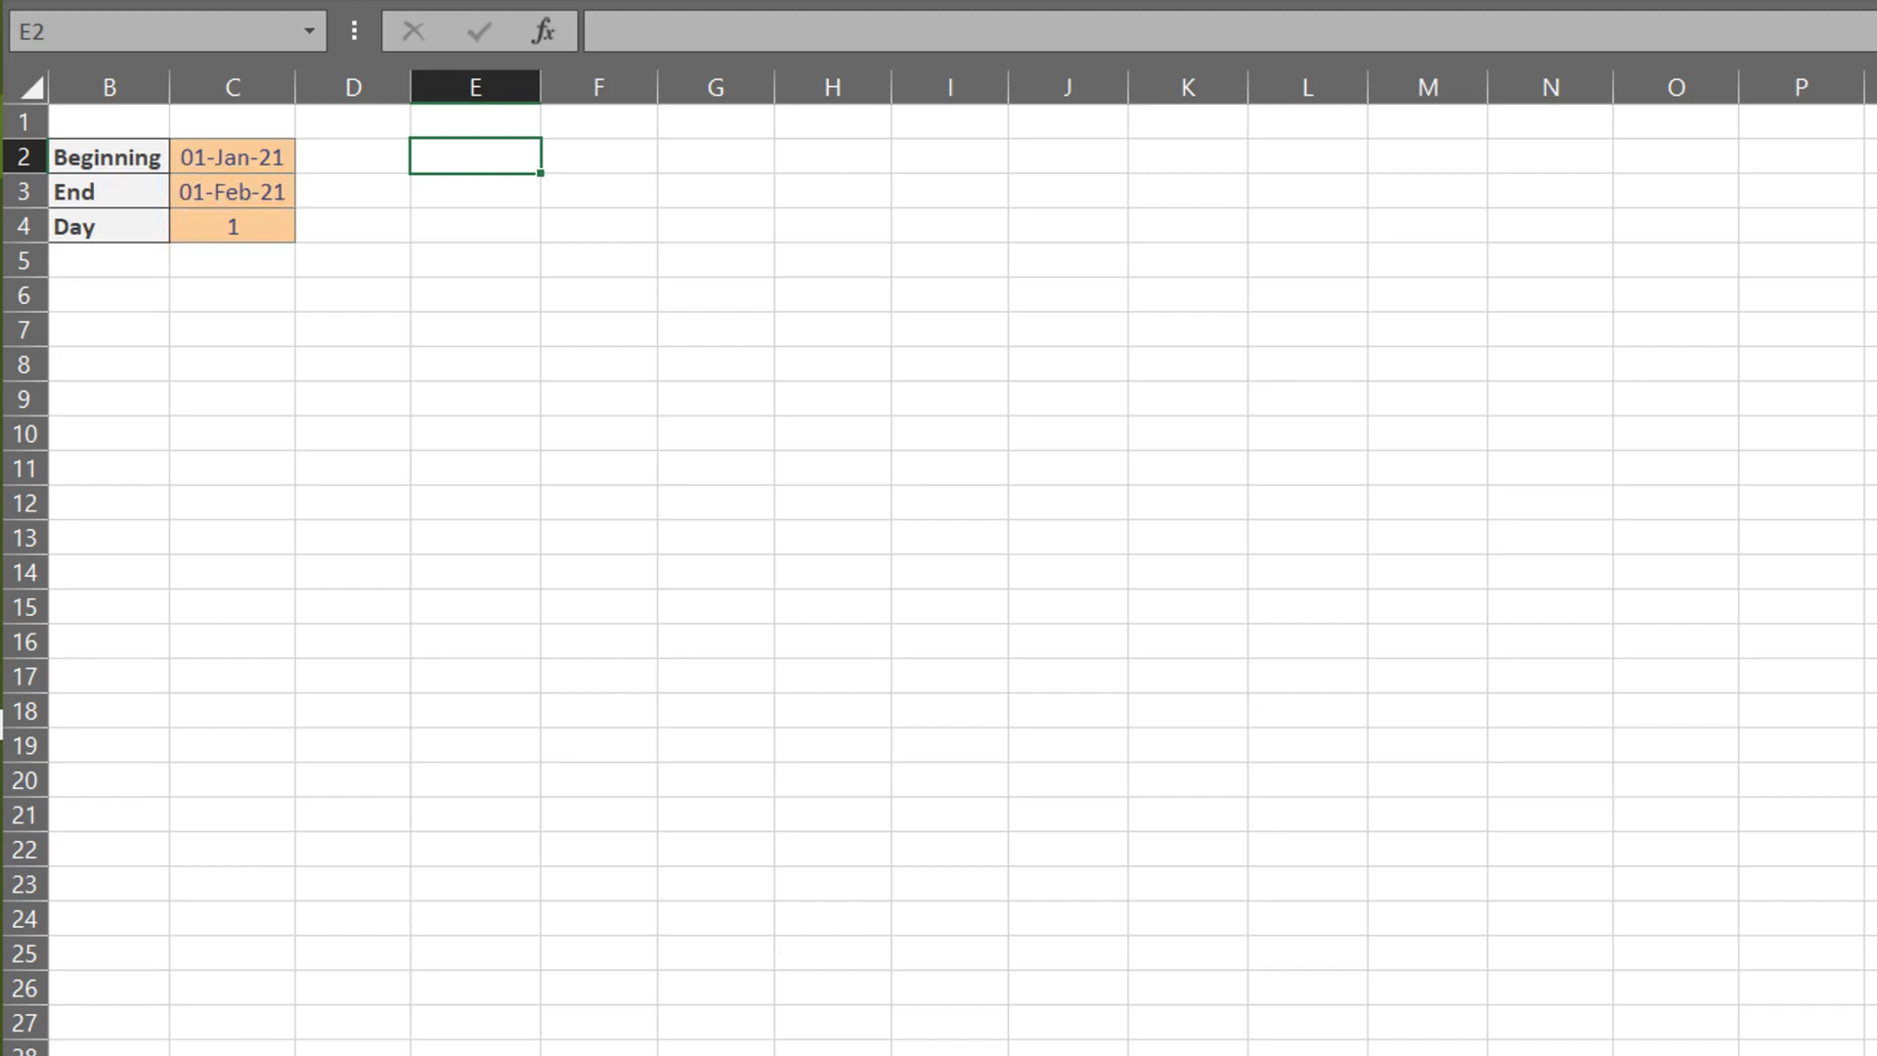
Step: Enter =SEQUENCE(ROUNDDOWN(($C$3-$C$2)/$C$4,0),1,$C$2,$C$4) in E2, using Beginning, End and Day
{"action": "type", "text": "=SEQUENCE("}
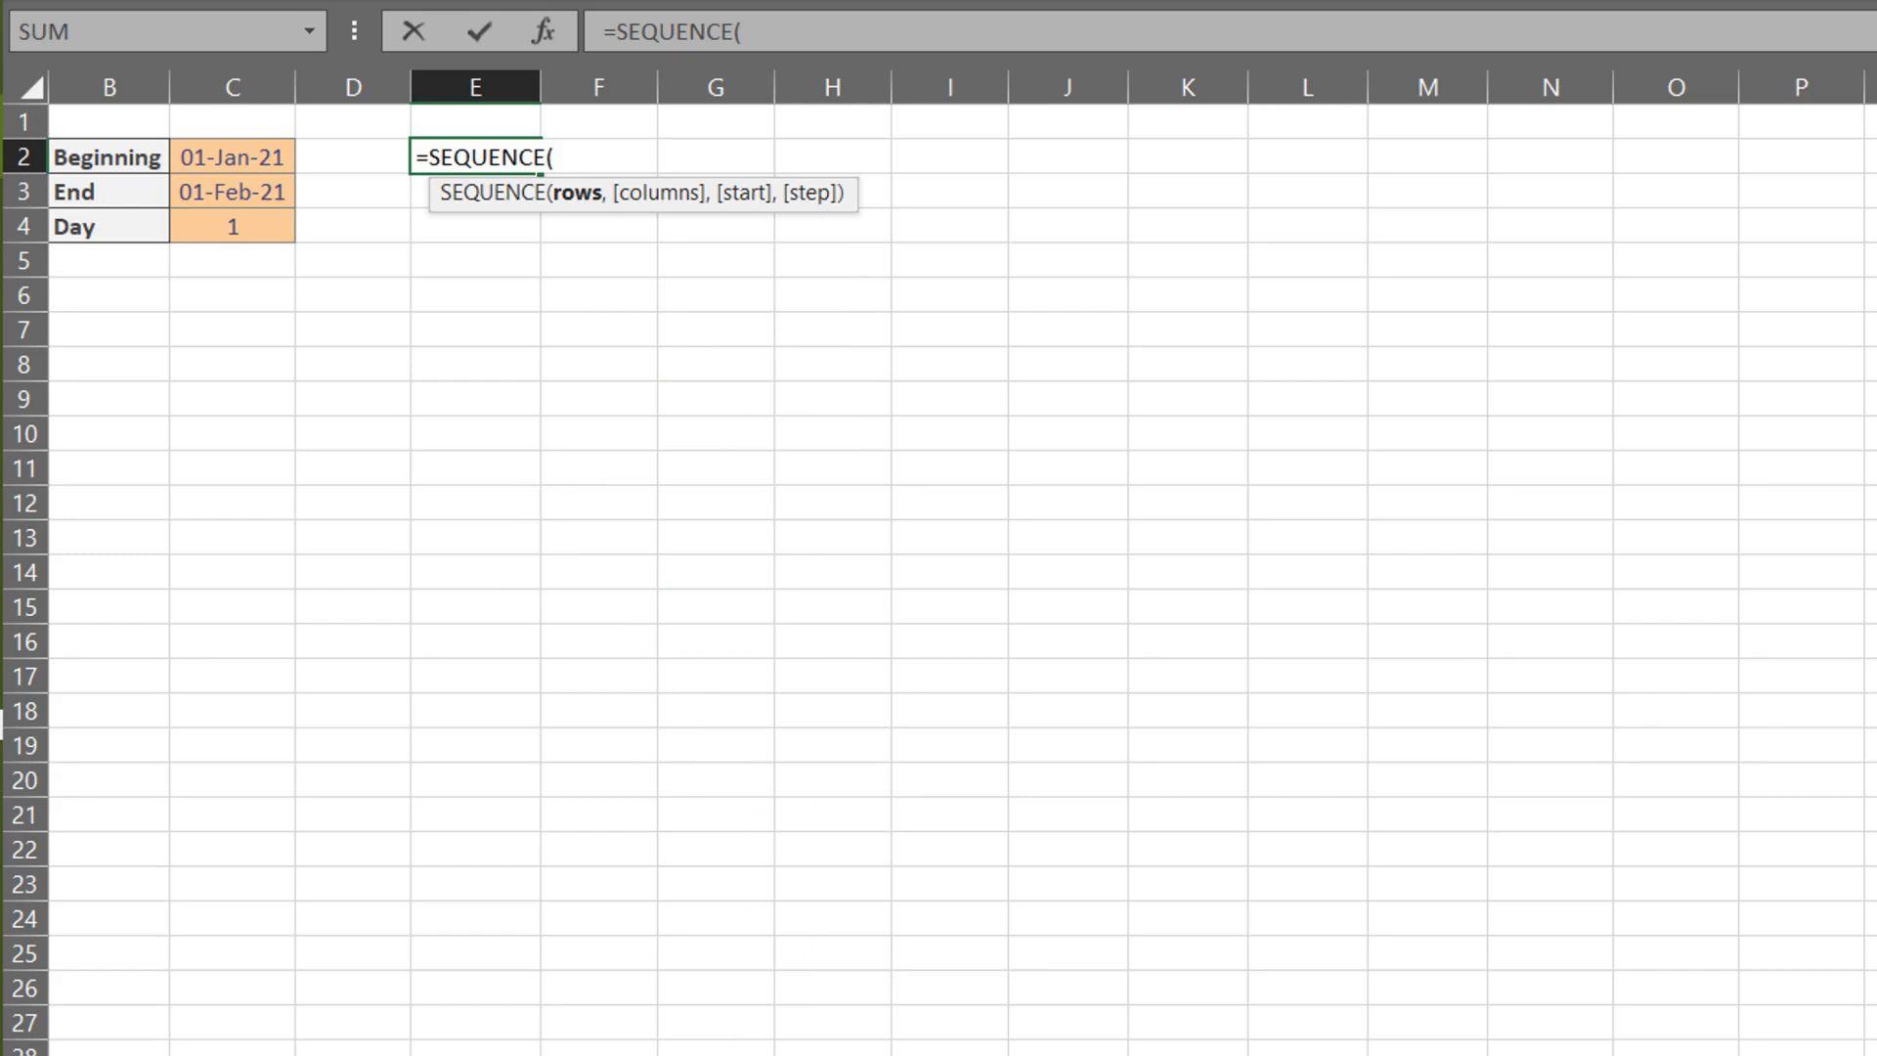
{"action": "type", "text": "ROUNDDOWN("}
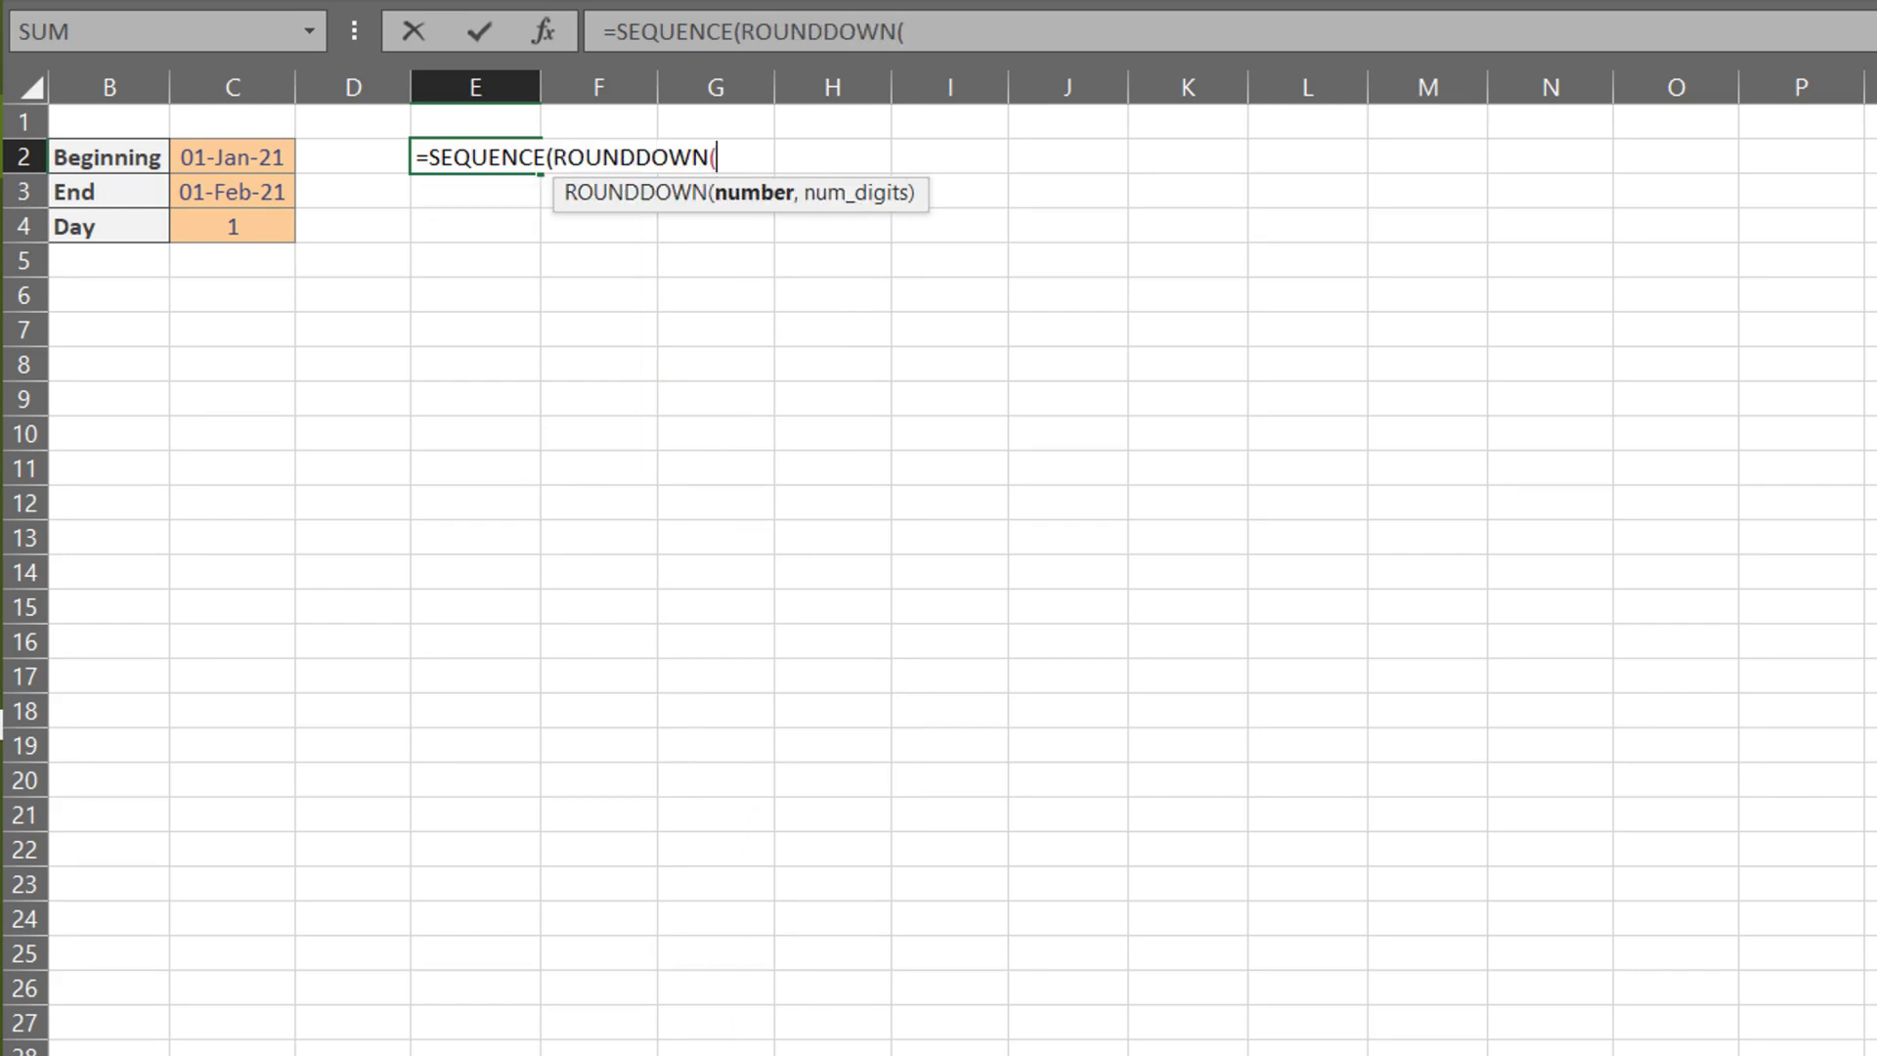
{"action": "type", "text": "($C$3-$C$2"}
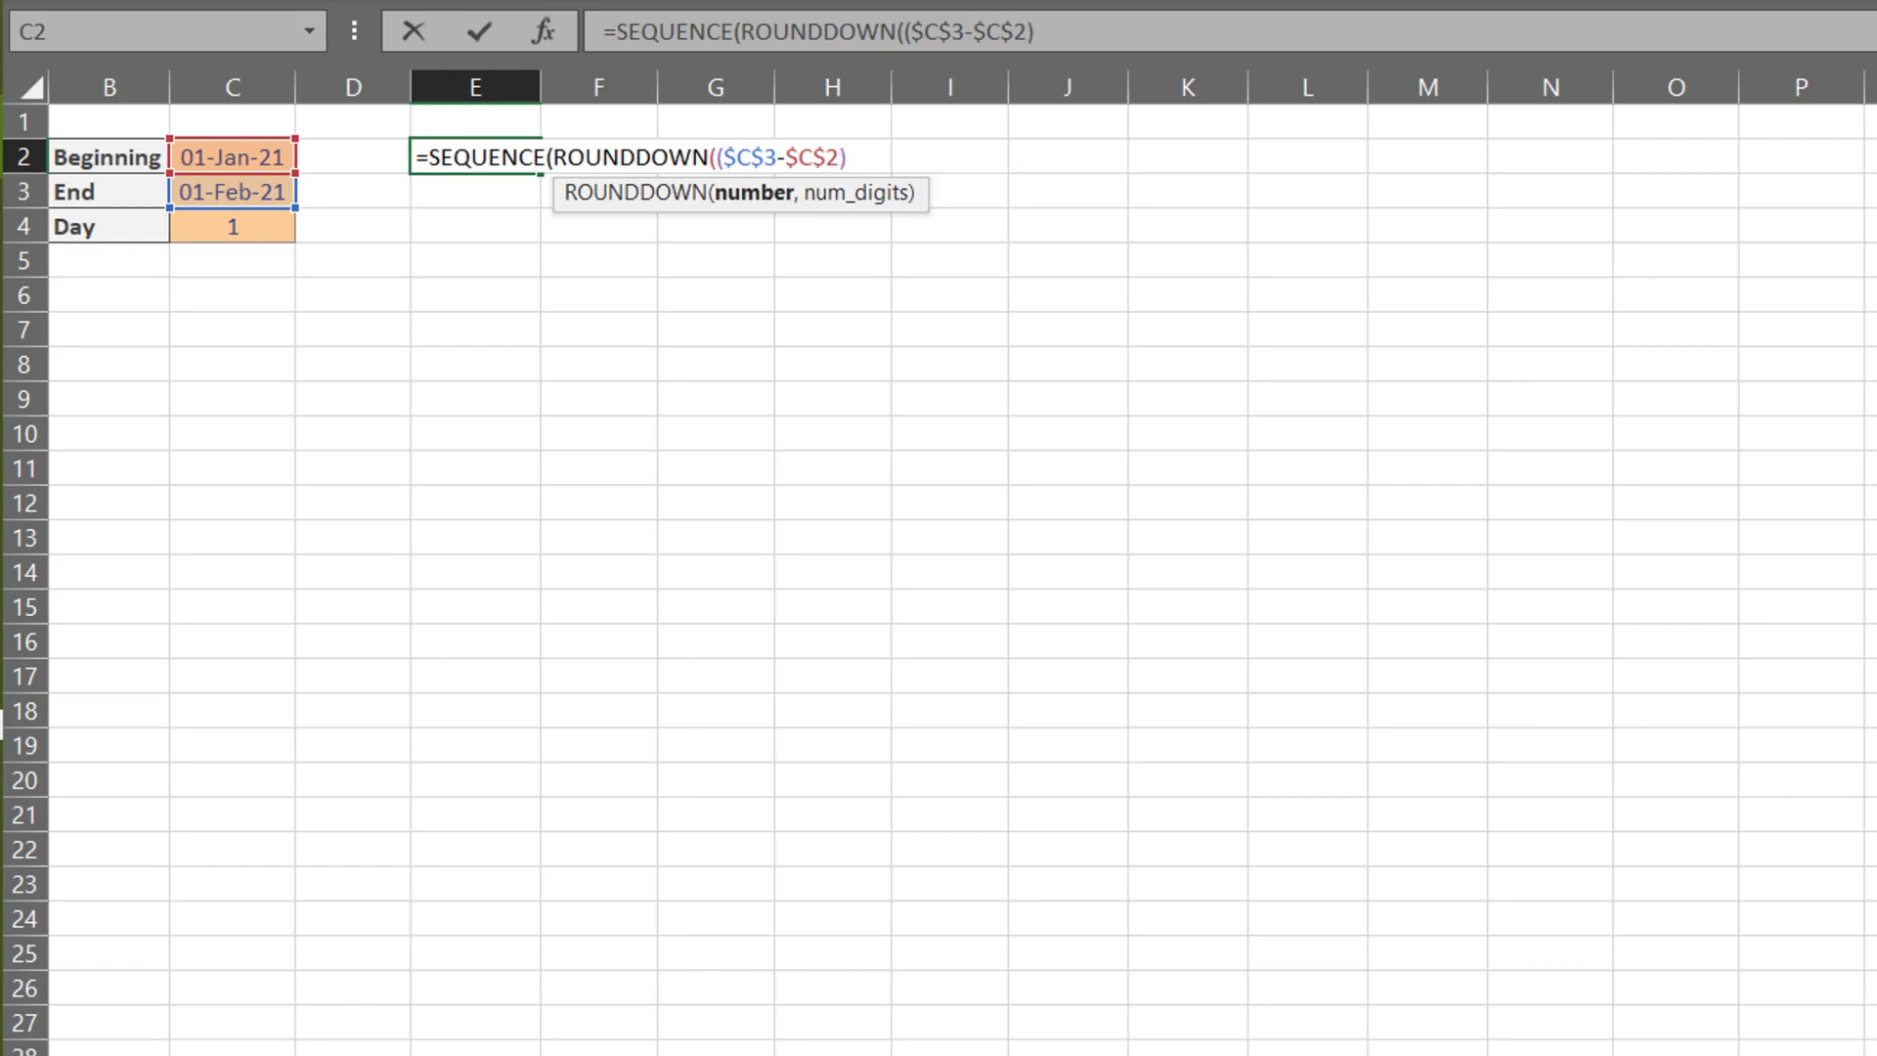
{"action": "type", "text": "/$C$4"}
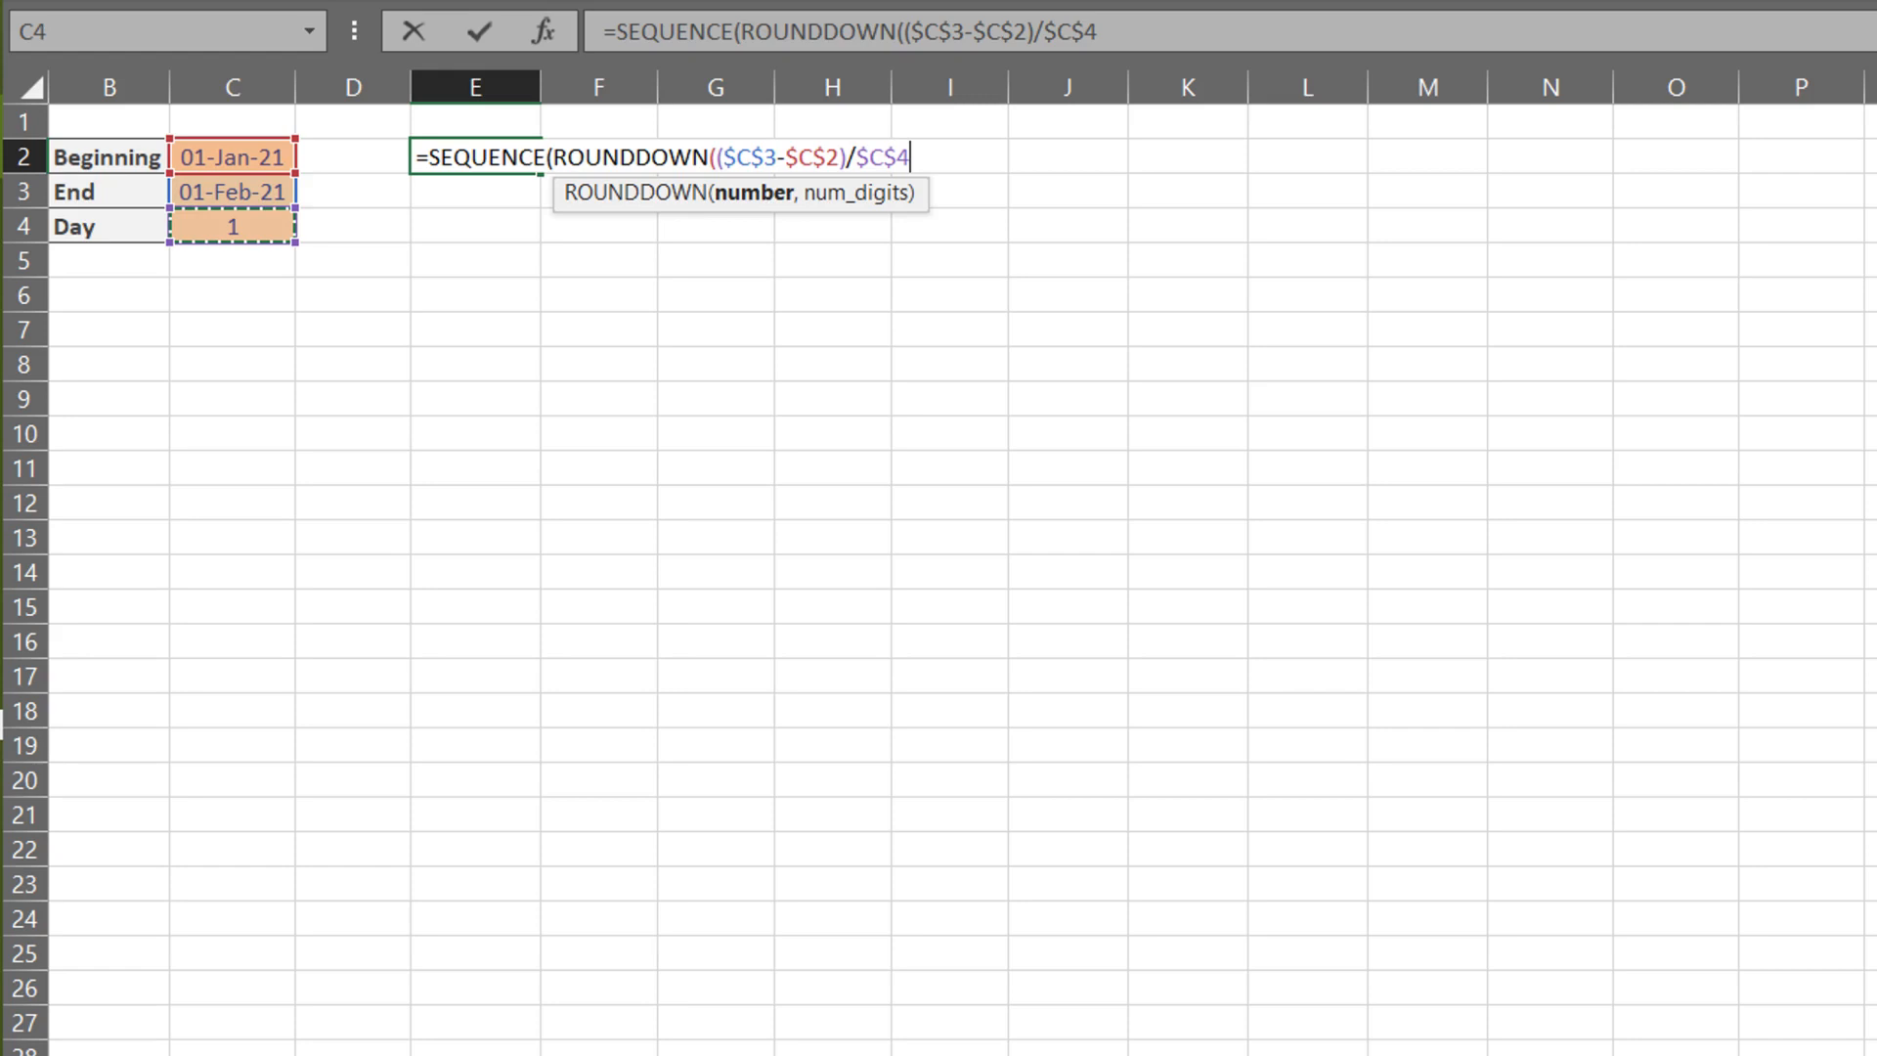
{"action": "type", "text": ",0)"}
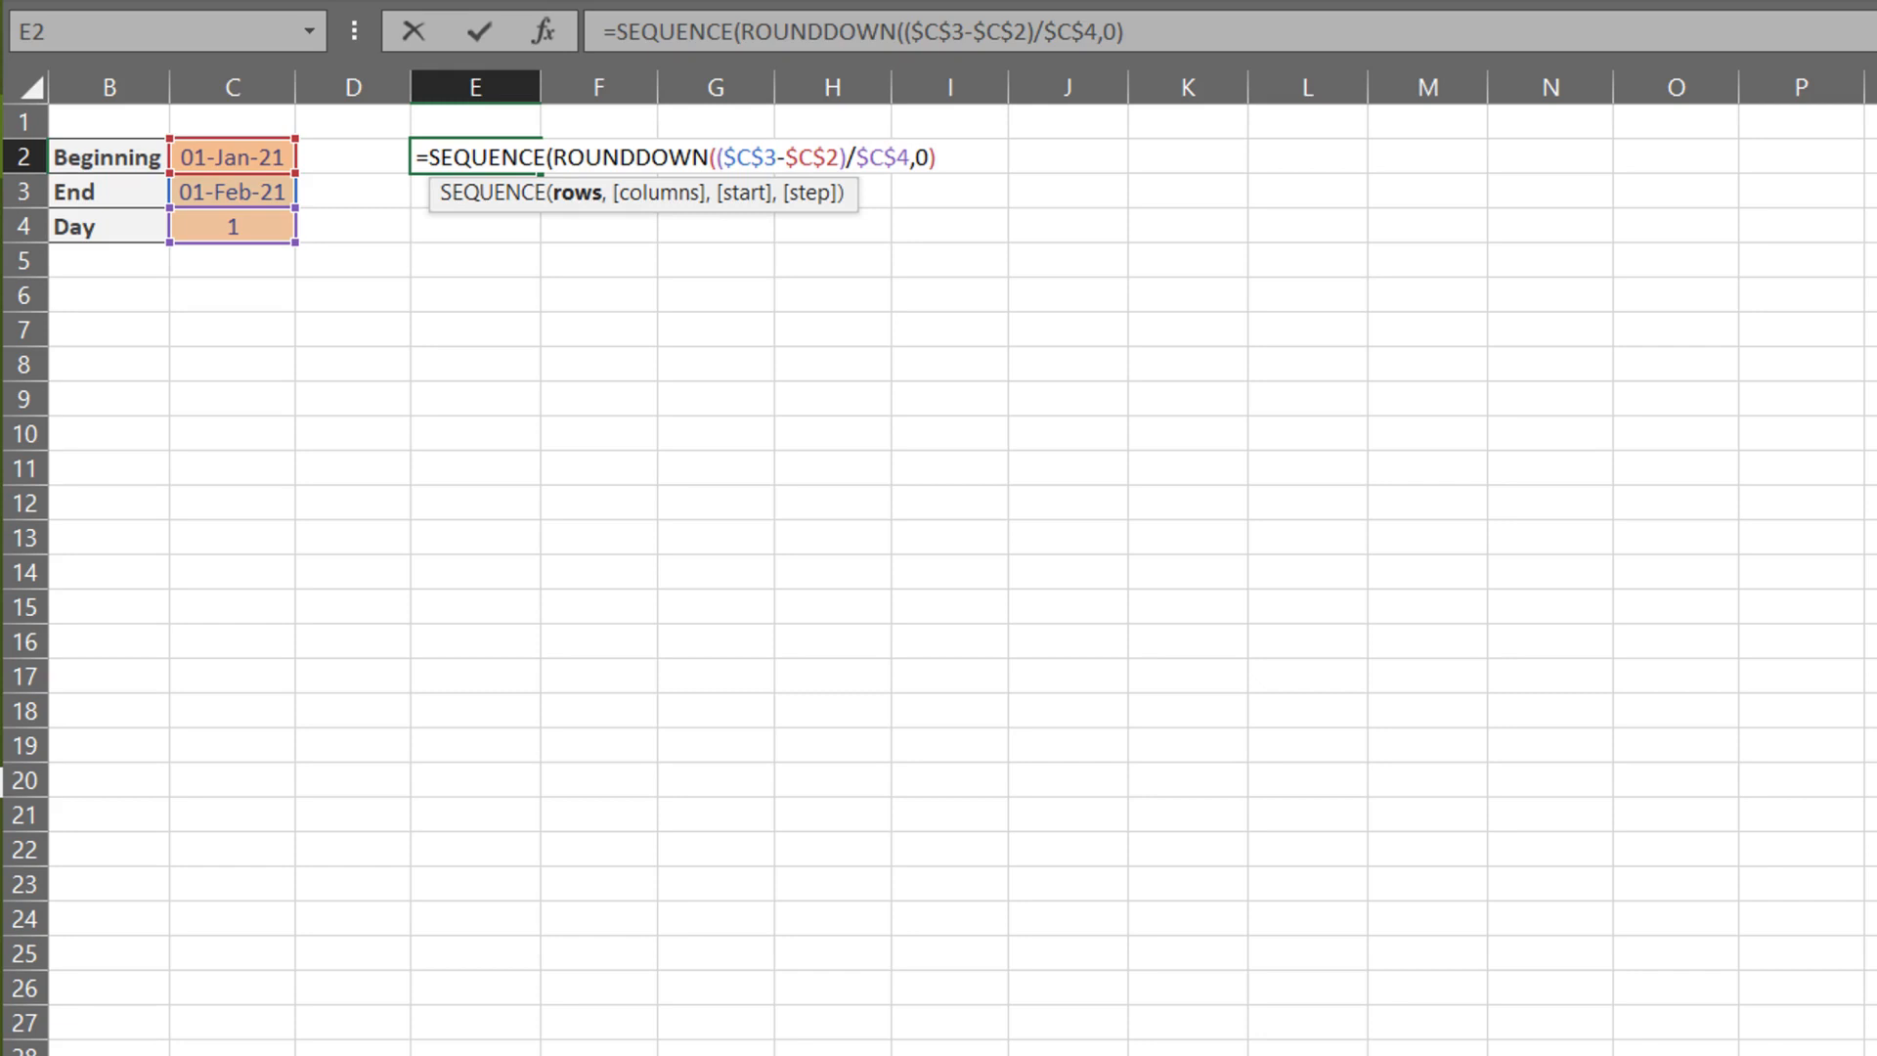
{"action": "type", "text": ",1,"}
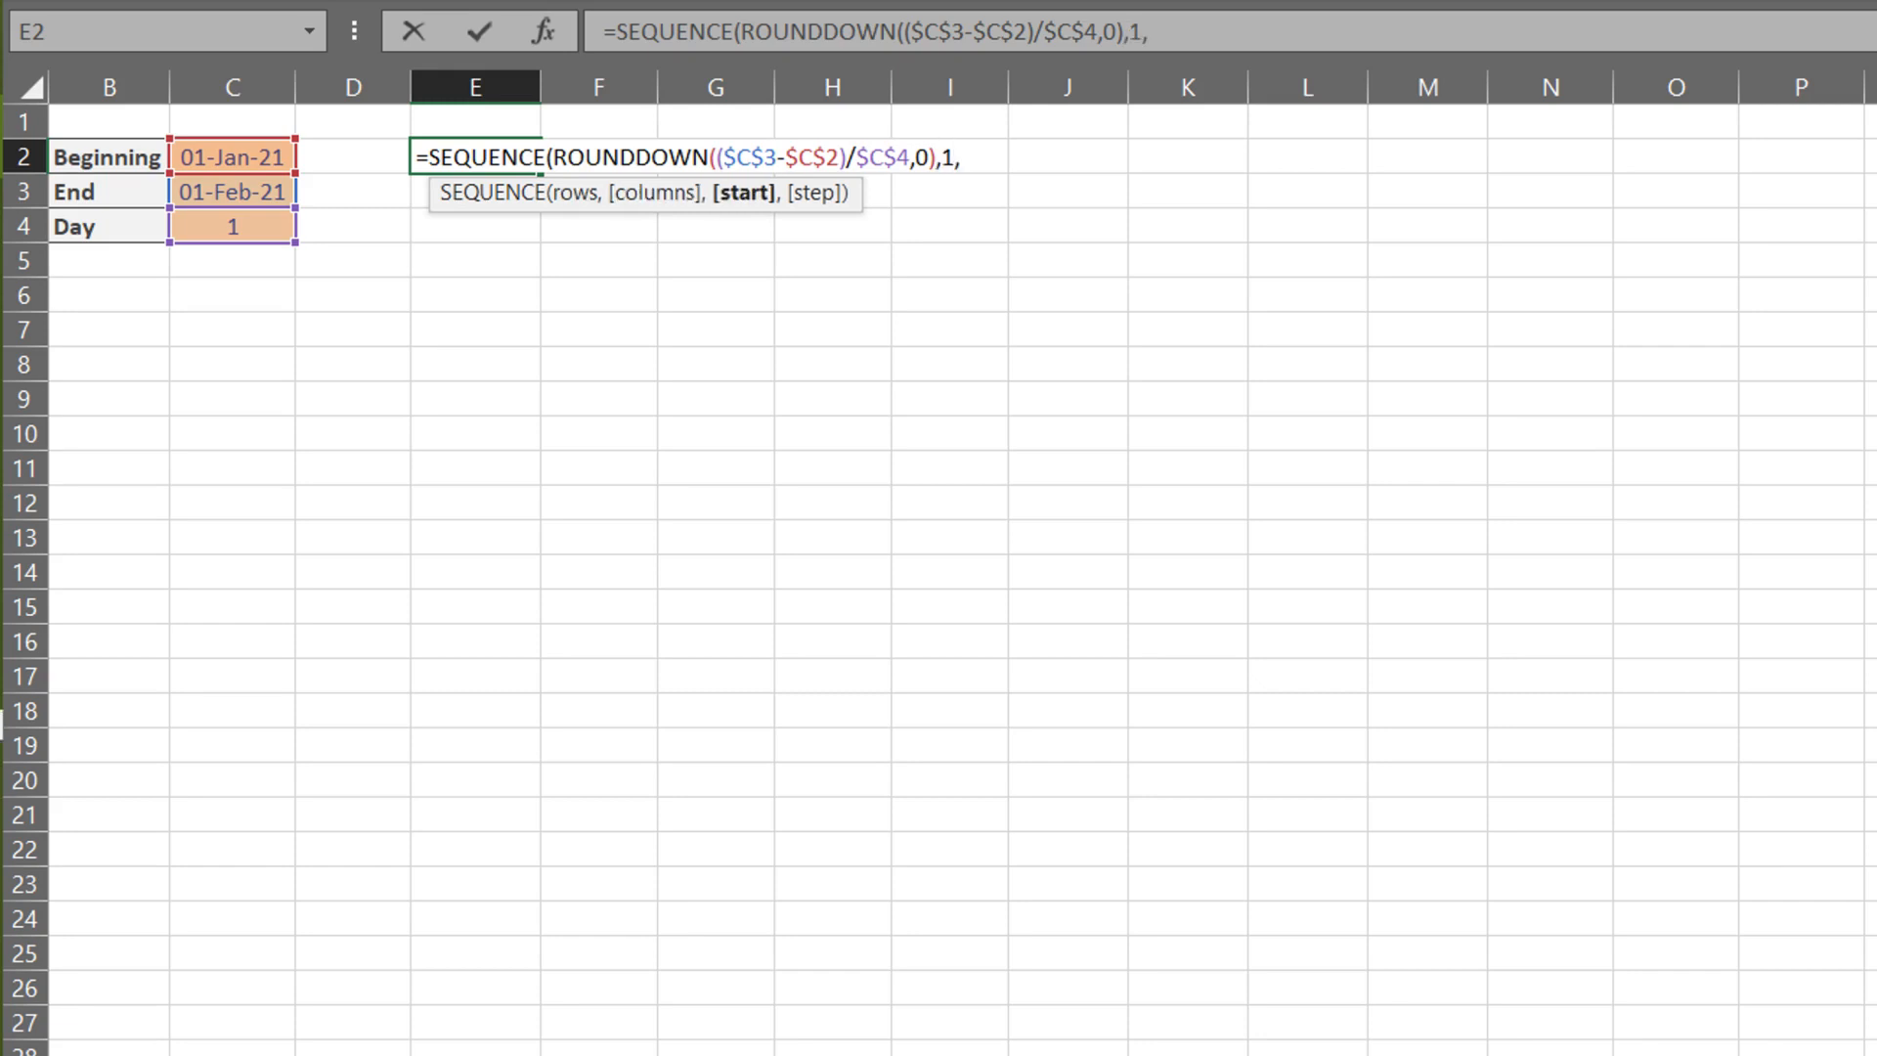
{"action": "left_click", "coordinate": [231, 156]}
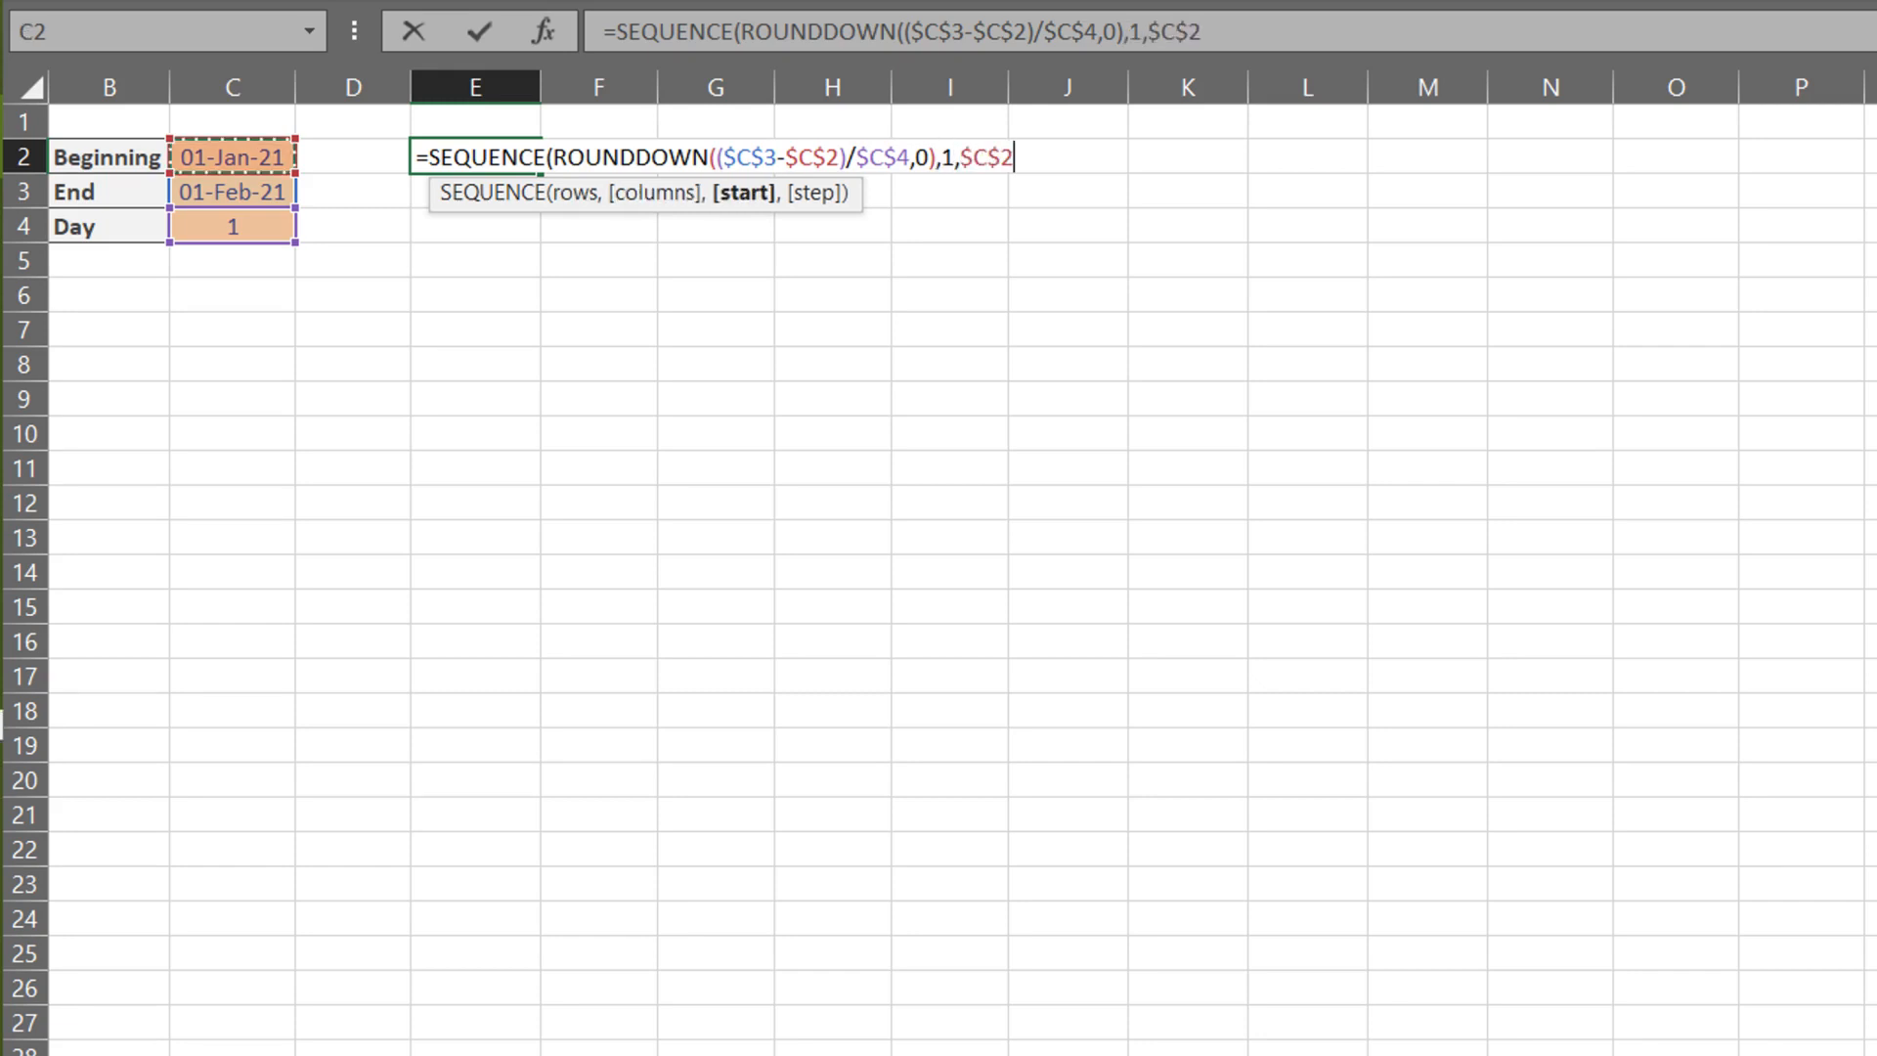
{"action": "left_click", "coordinate": [232, 225]}
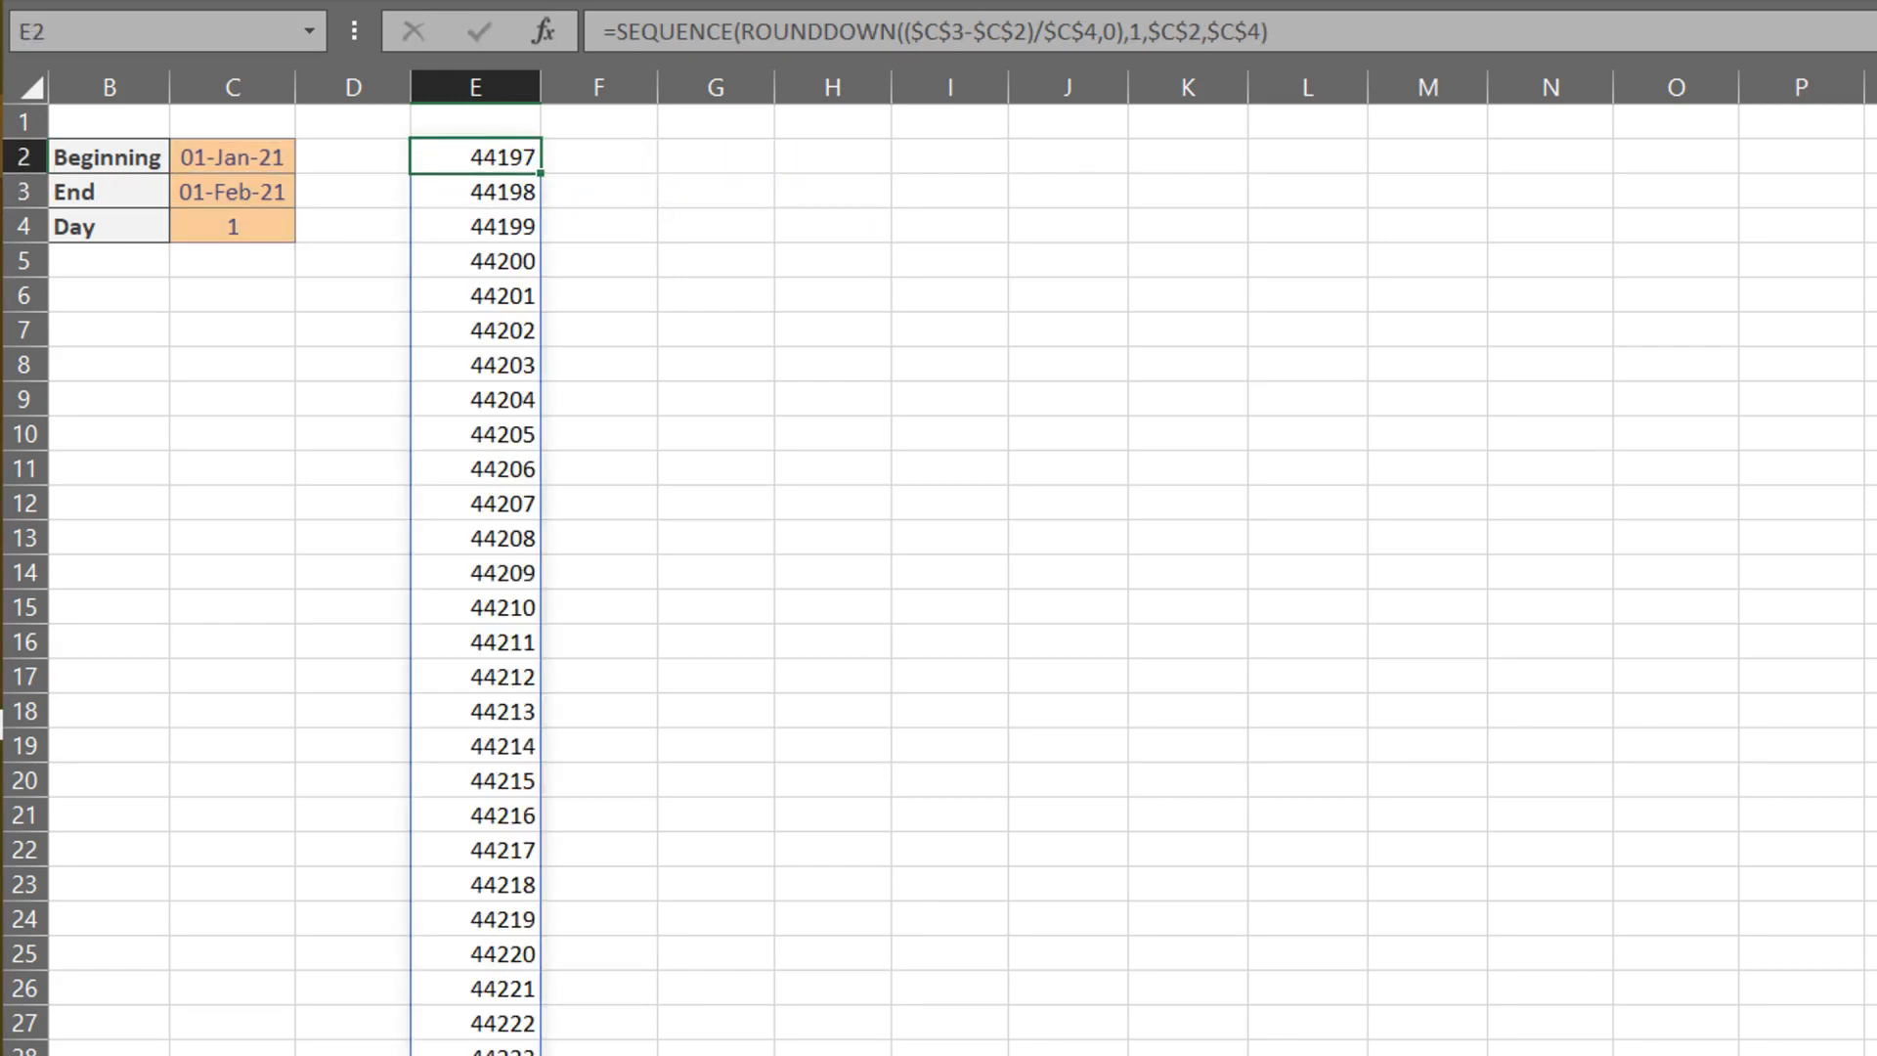
Step: Format the sequence as dates, set Day to 7, transpose it, and end at 01-May-21
{"action": "key", "text": "ctrl+shift+#"}
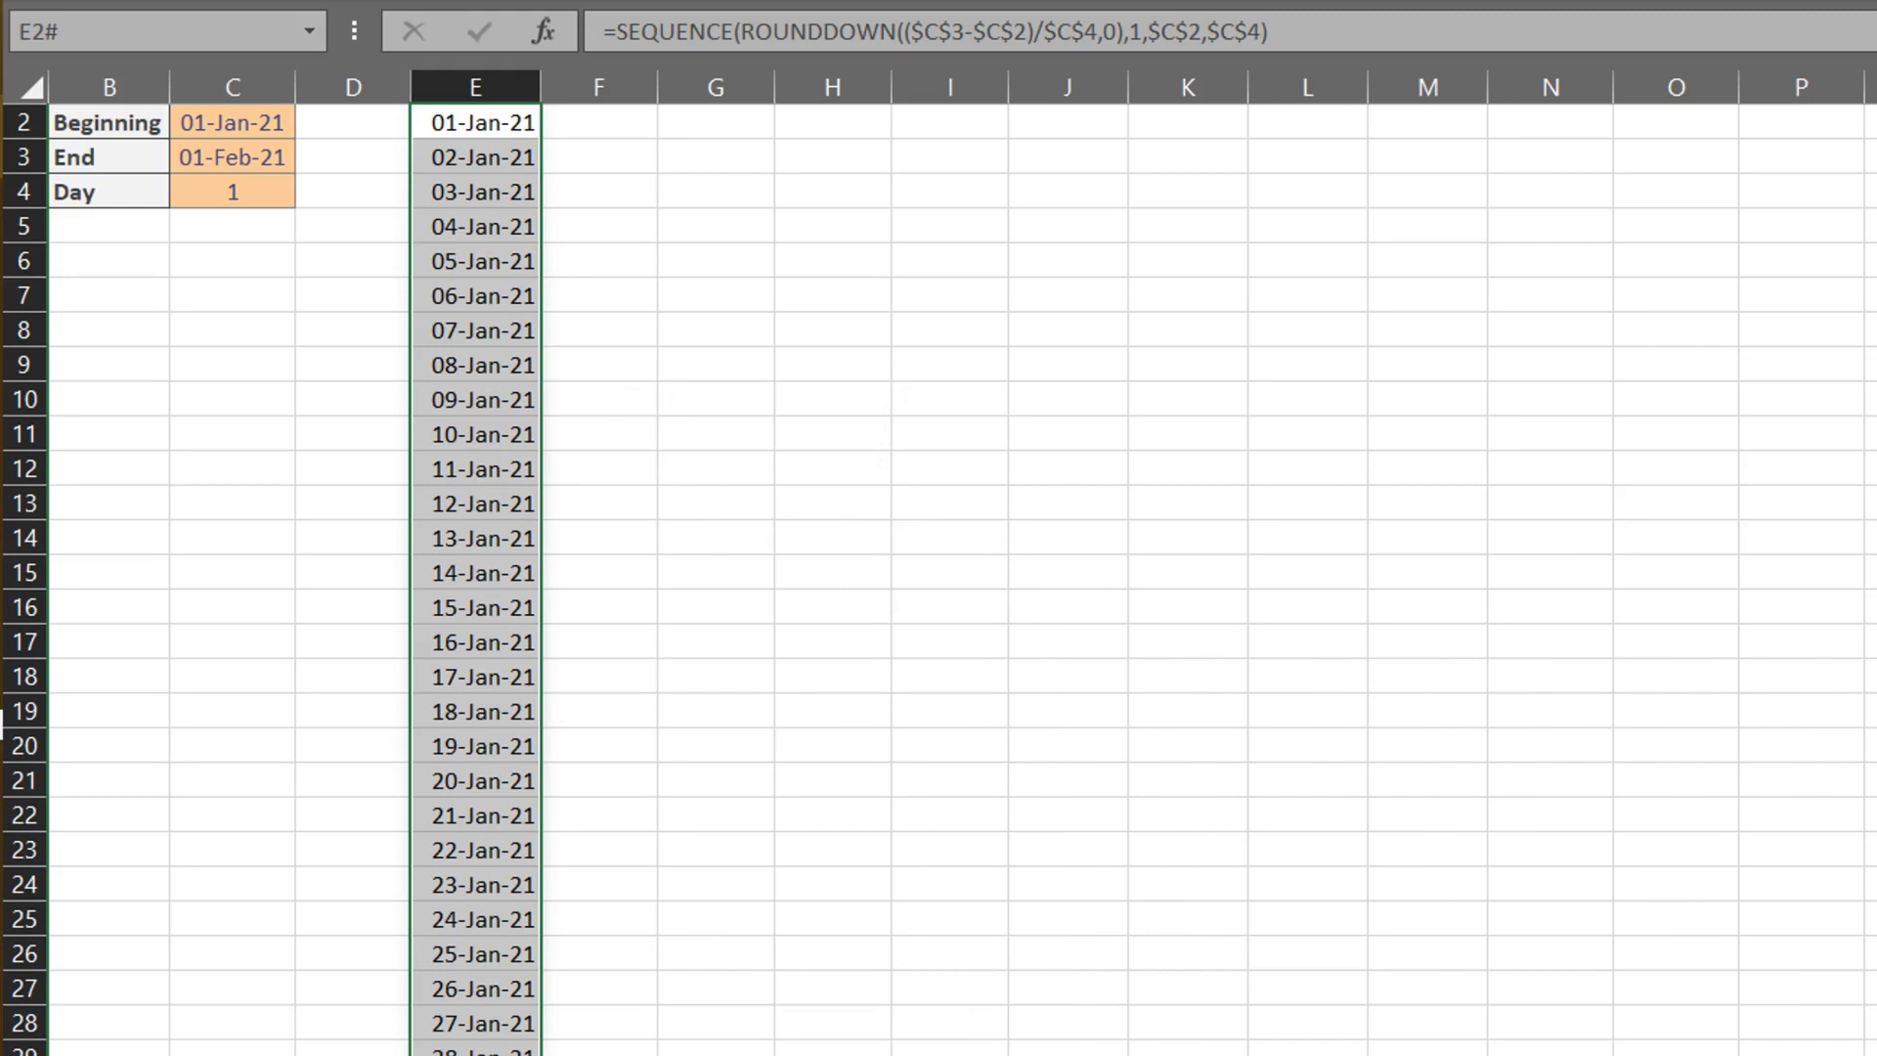
{"action": "left_click", "coordinate": [233, 191]}
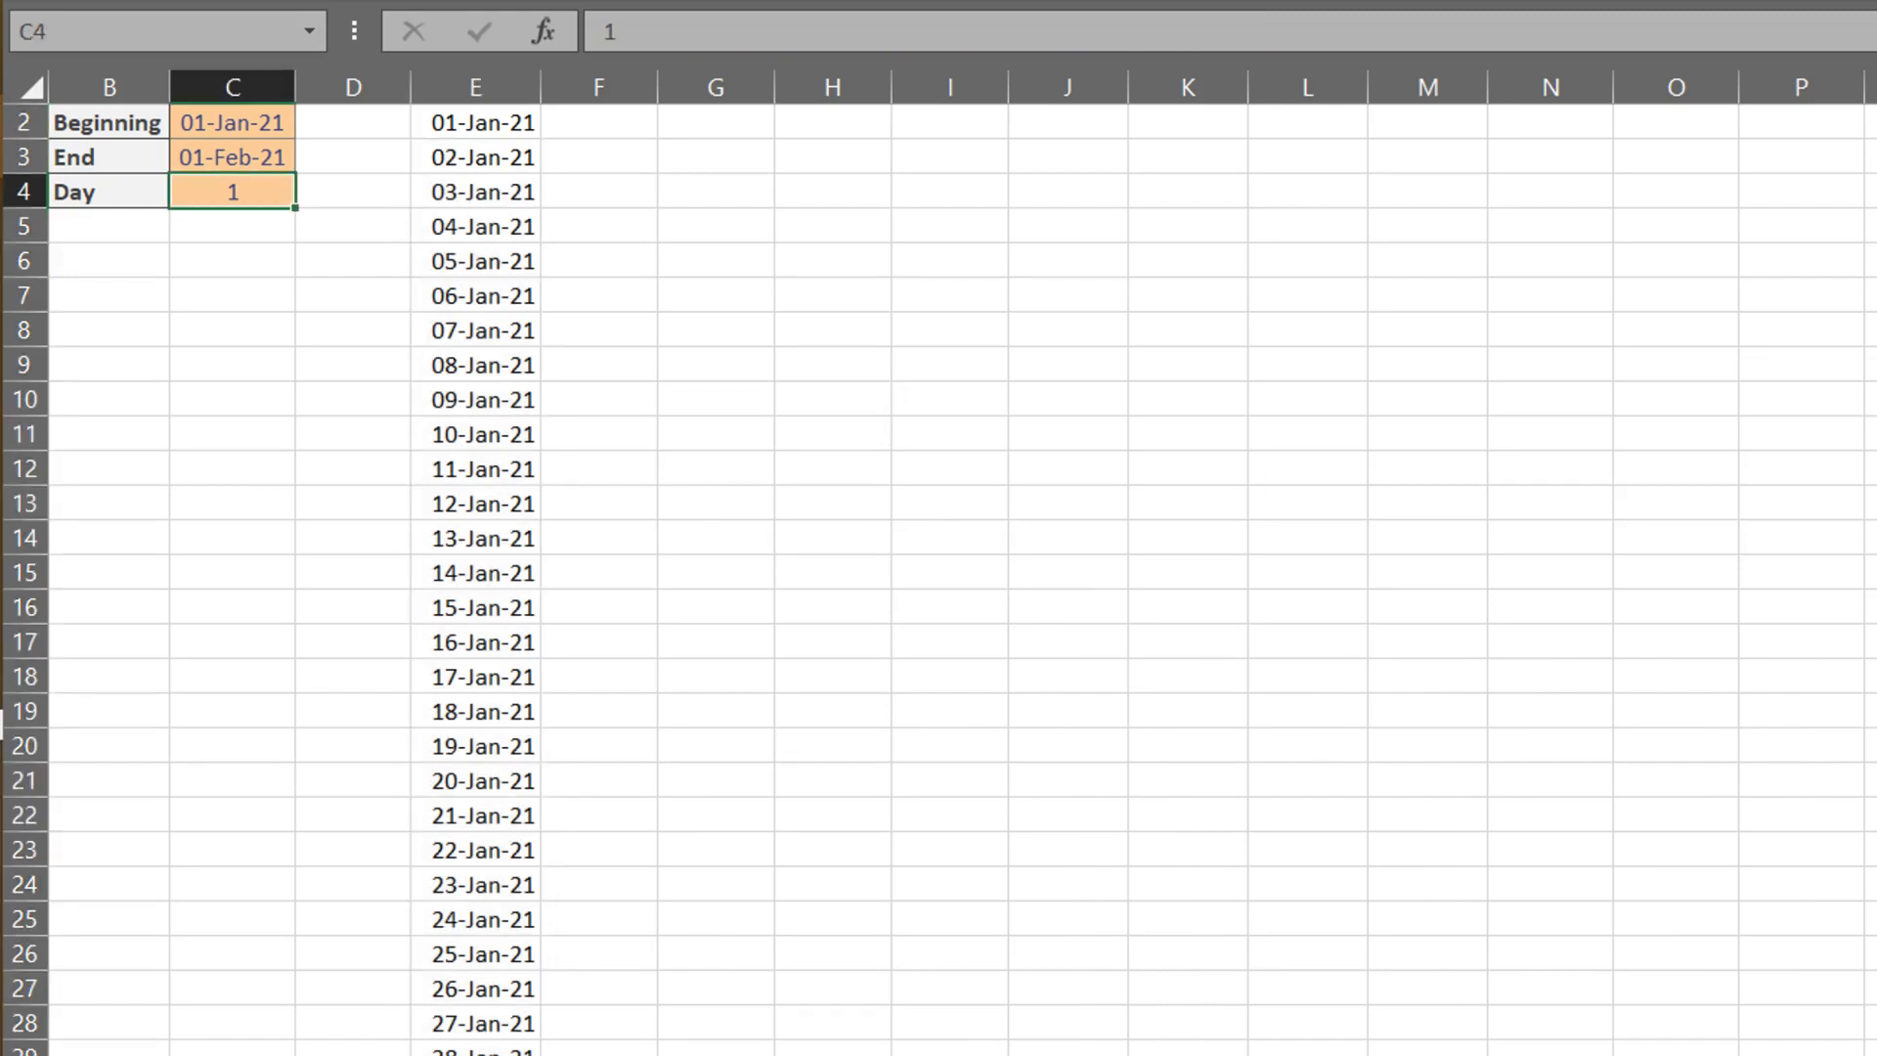
{"action": "type", "text": "7"}
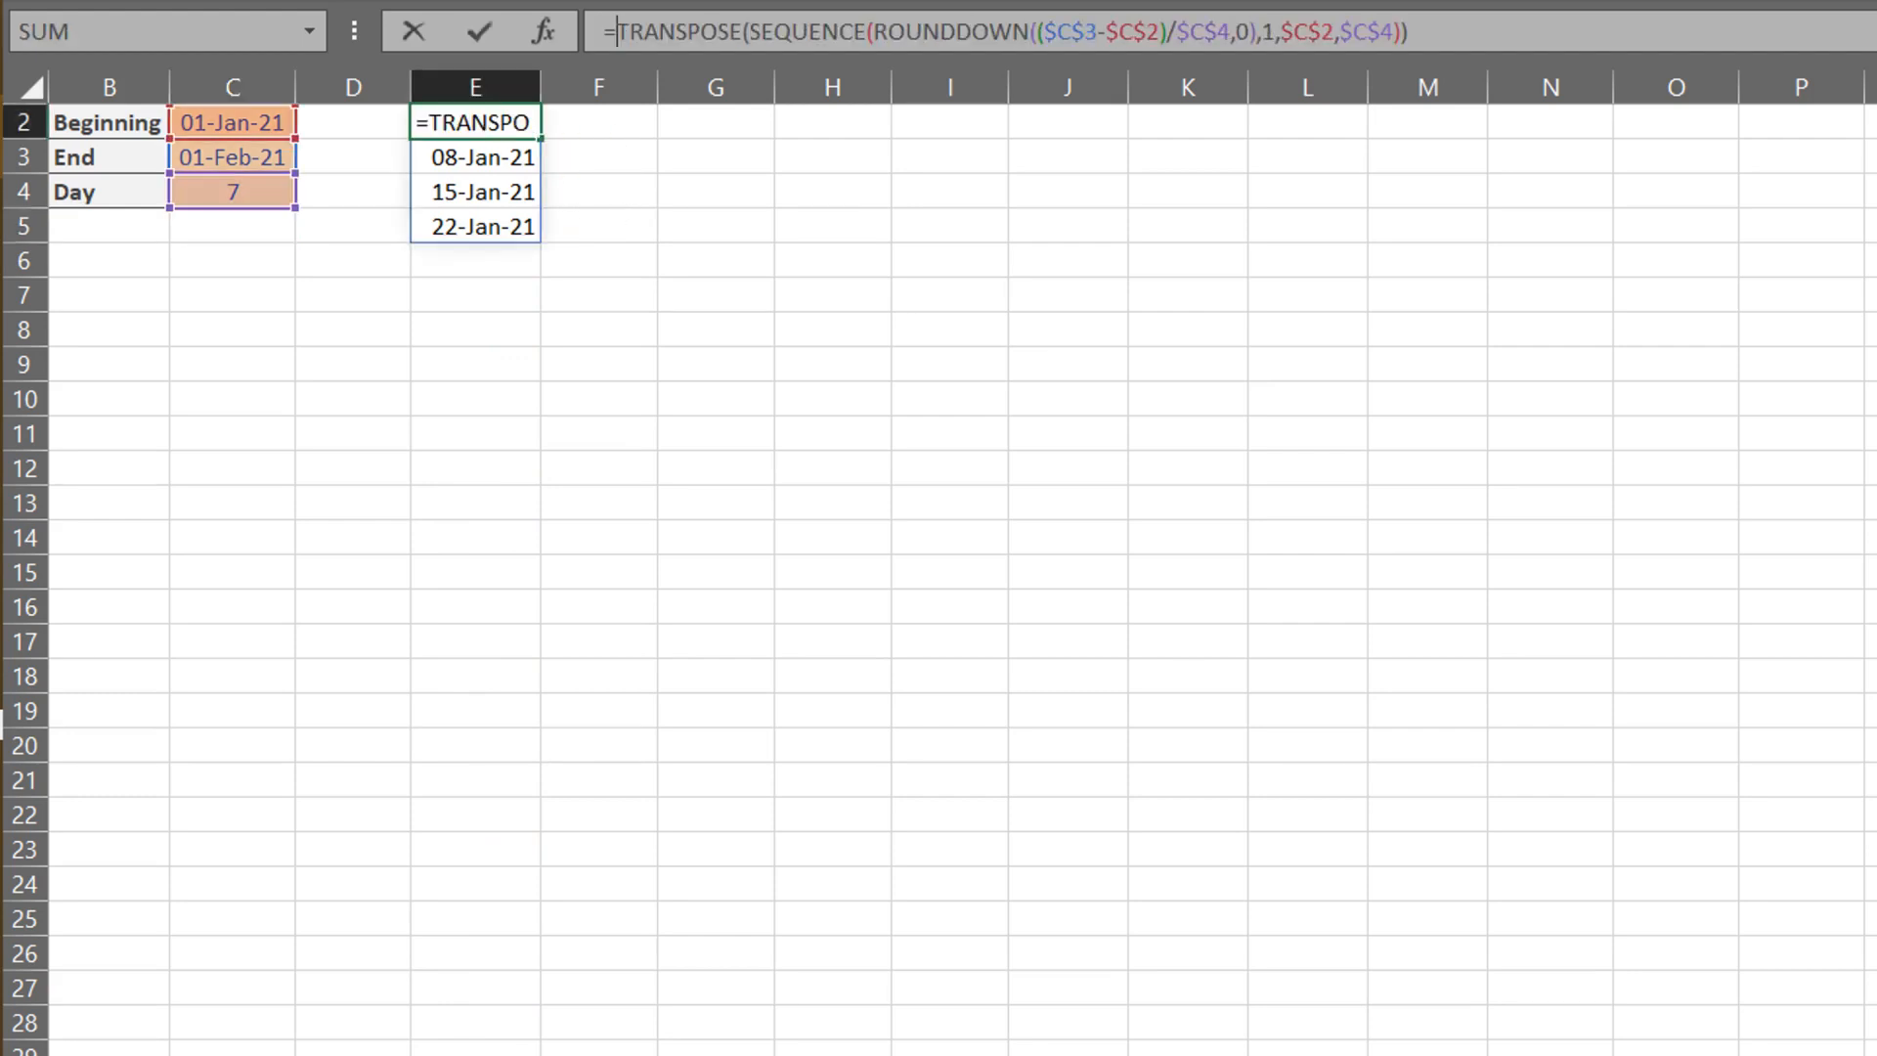
{"action": "key", "text": "Return"}
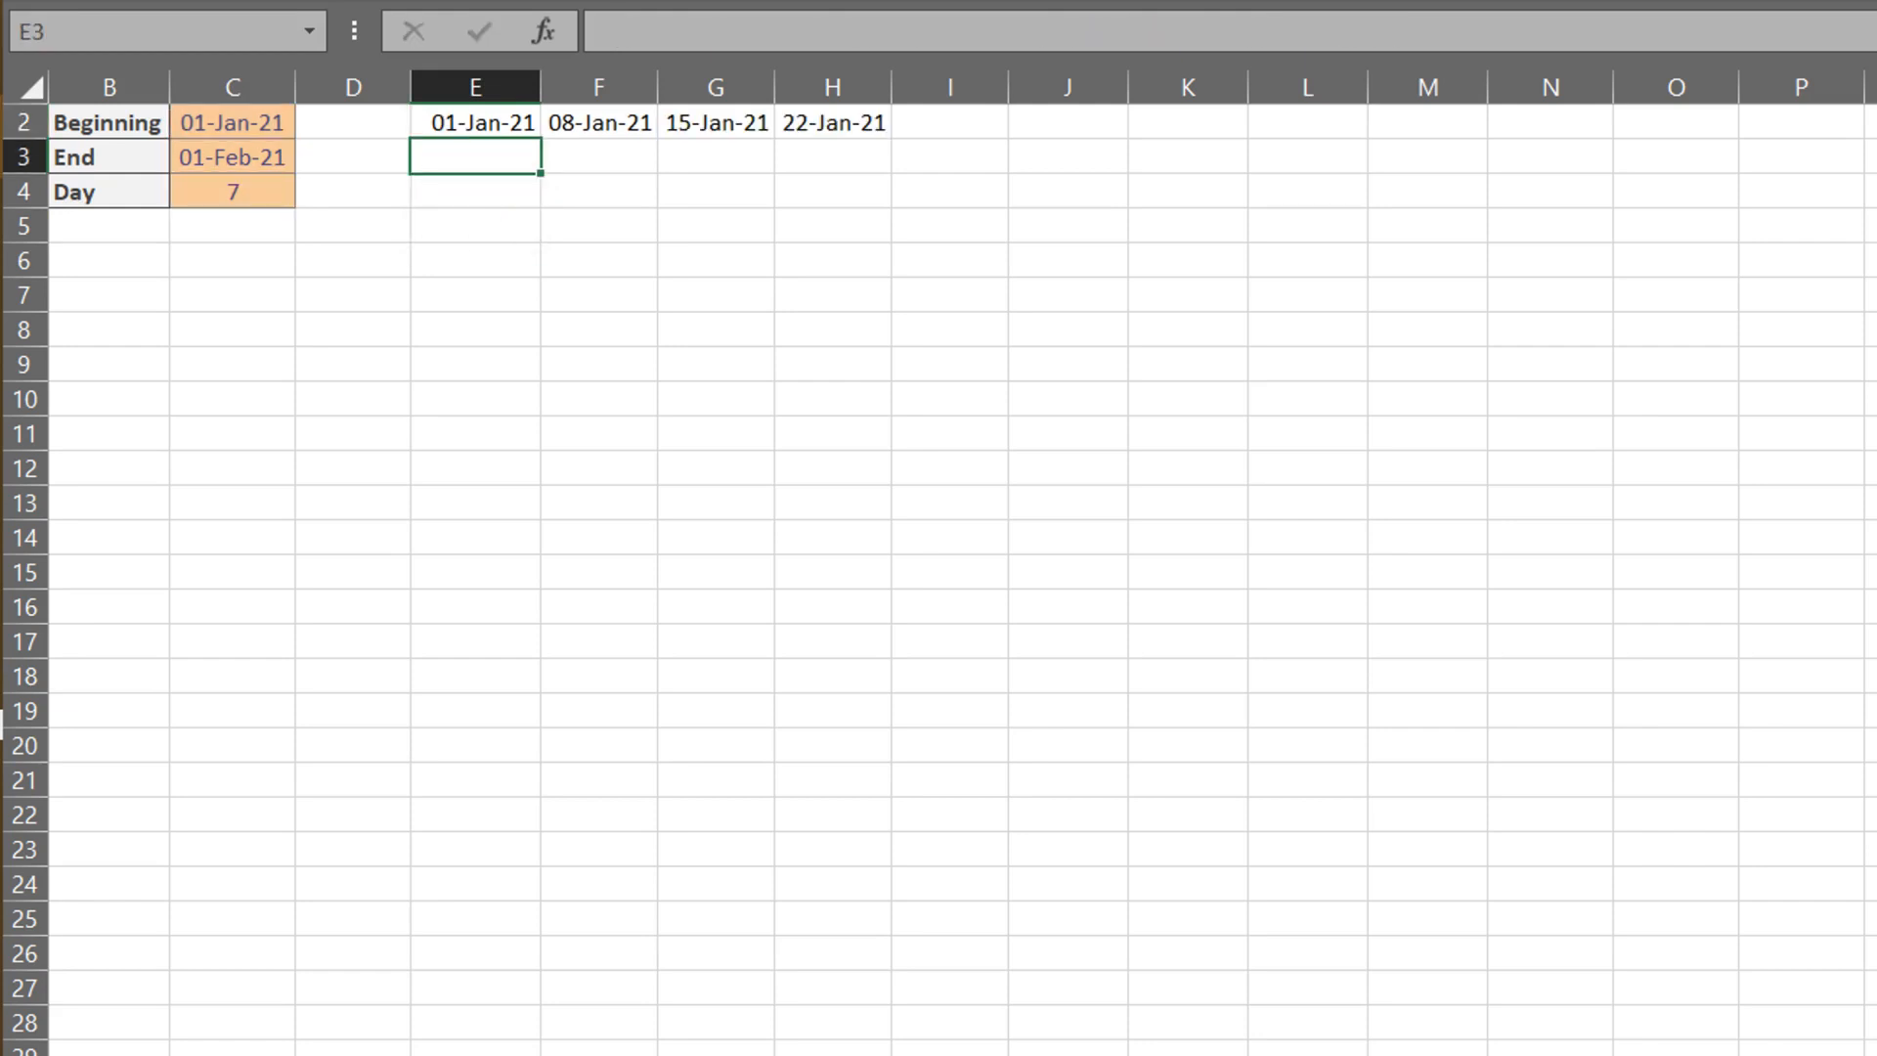
{"action": "left_click", "coordinate": [233, 156]}
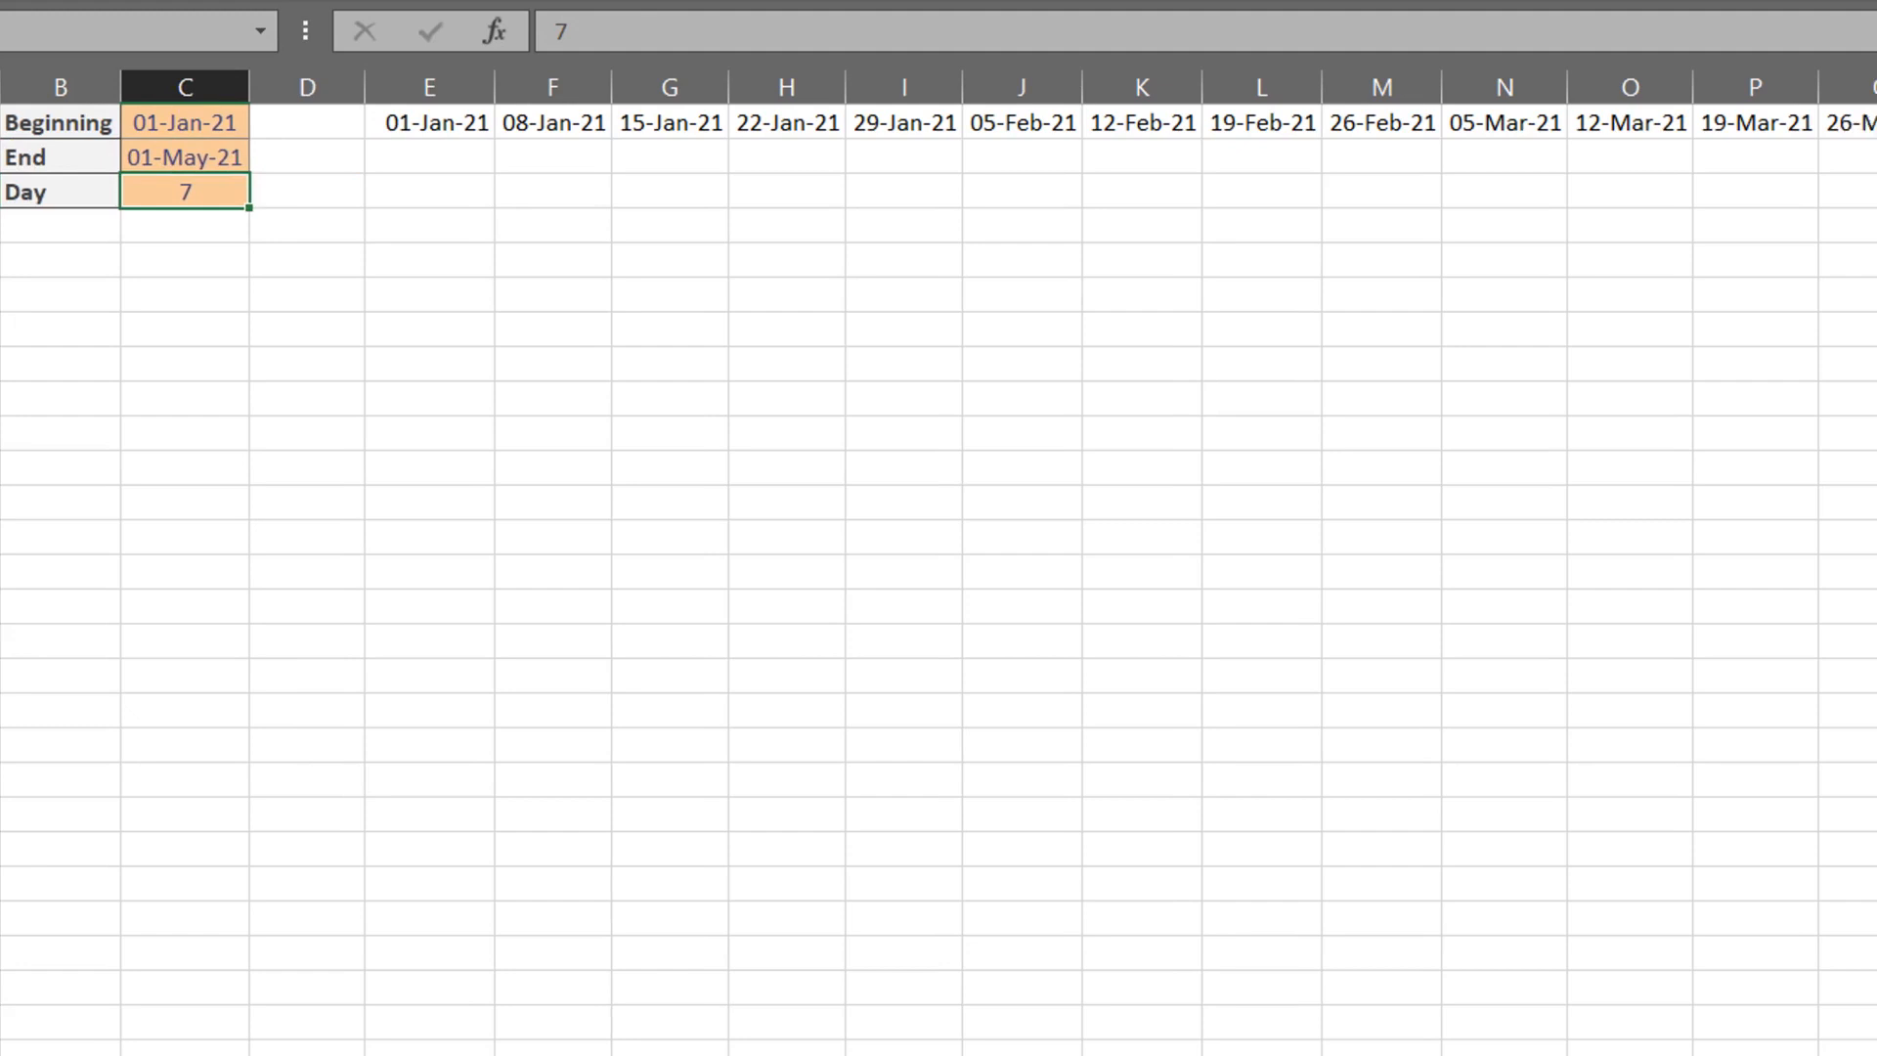
{"action": "scroll", "scroll_direction": "right", "scroll_amount": 3}
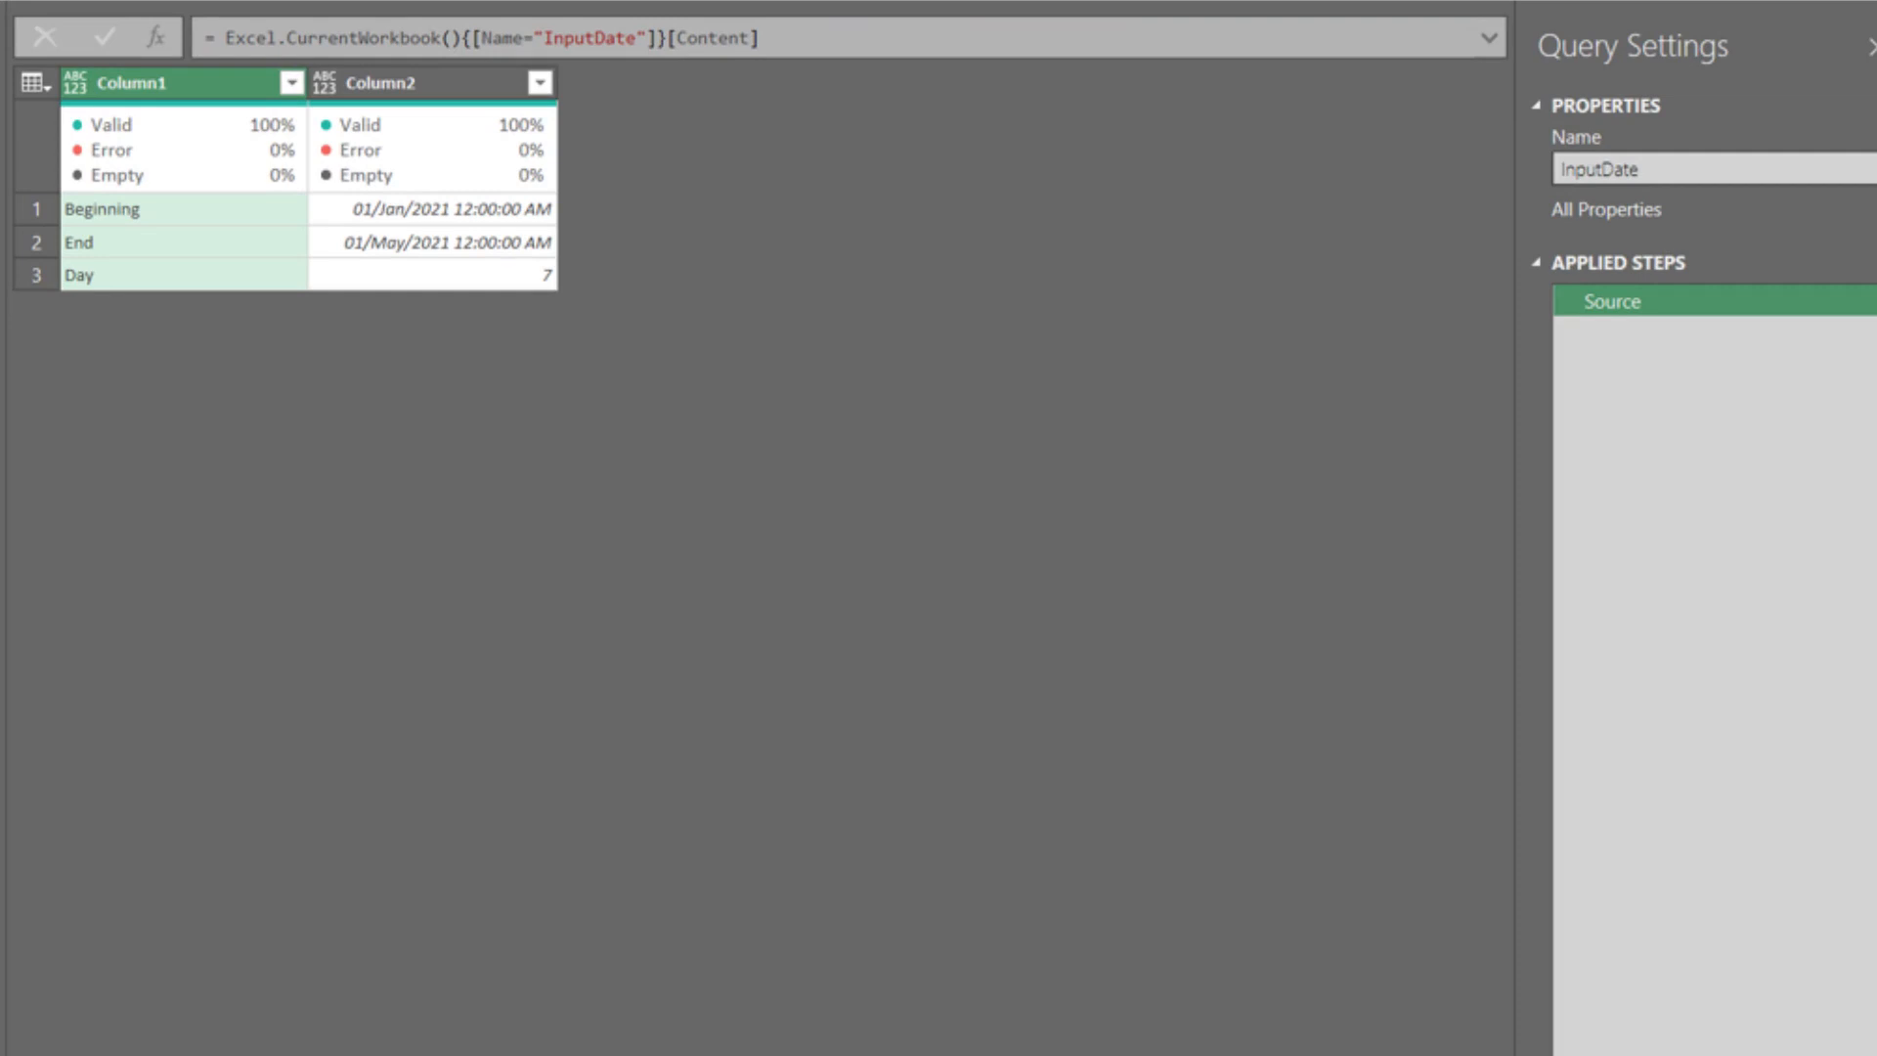
Step: Drill into the beginning date and add a custom step =Source[Column2]{0}
{"action": "left_click", "coordinate": [431, 241]}
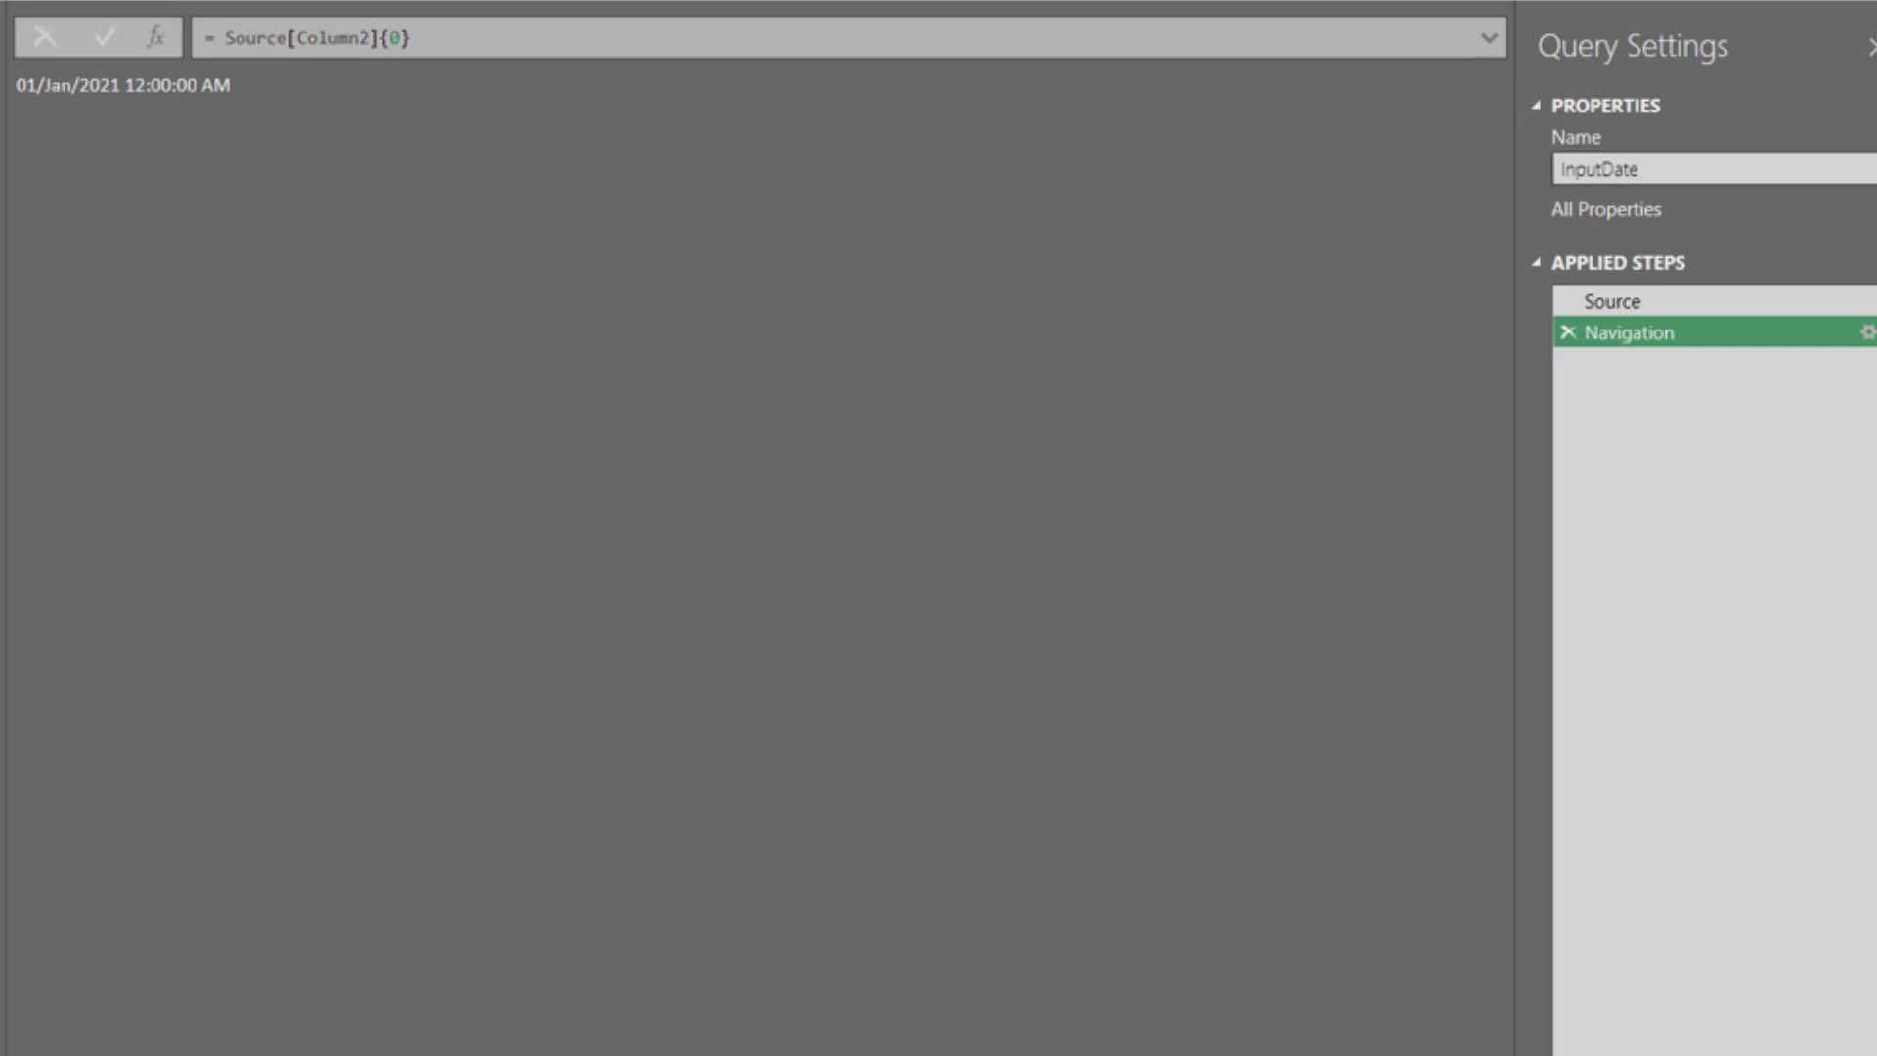
{"action": "mouse_move", "coordinate": [156, 37]}
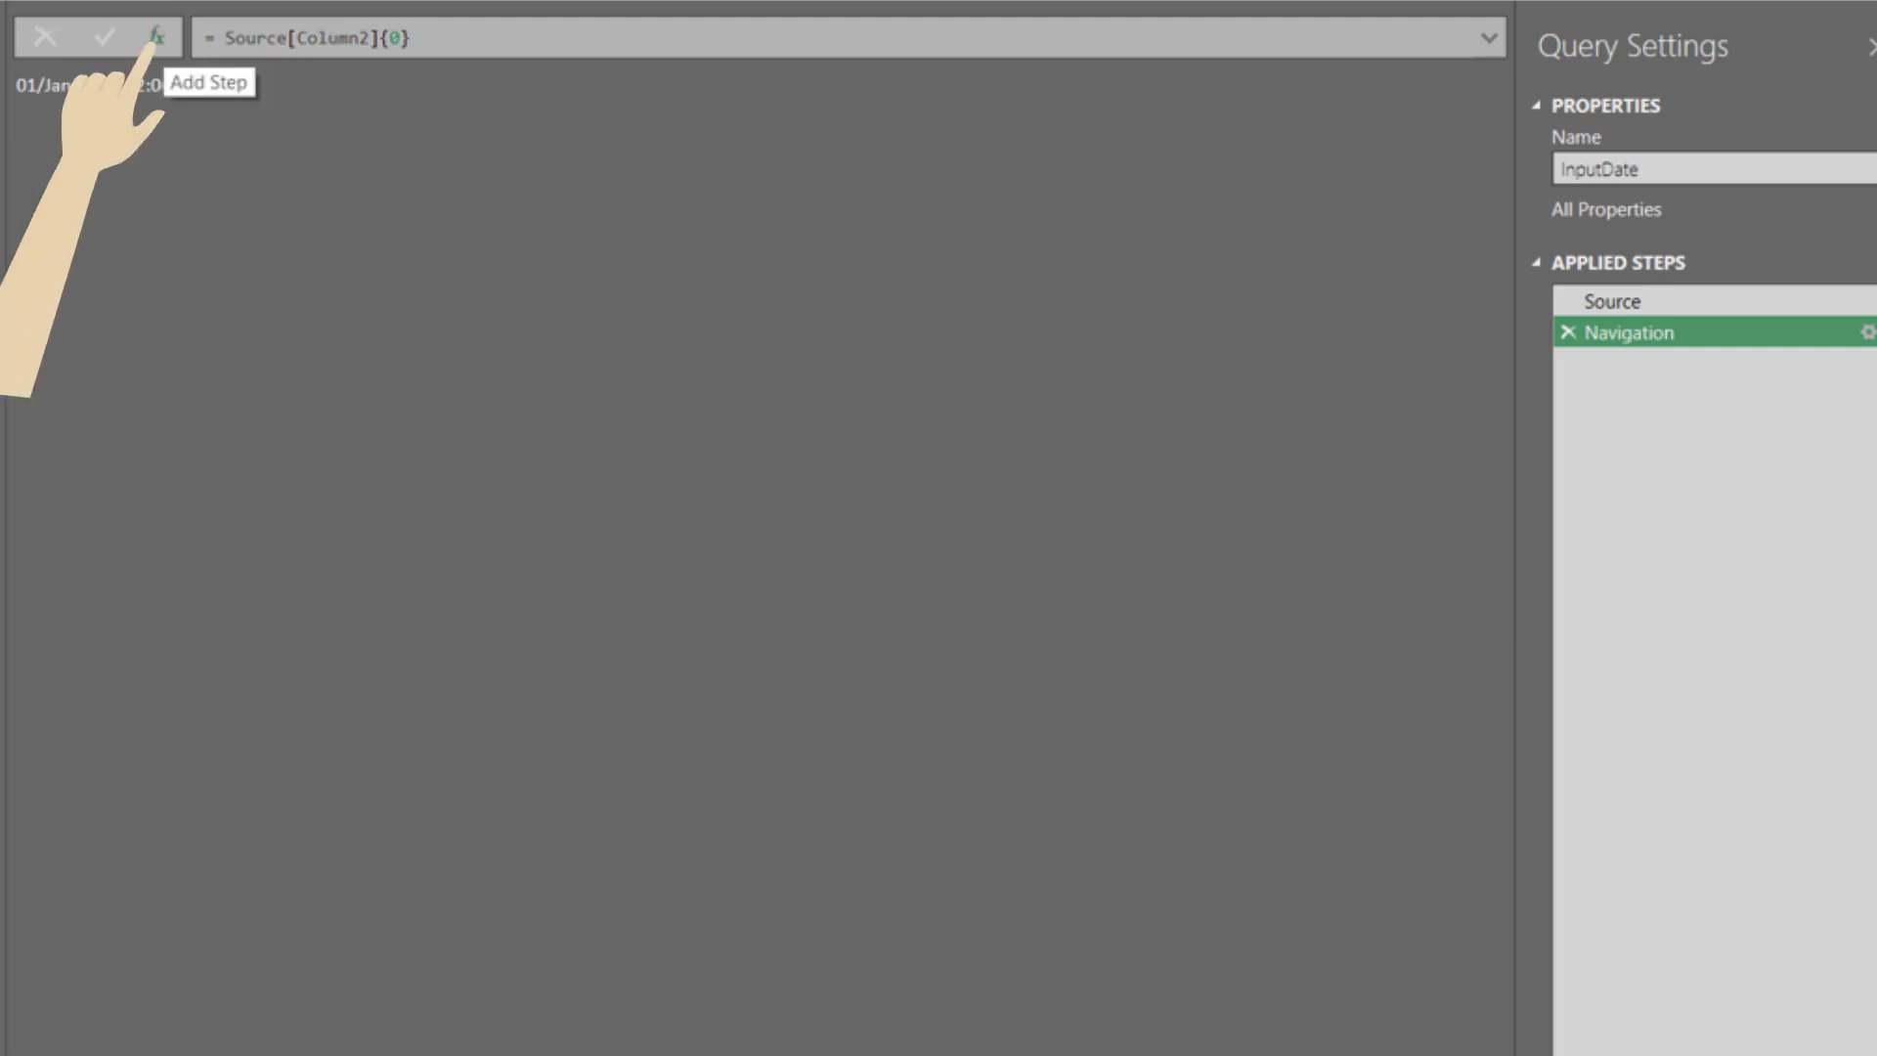
{"action": "left_click", "coordinate": [156, 36]}
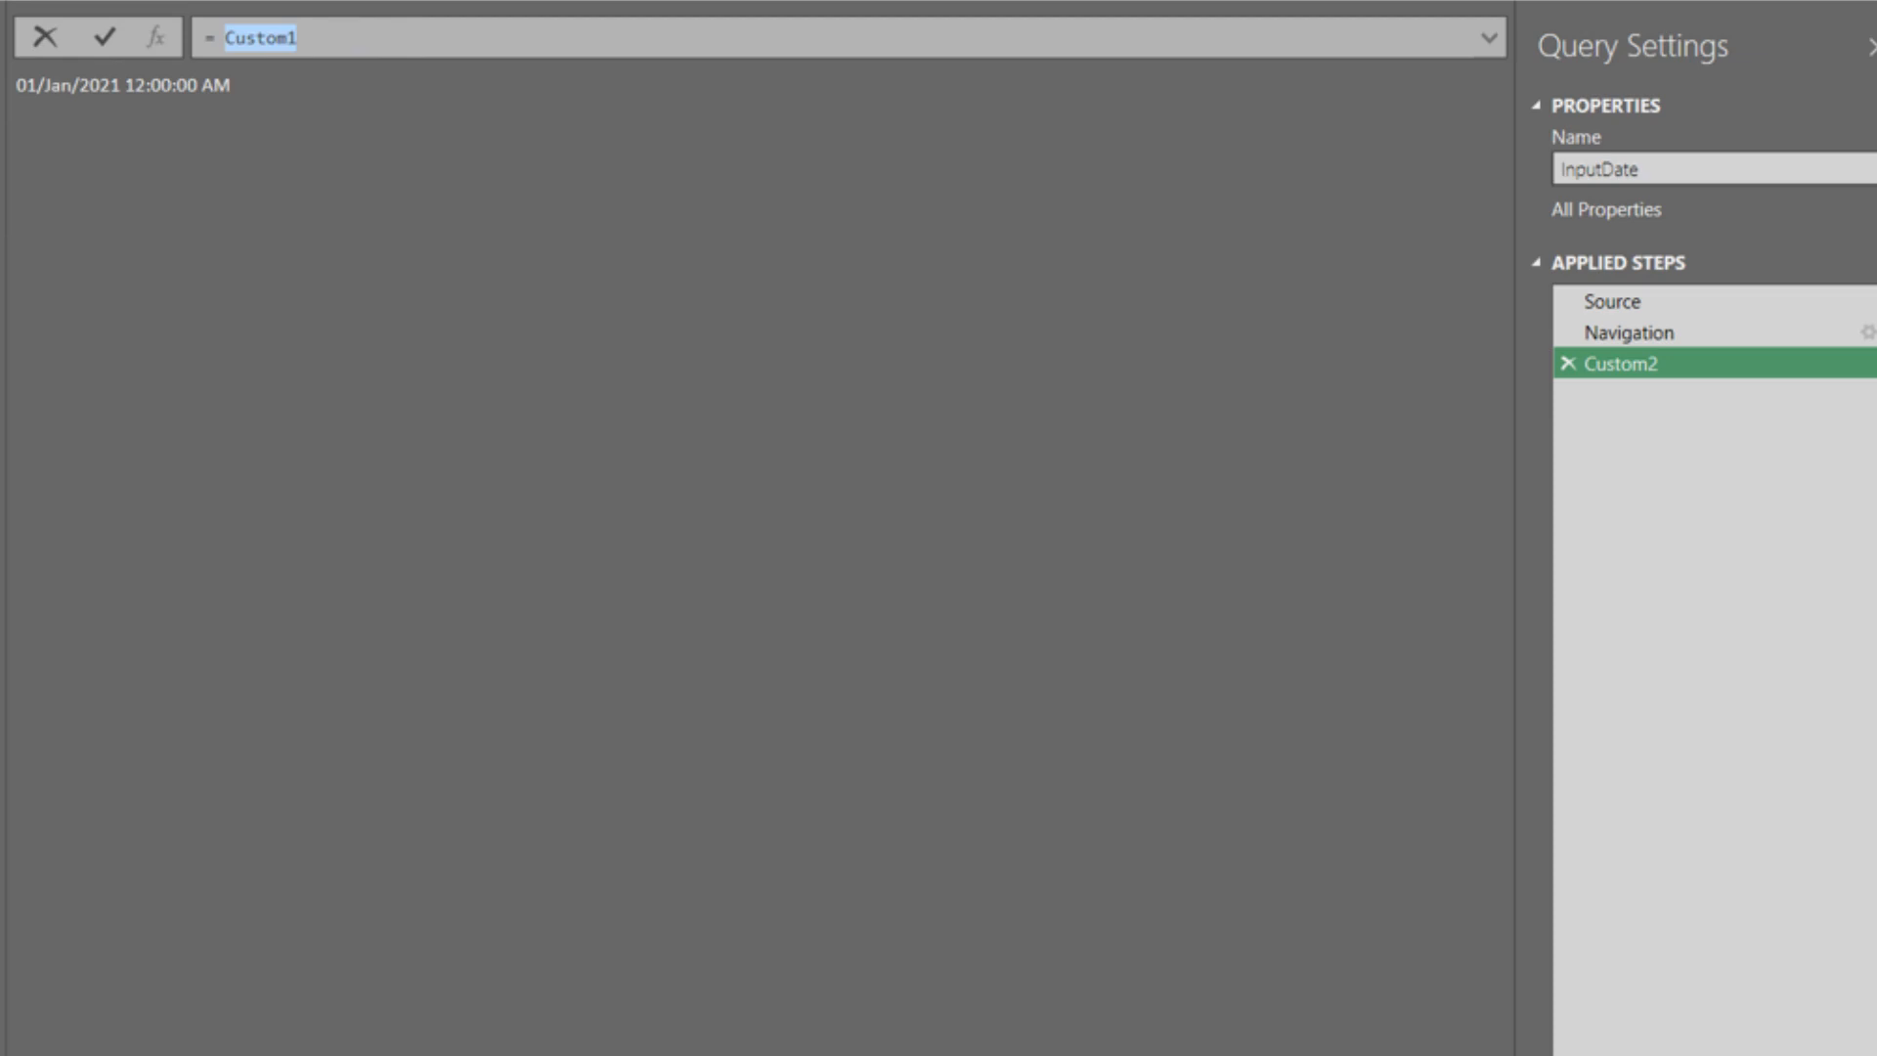
{"action": "type", "text": "Source[Column2]{0}"}
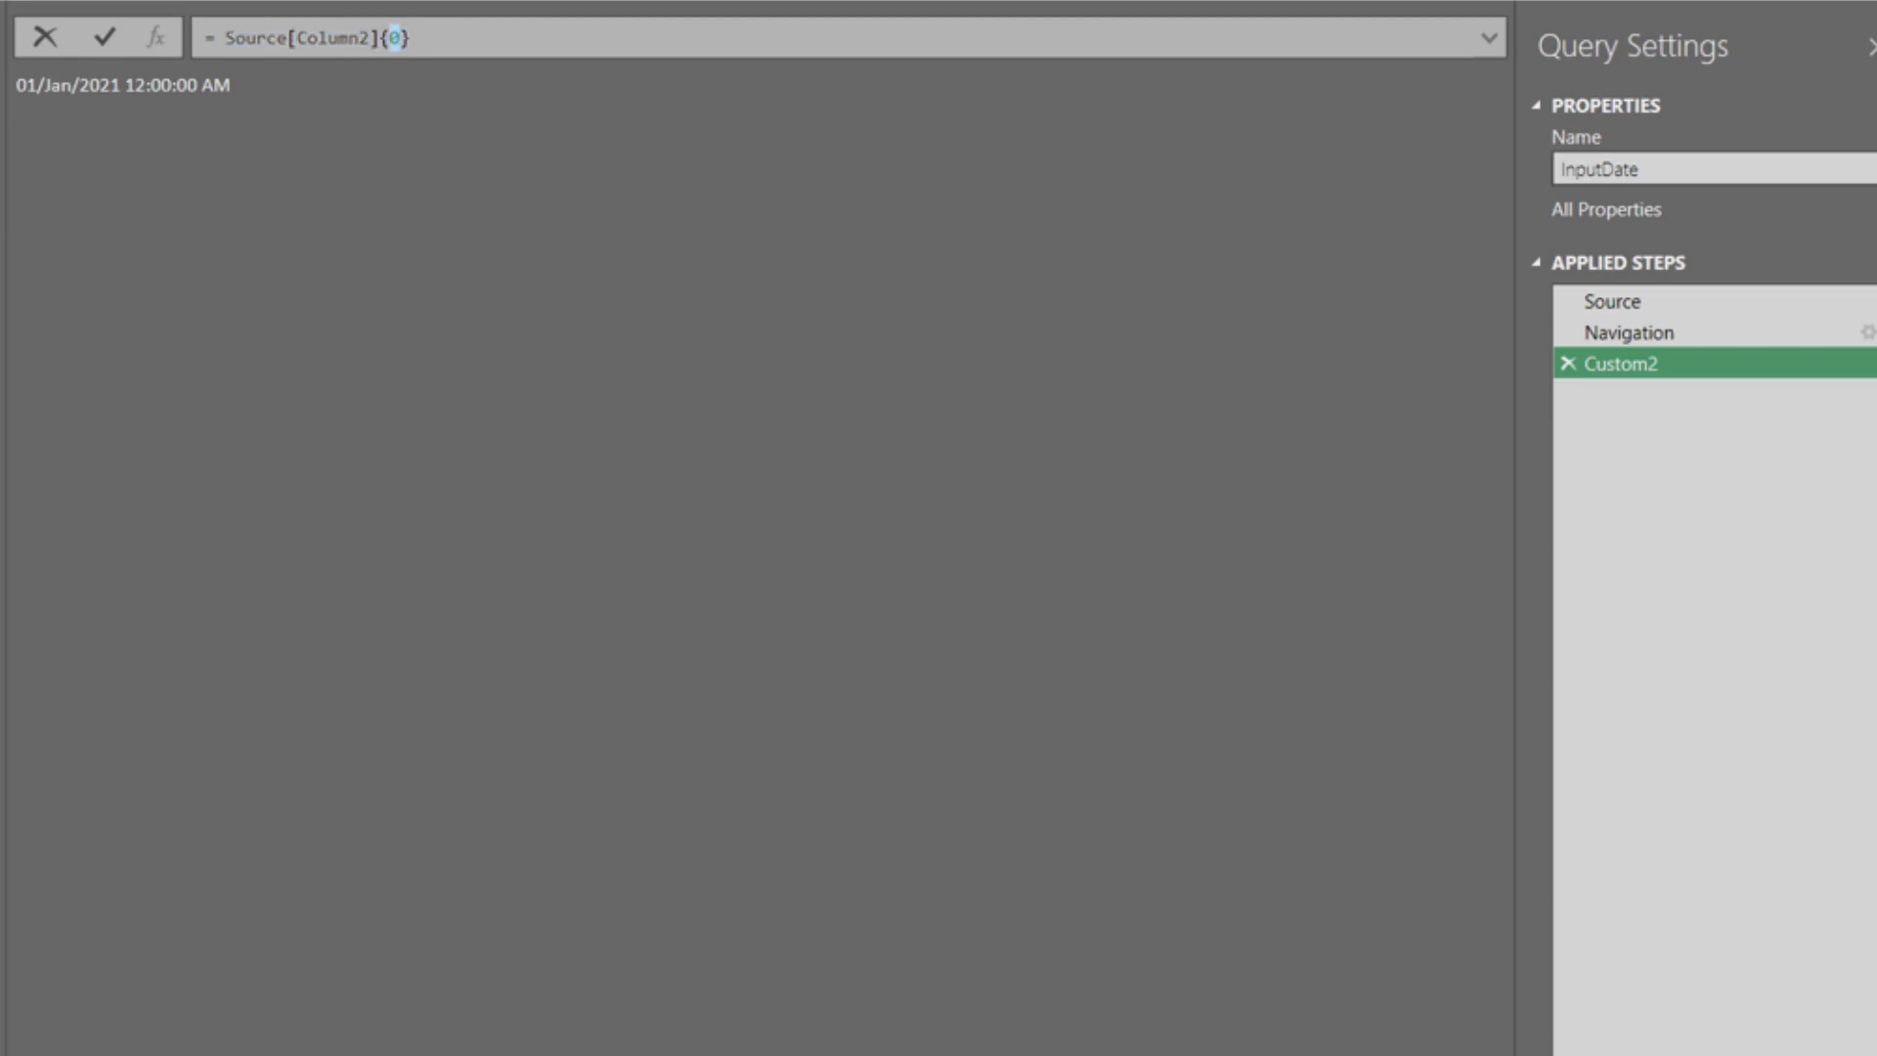
{"action": "left_click", "coordinate": [1565, 363]}
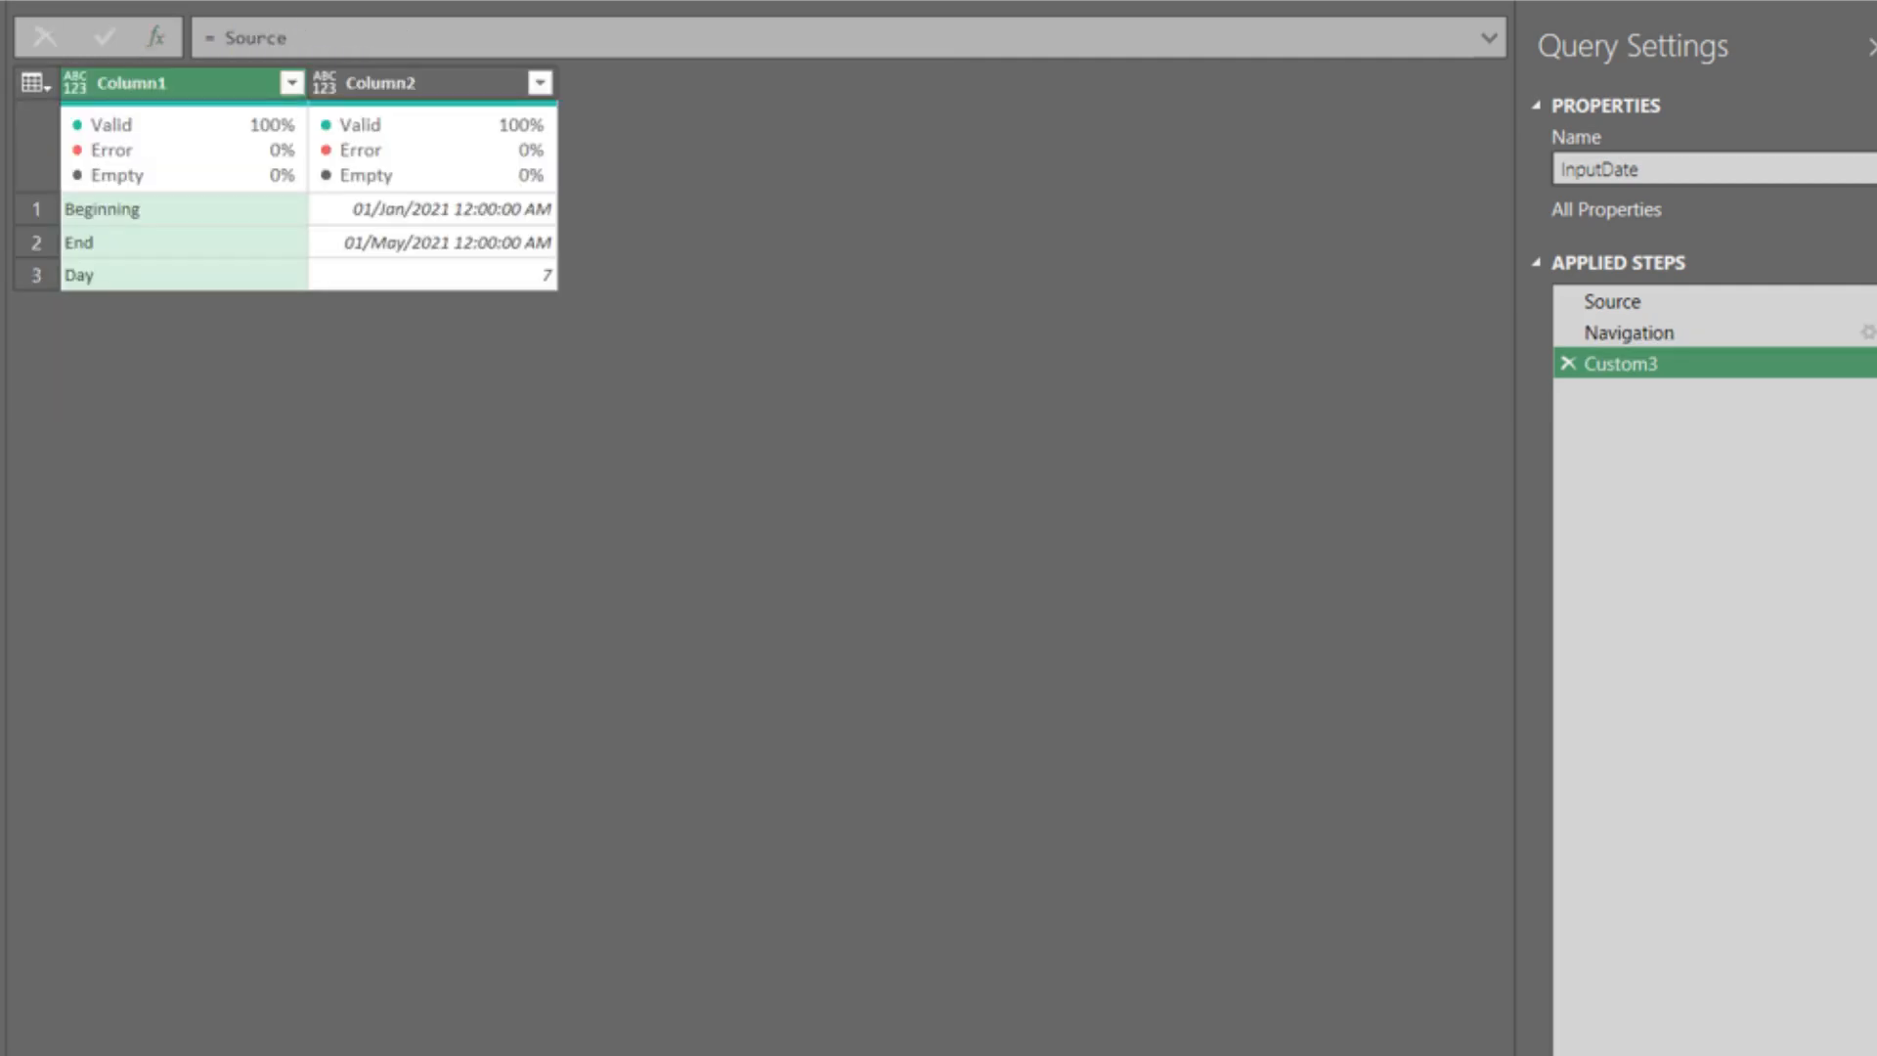
{"action": "left_click", "coordinate": [1567, 363]}
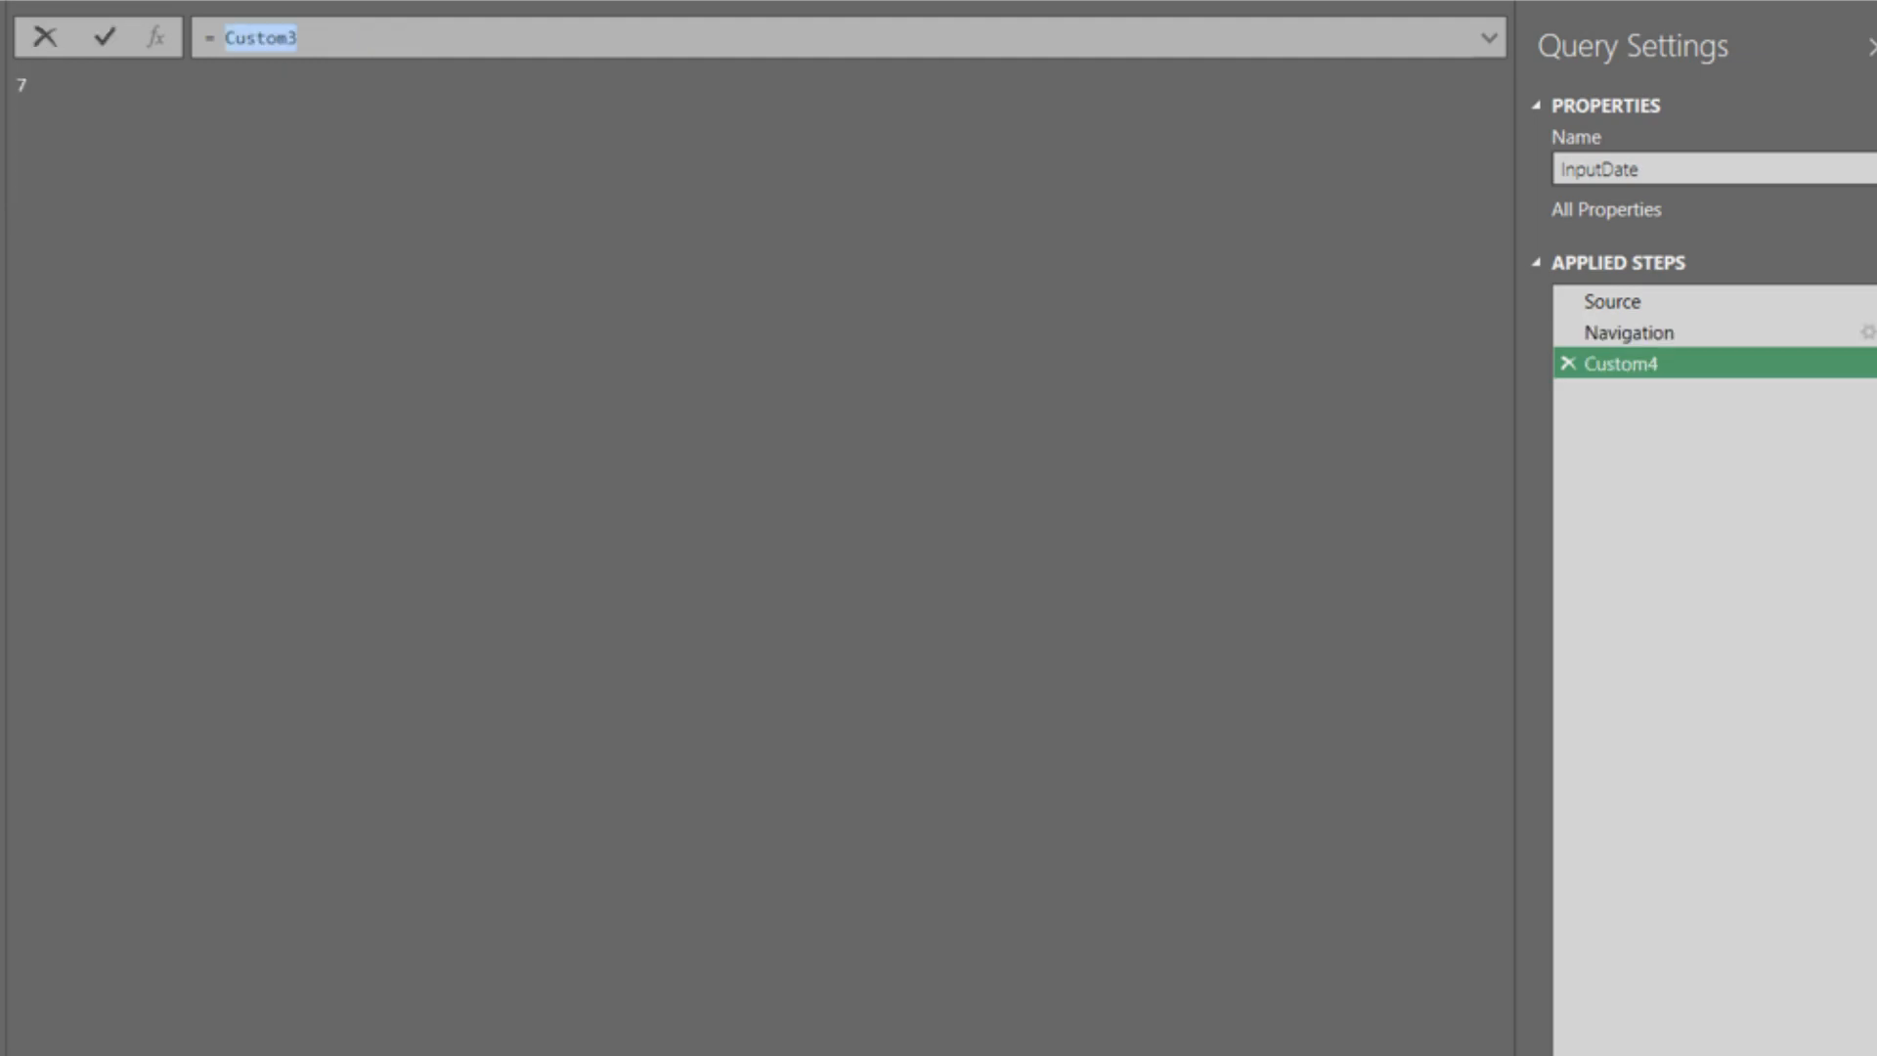
Step: Rewrite Custom4 as List.Transform over List.Numbers from Custom1, stepping by Custom3, with Date.From
{"action": "type", "text": "List.Numbers("}
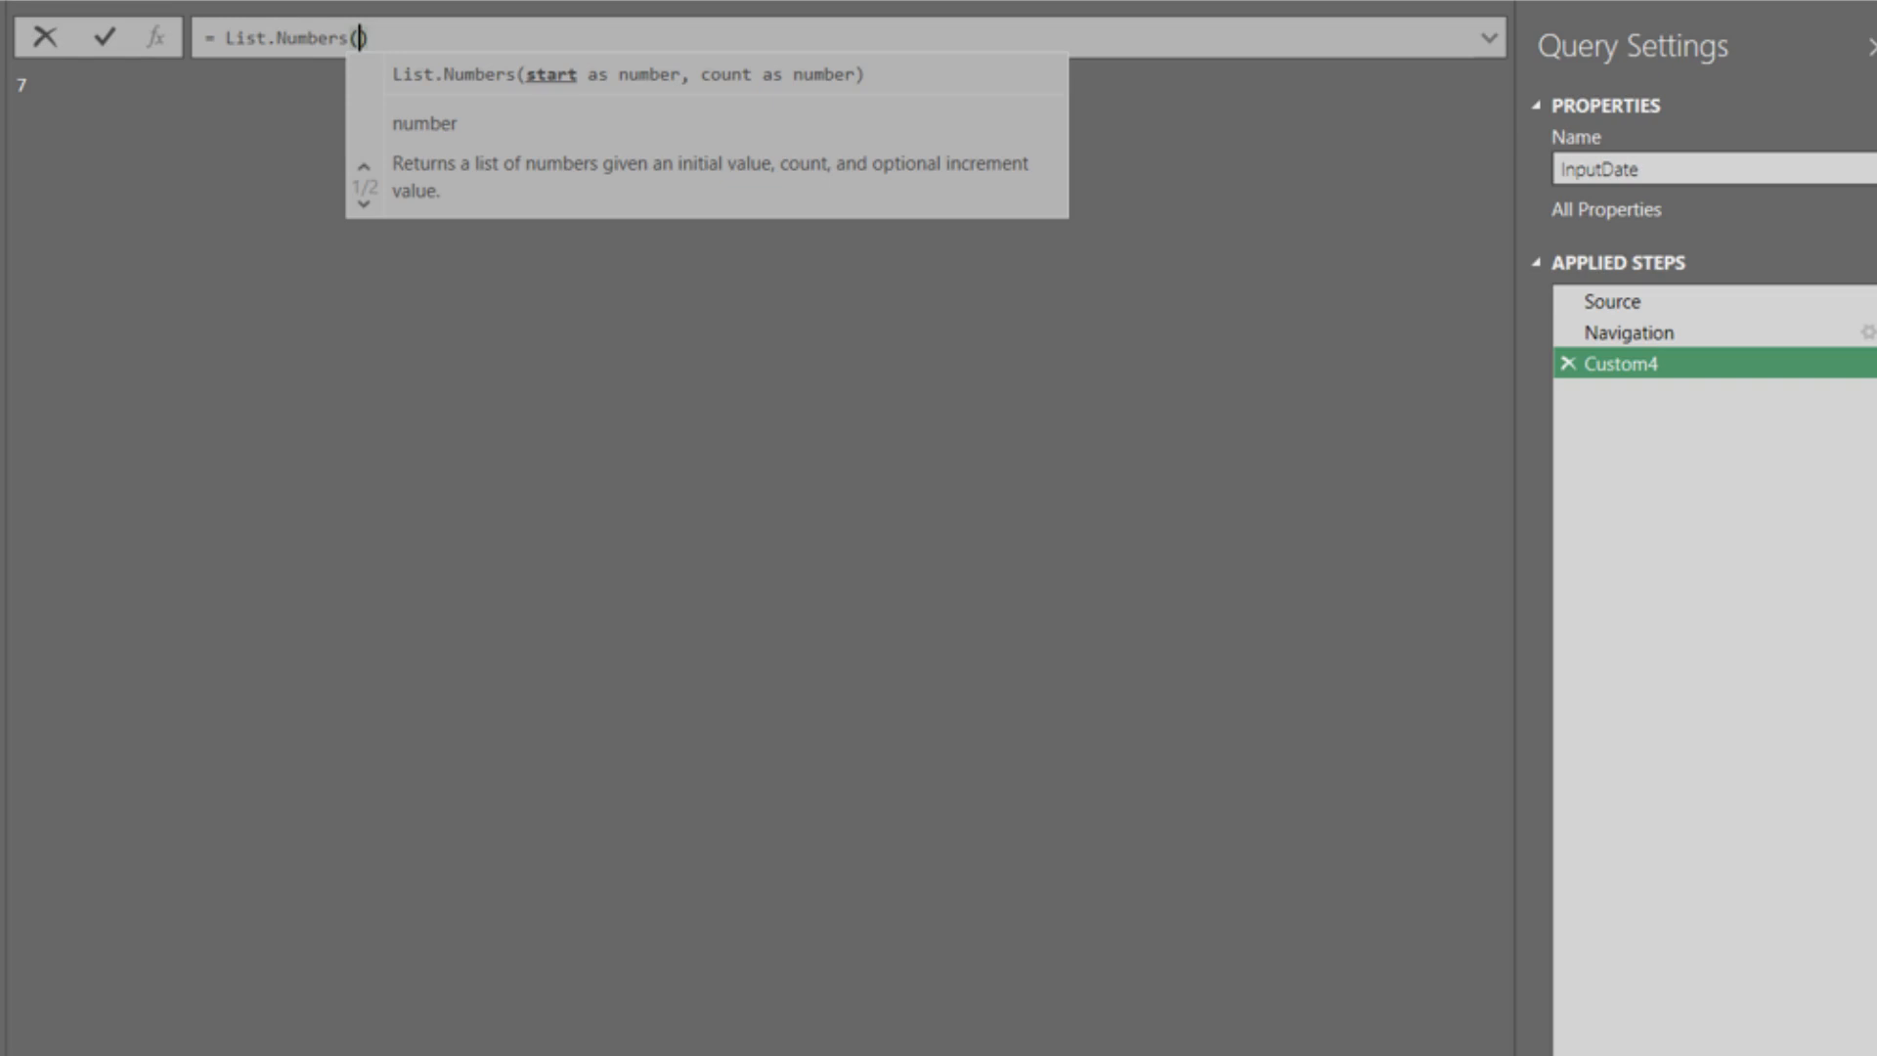
{"action": "type", "text": "Number.From(Custom1)"}
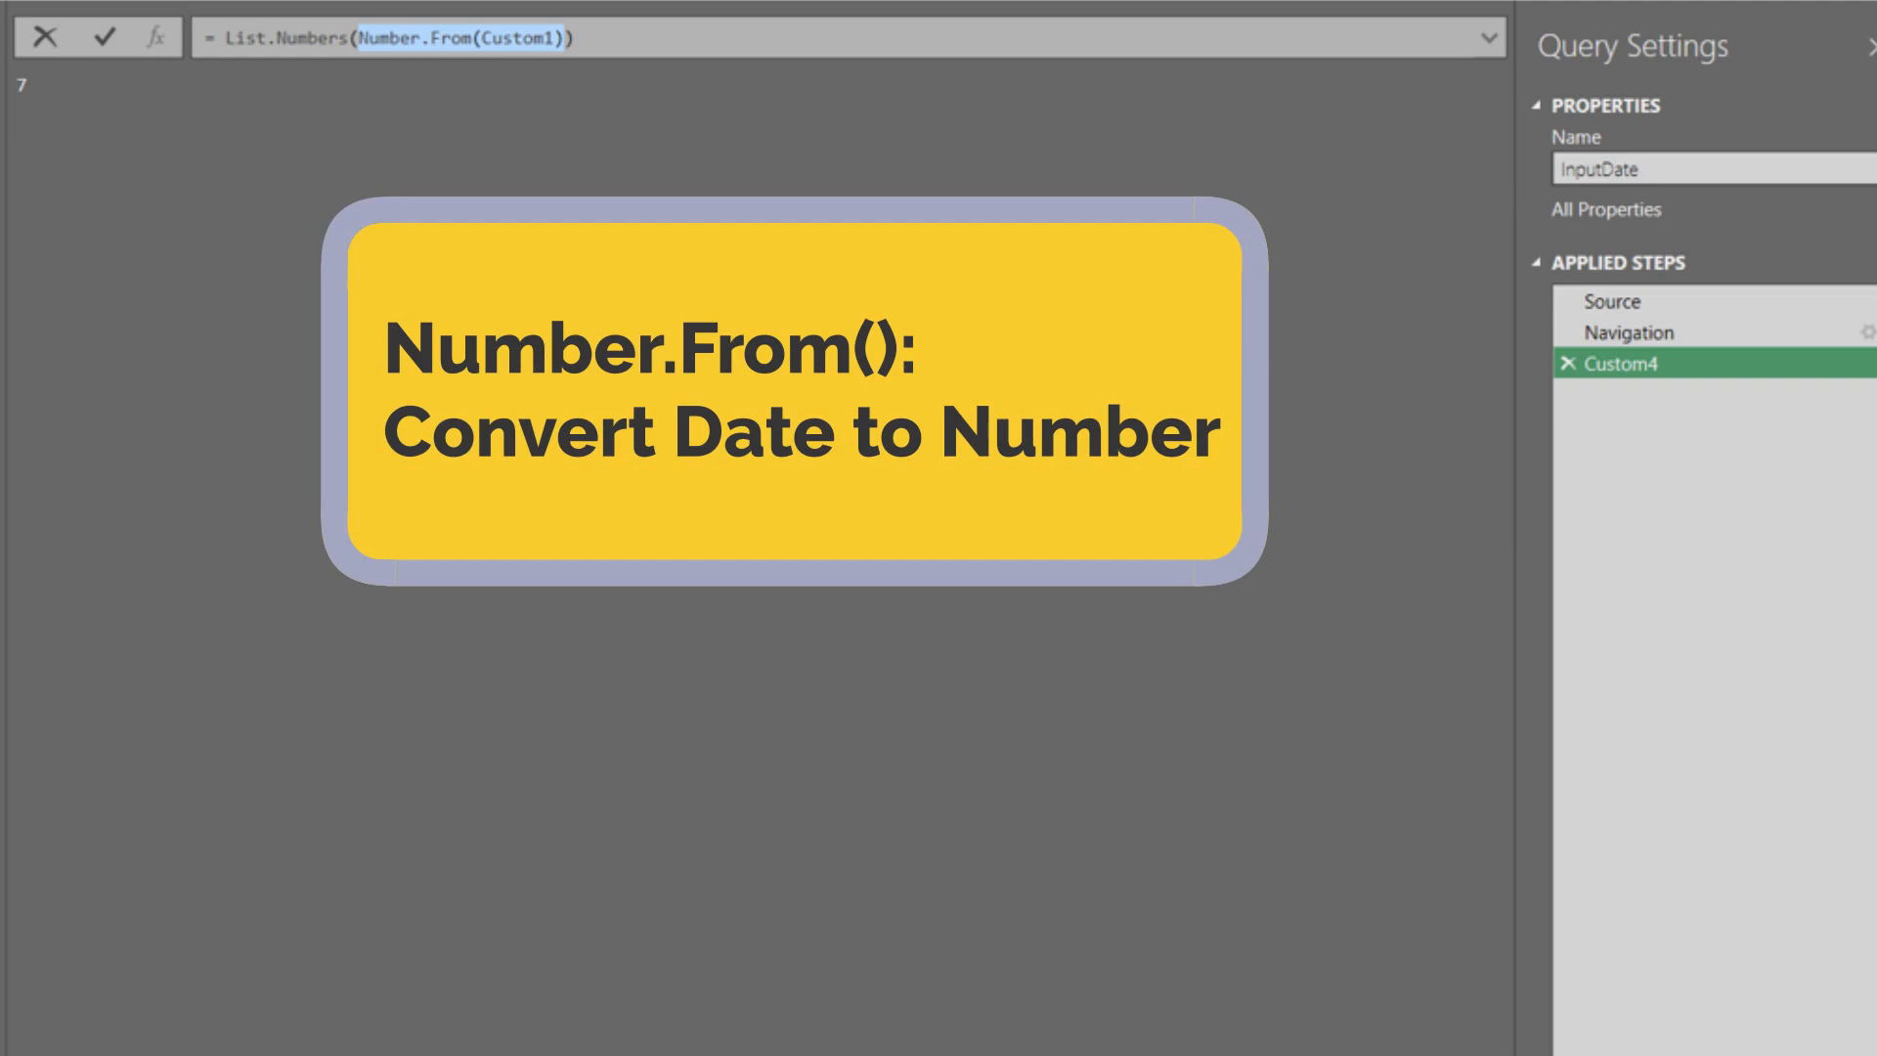
{"action": "type", "text": ","}
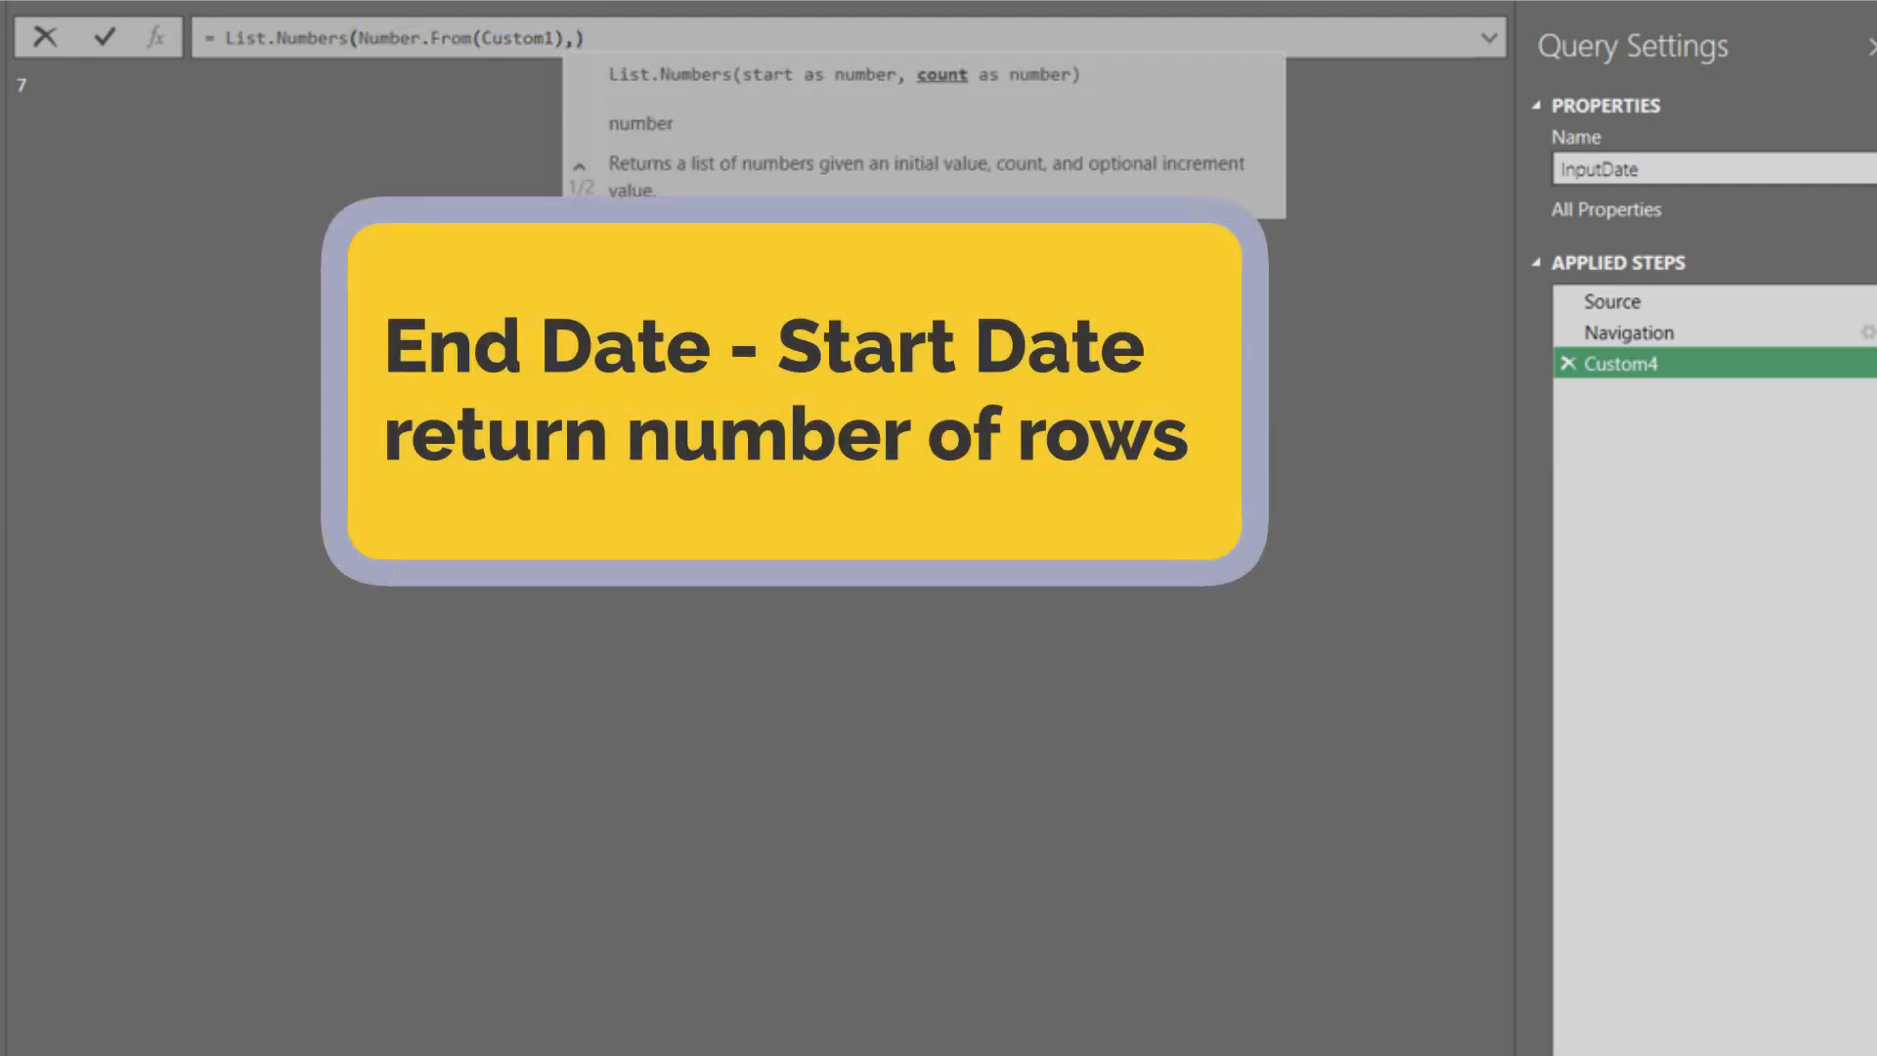
{"action": "type", "text": "(Number.From(Custom2) - Number.From(Custom1))"}
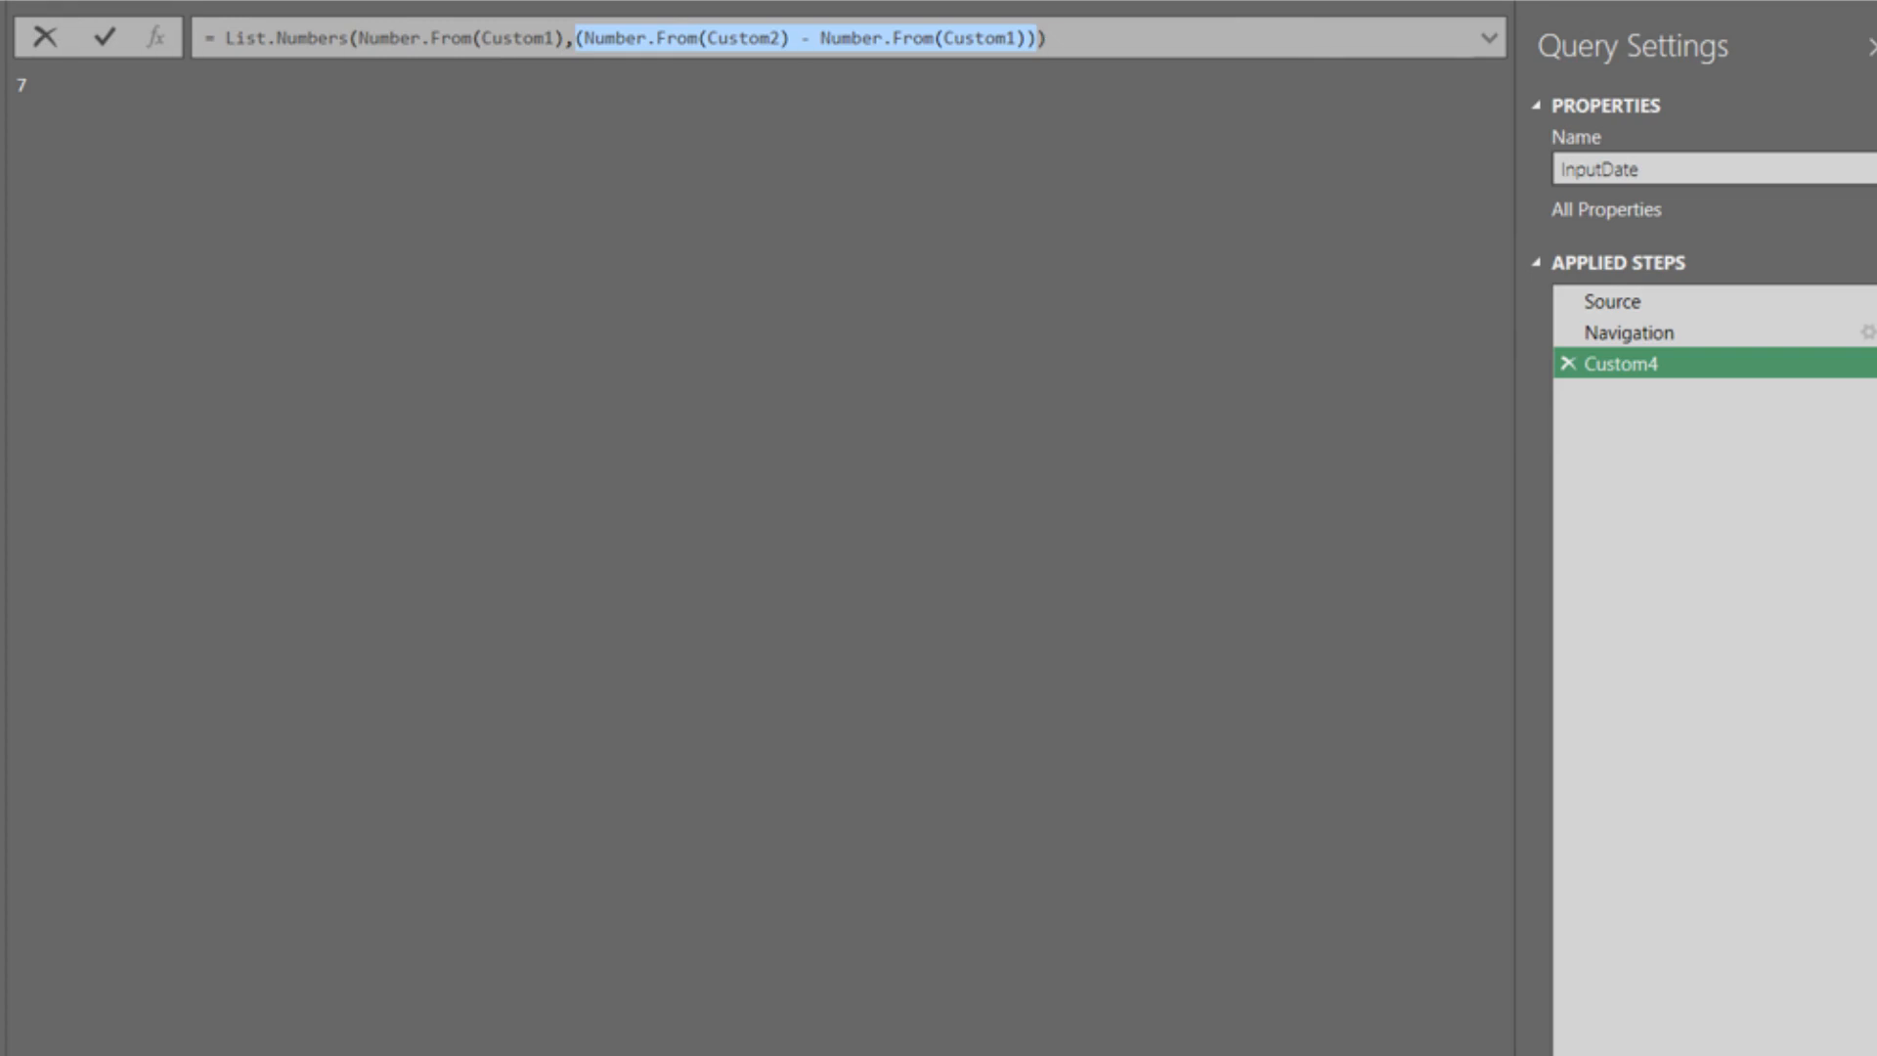
{"action": "left_click", "coordinate": [102, 36]}
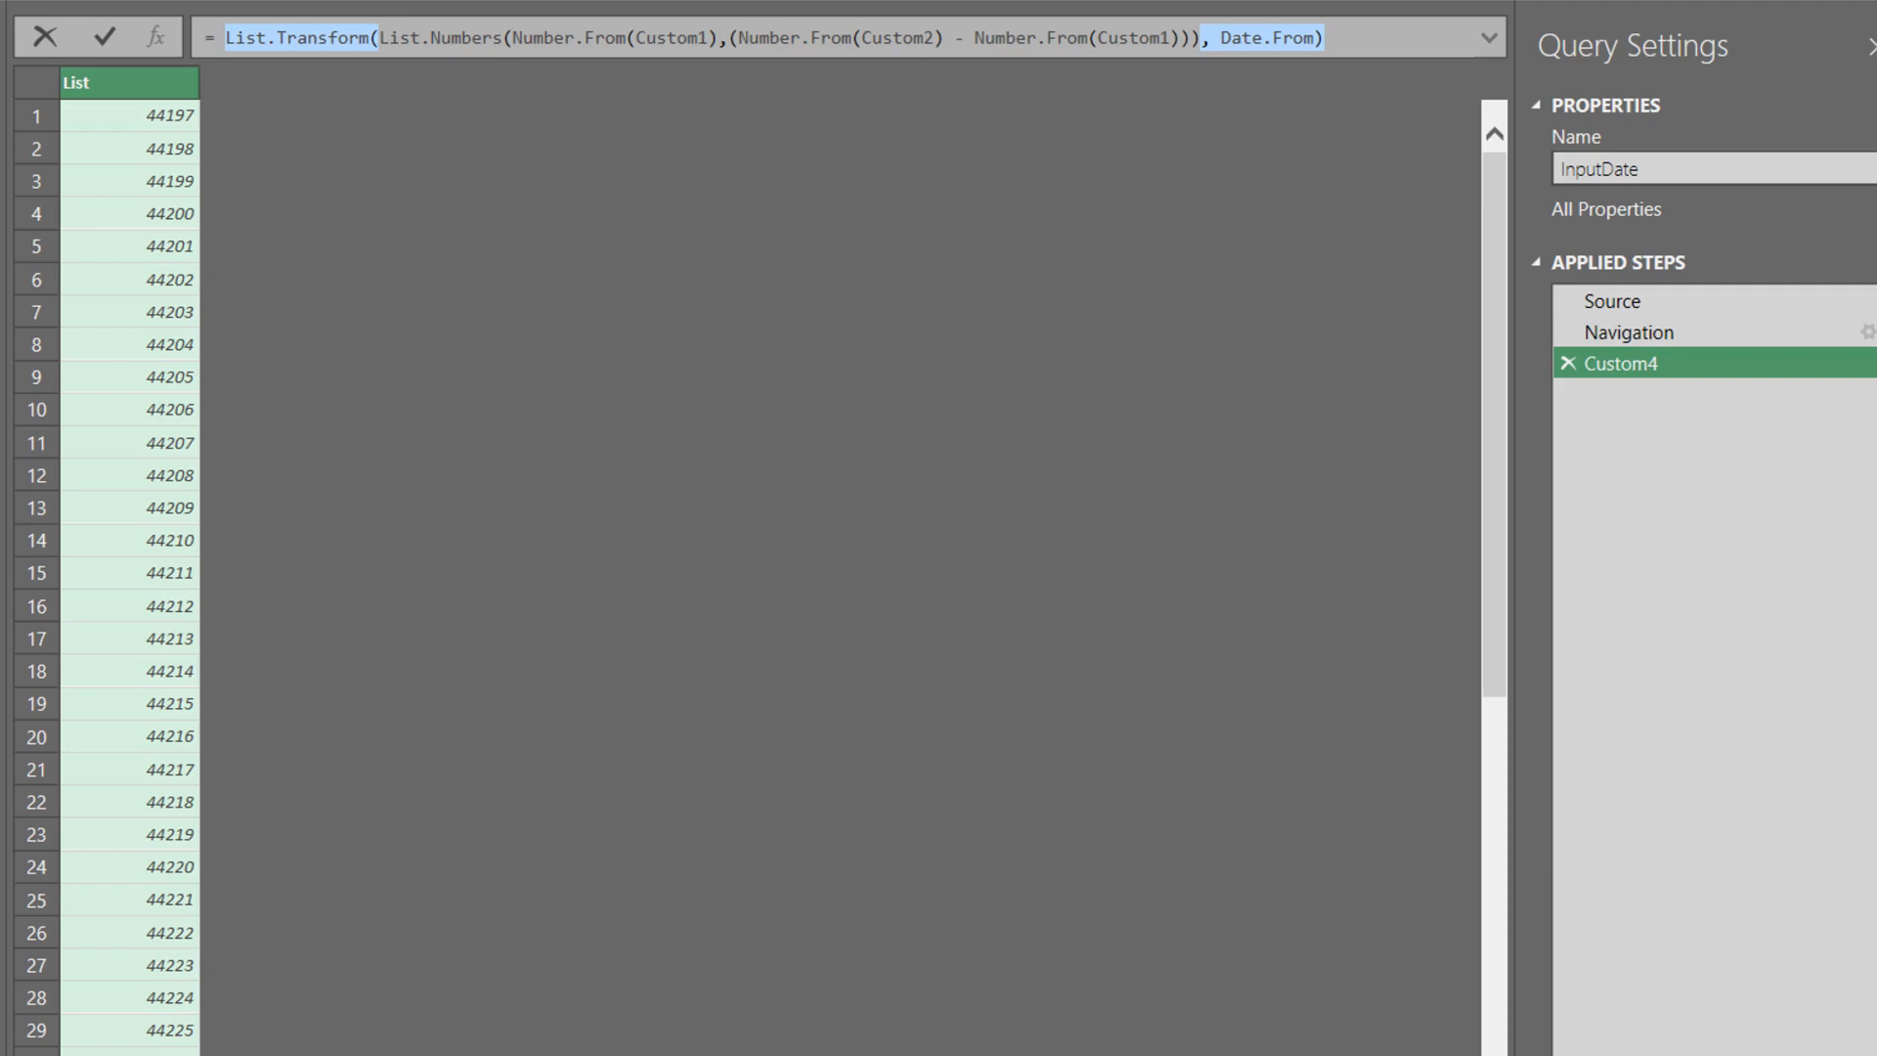
{"action": "left_click", "coordinate": [102, 36]}
{"action": "type", "text": ",Custom3"}
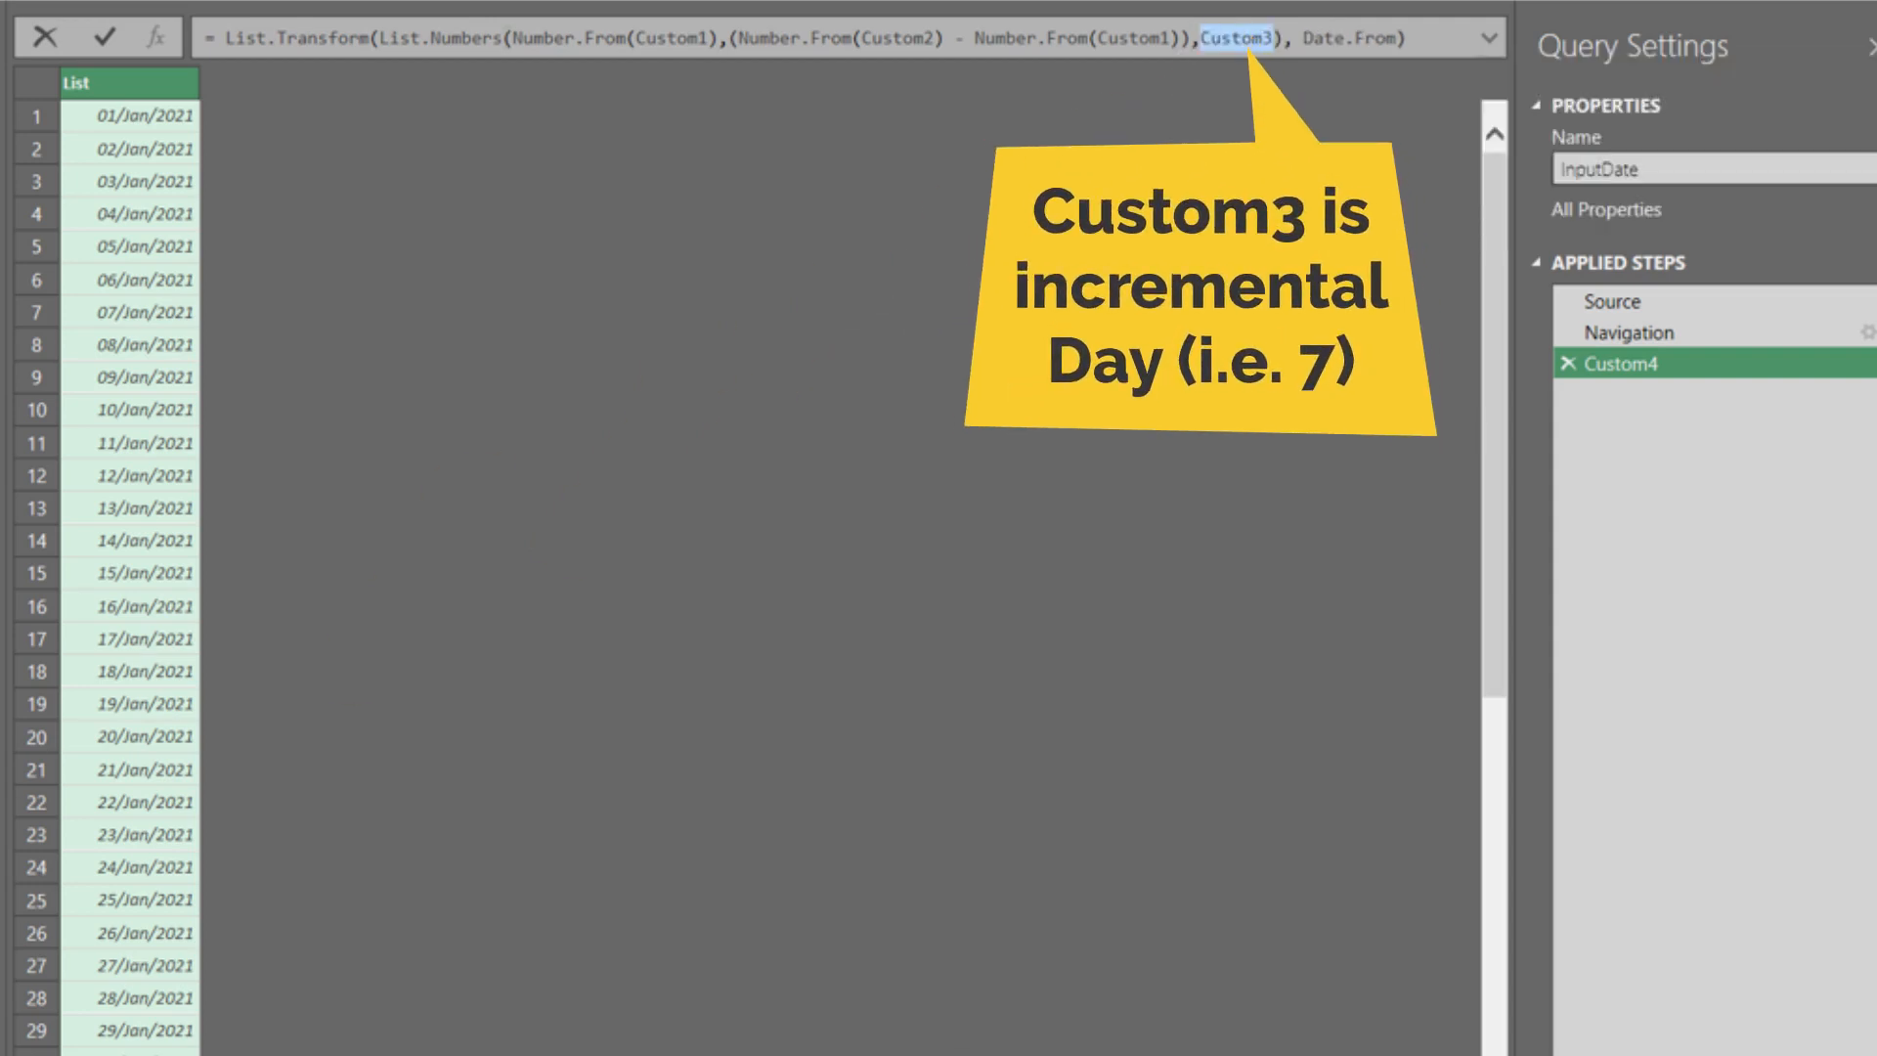
{"action": "left_click", "coordinate": [105, 36]}
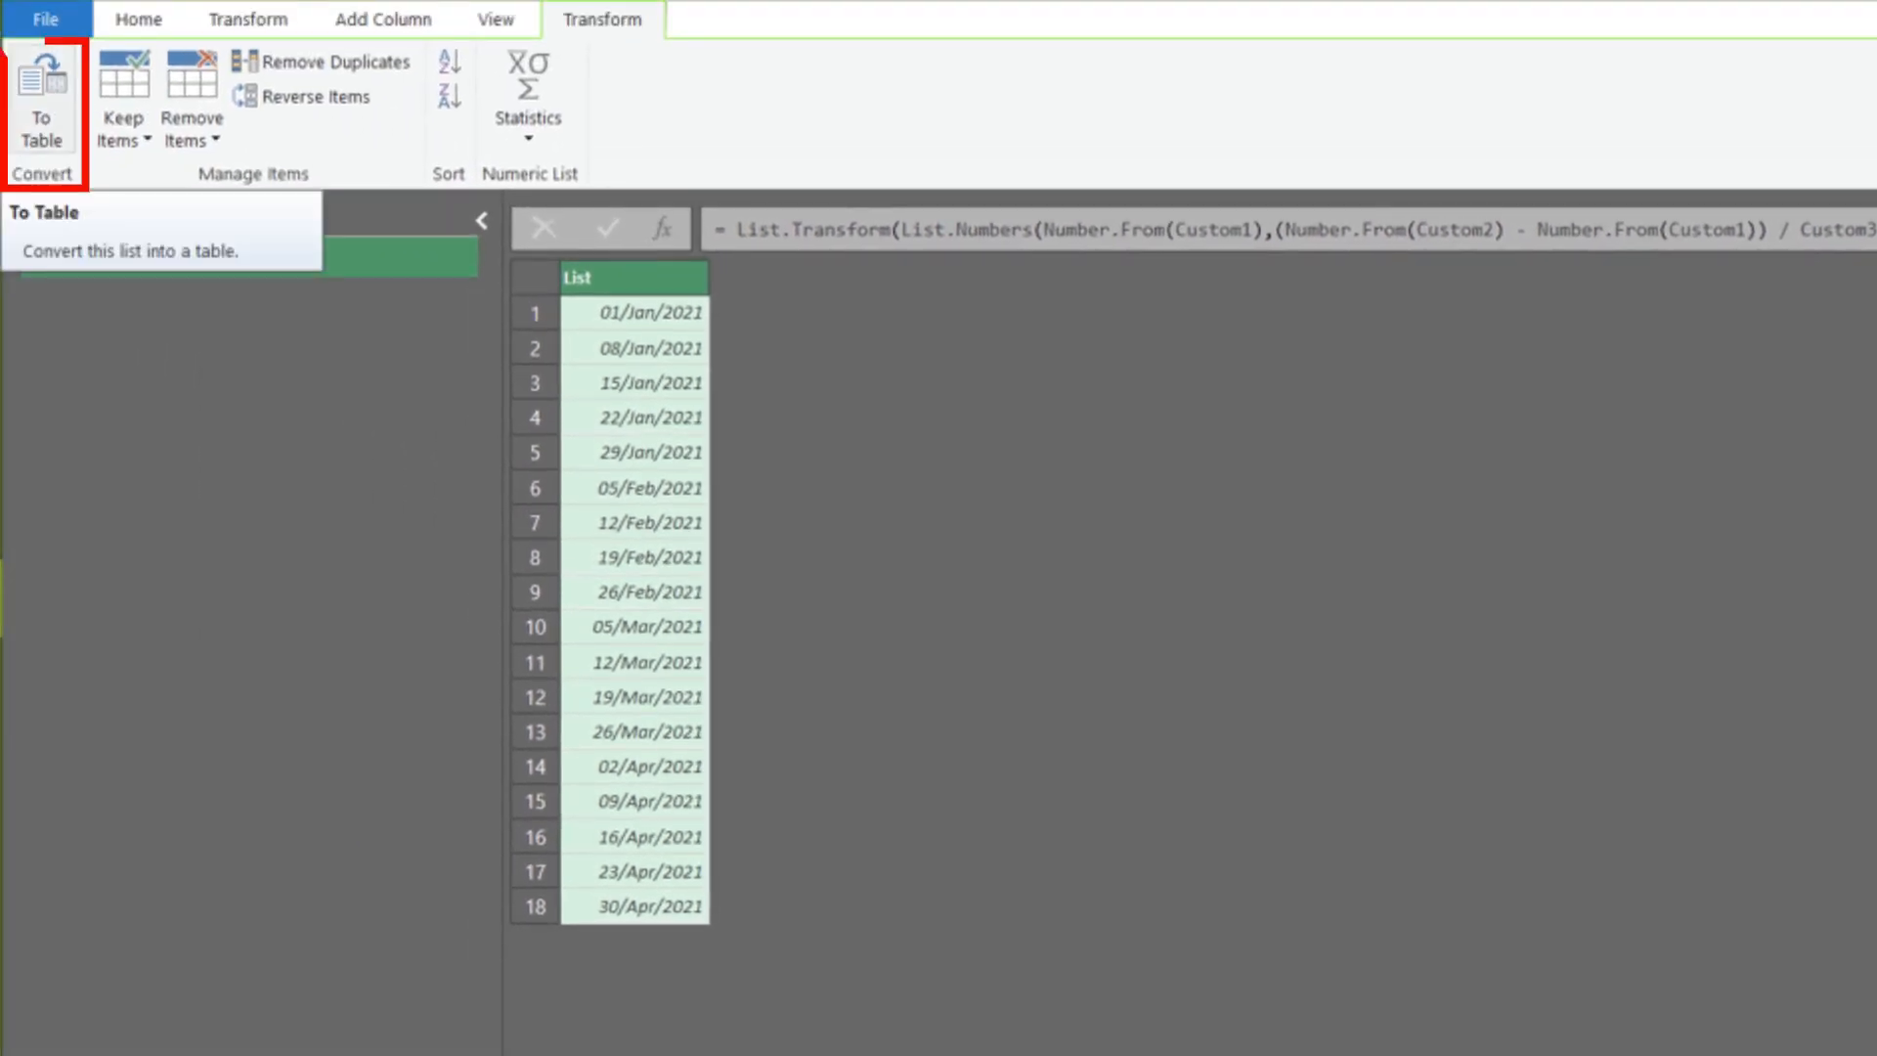
Step: Convert the weekly date list to a table with To Table and confirm with OK
{"action": "left_click", "coordinate": [42, 108]}
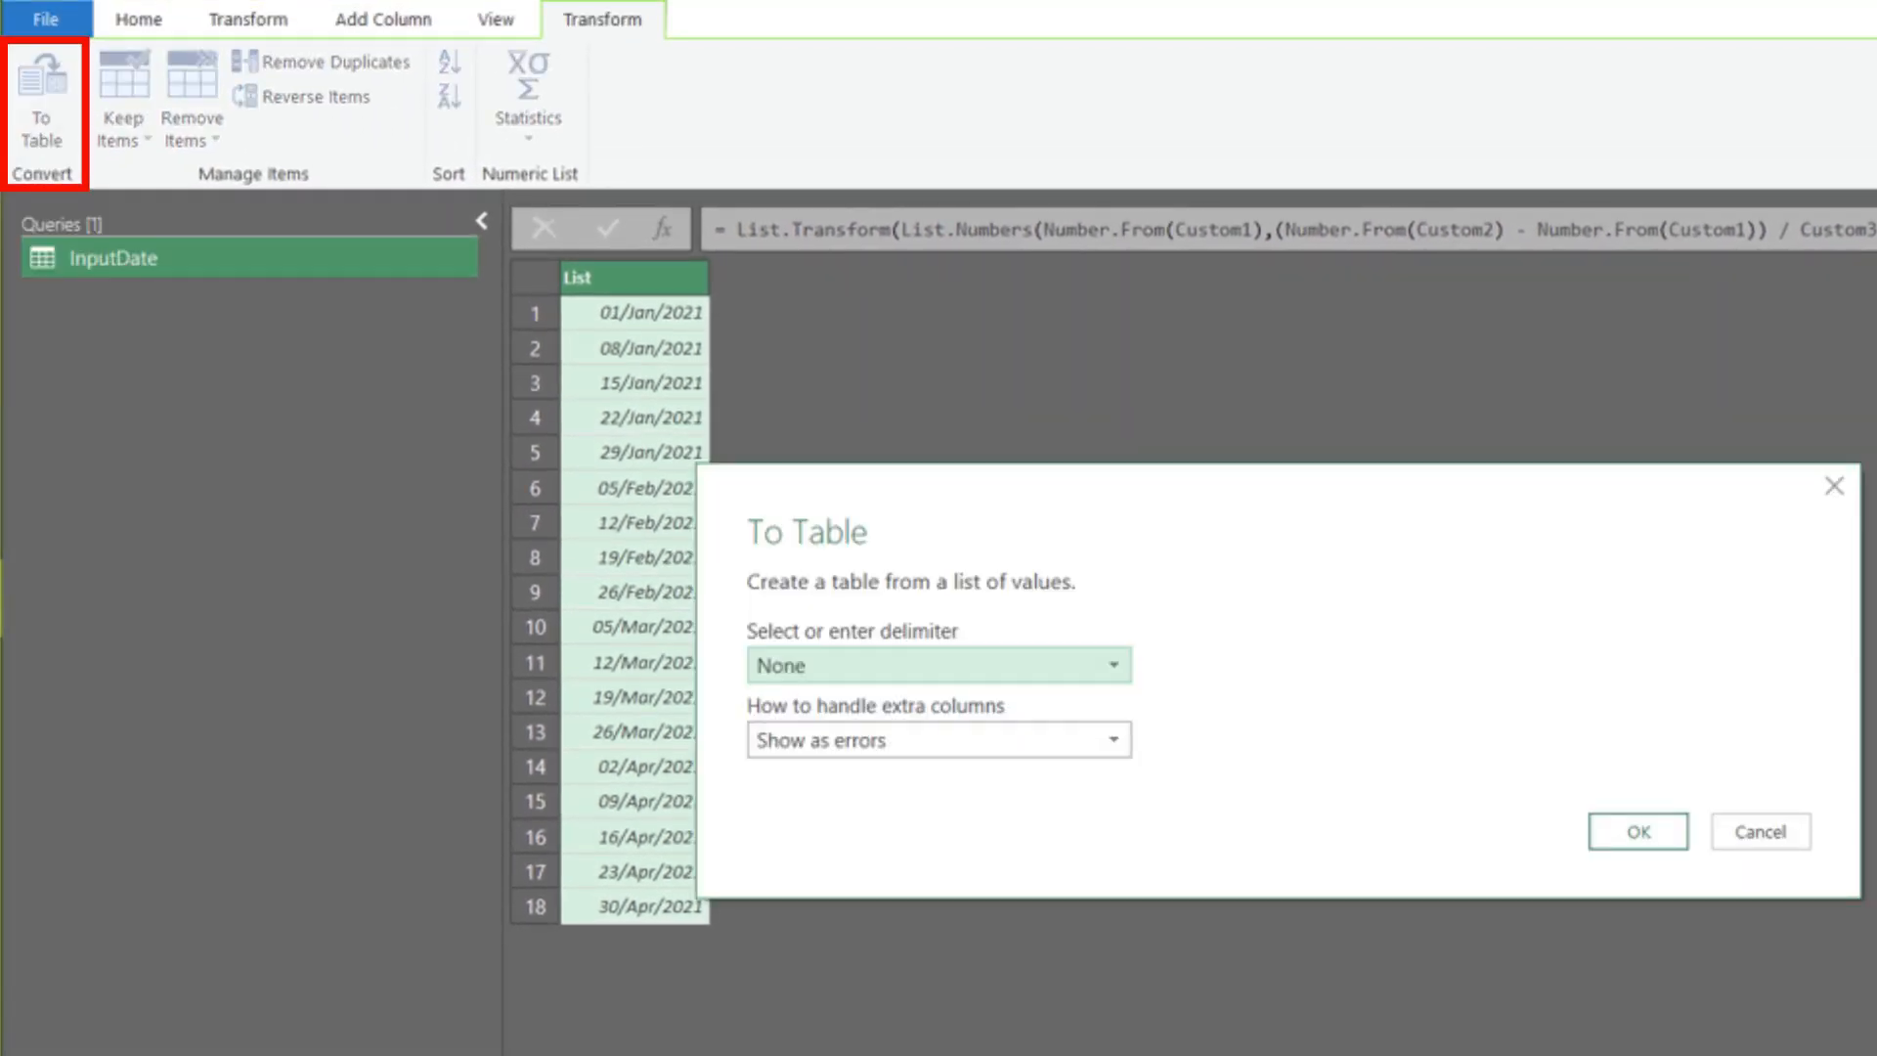
{"action": "left_click", "coordinate": [1636, 831]}
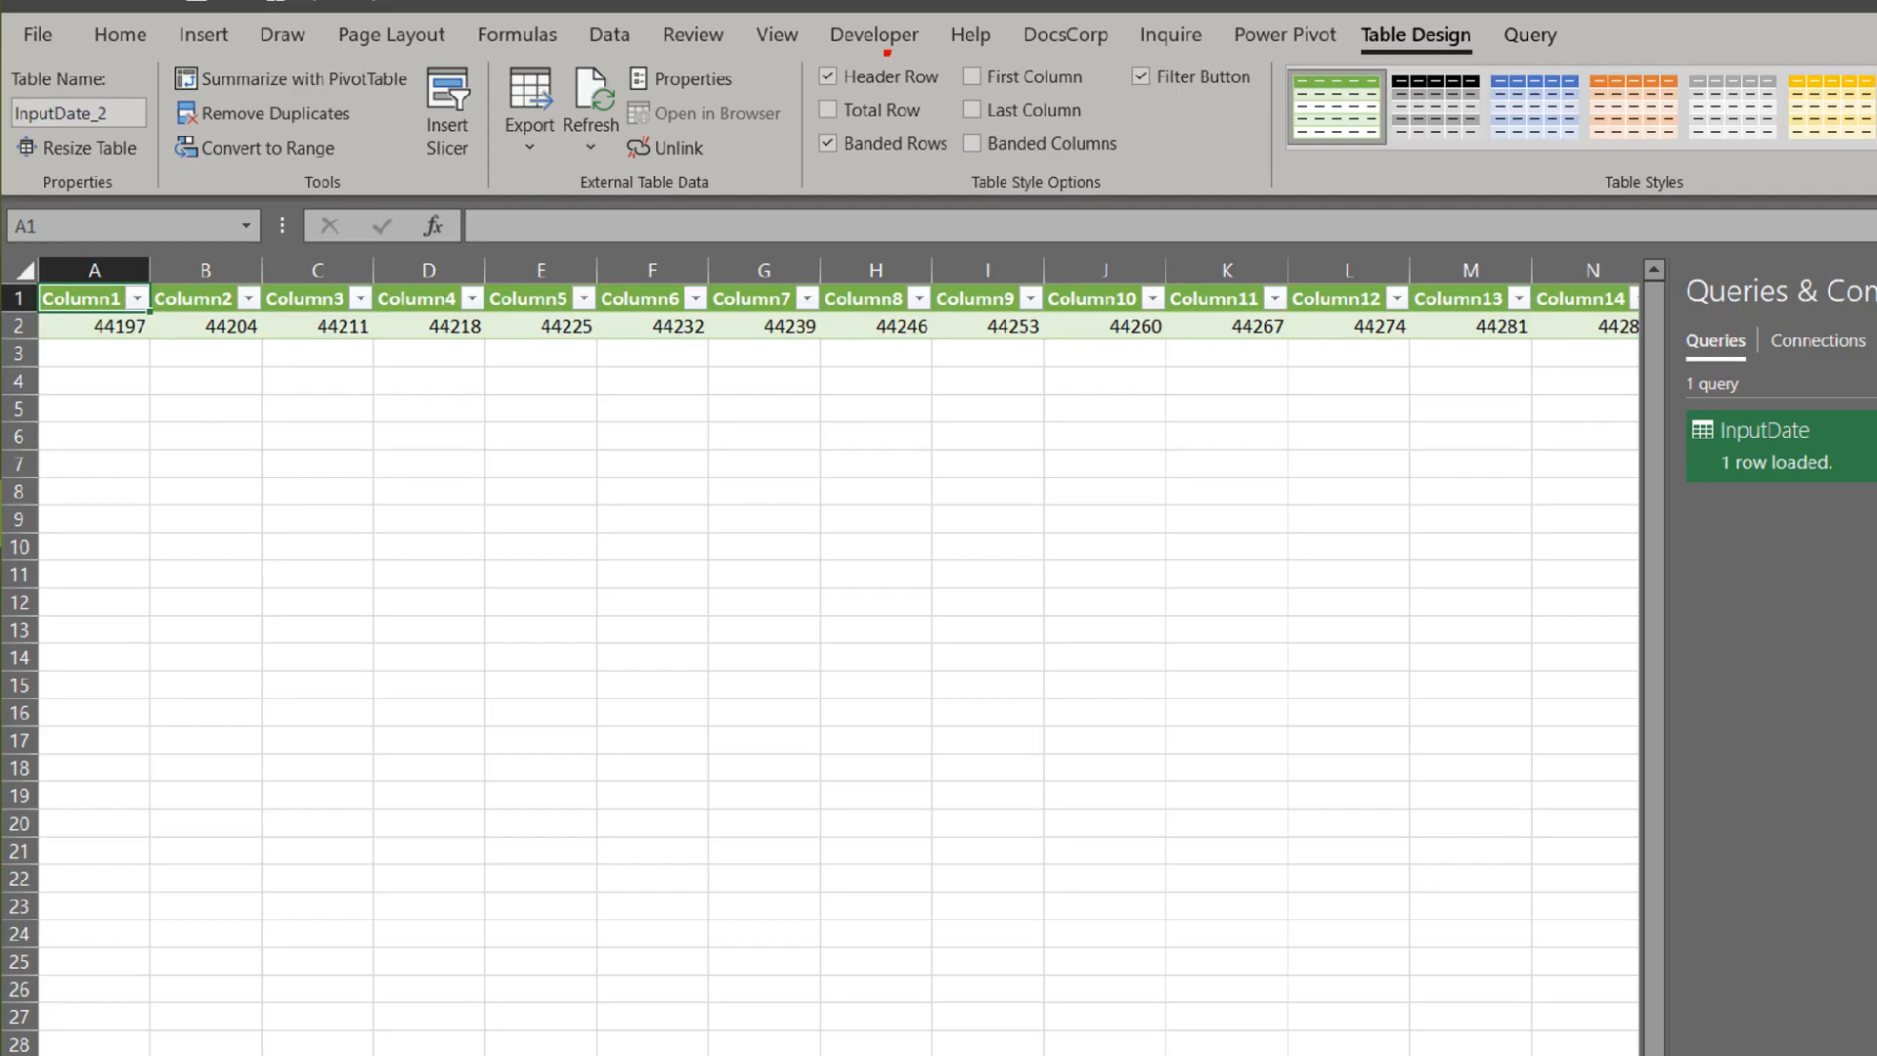
Step: Turn off Header Row on the InputDate table and apply a date format
{"action": "left_click", "coordinate": [826, 75]}
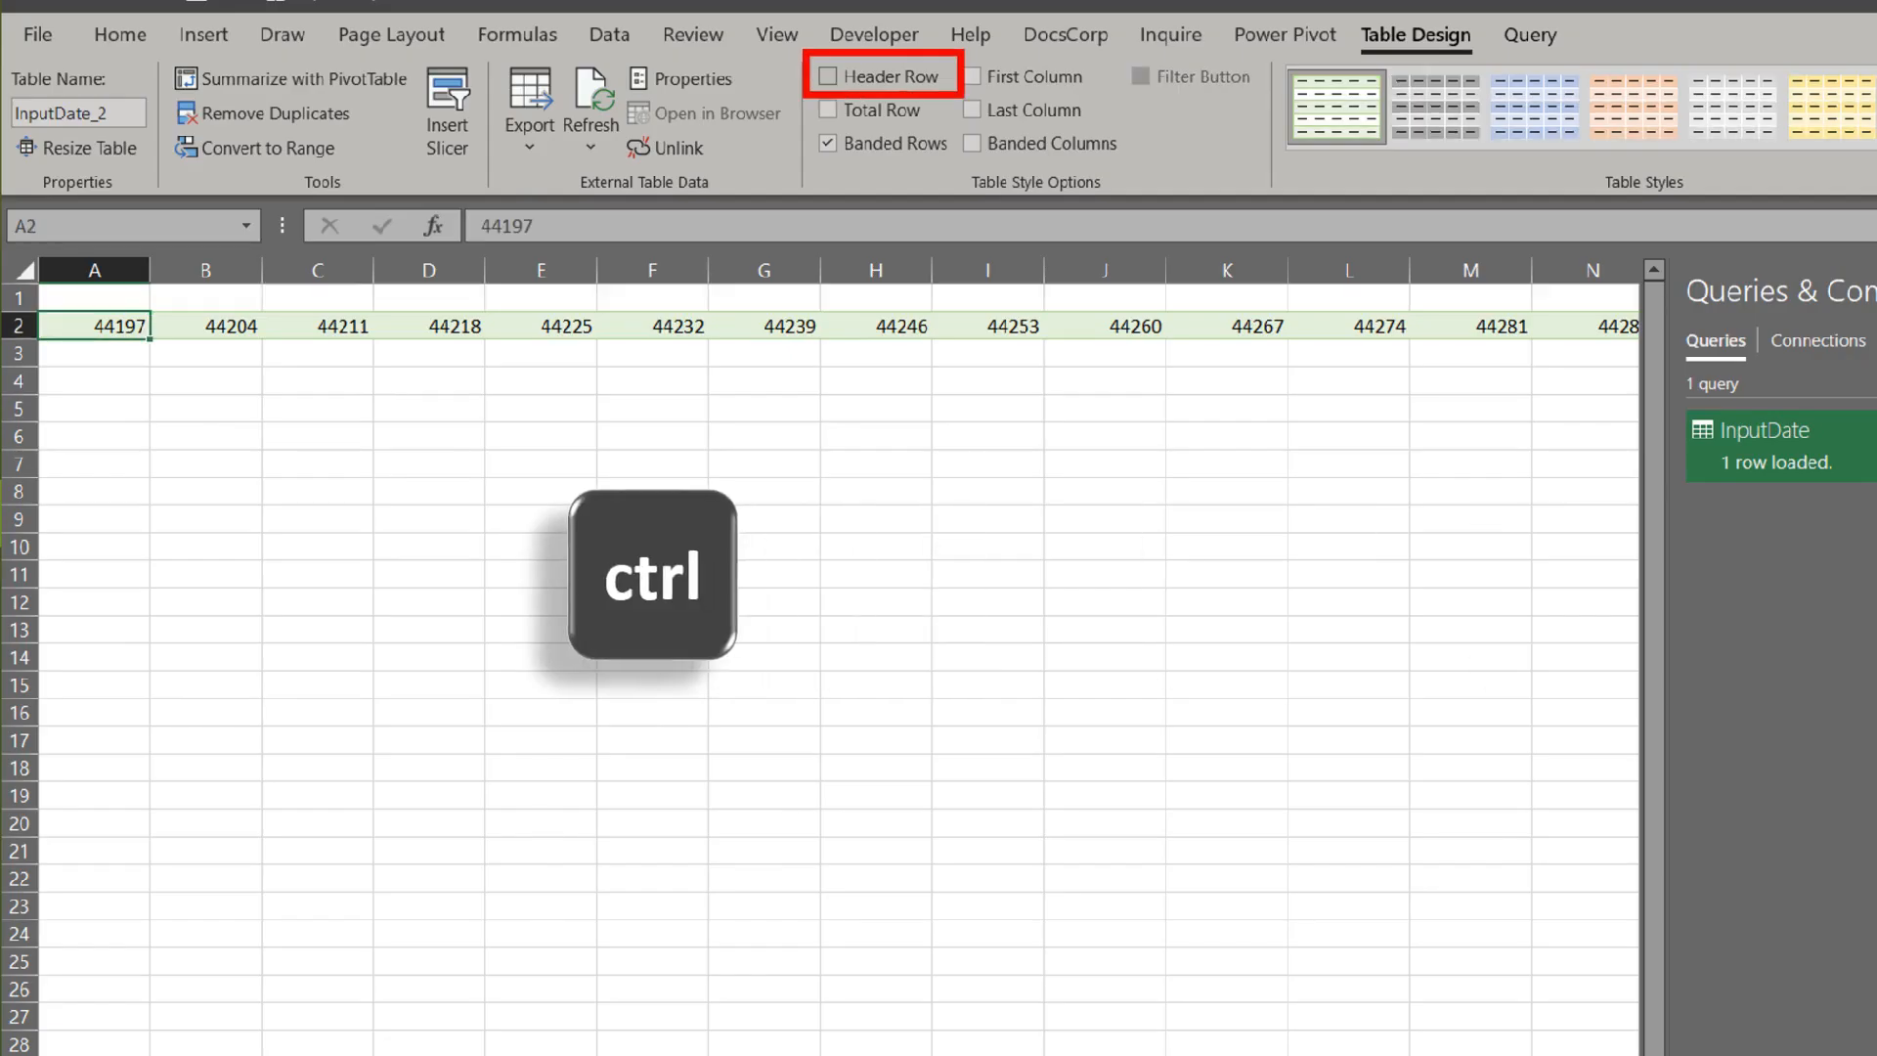
{"action": "key", "text": "ctrl+shift+#"}
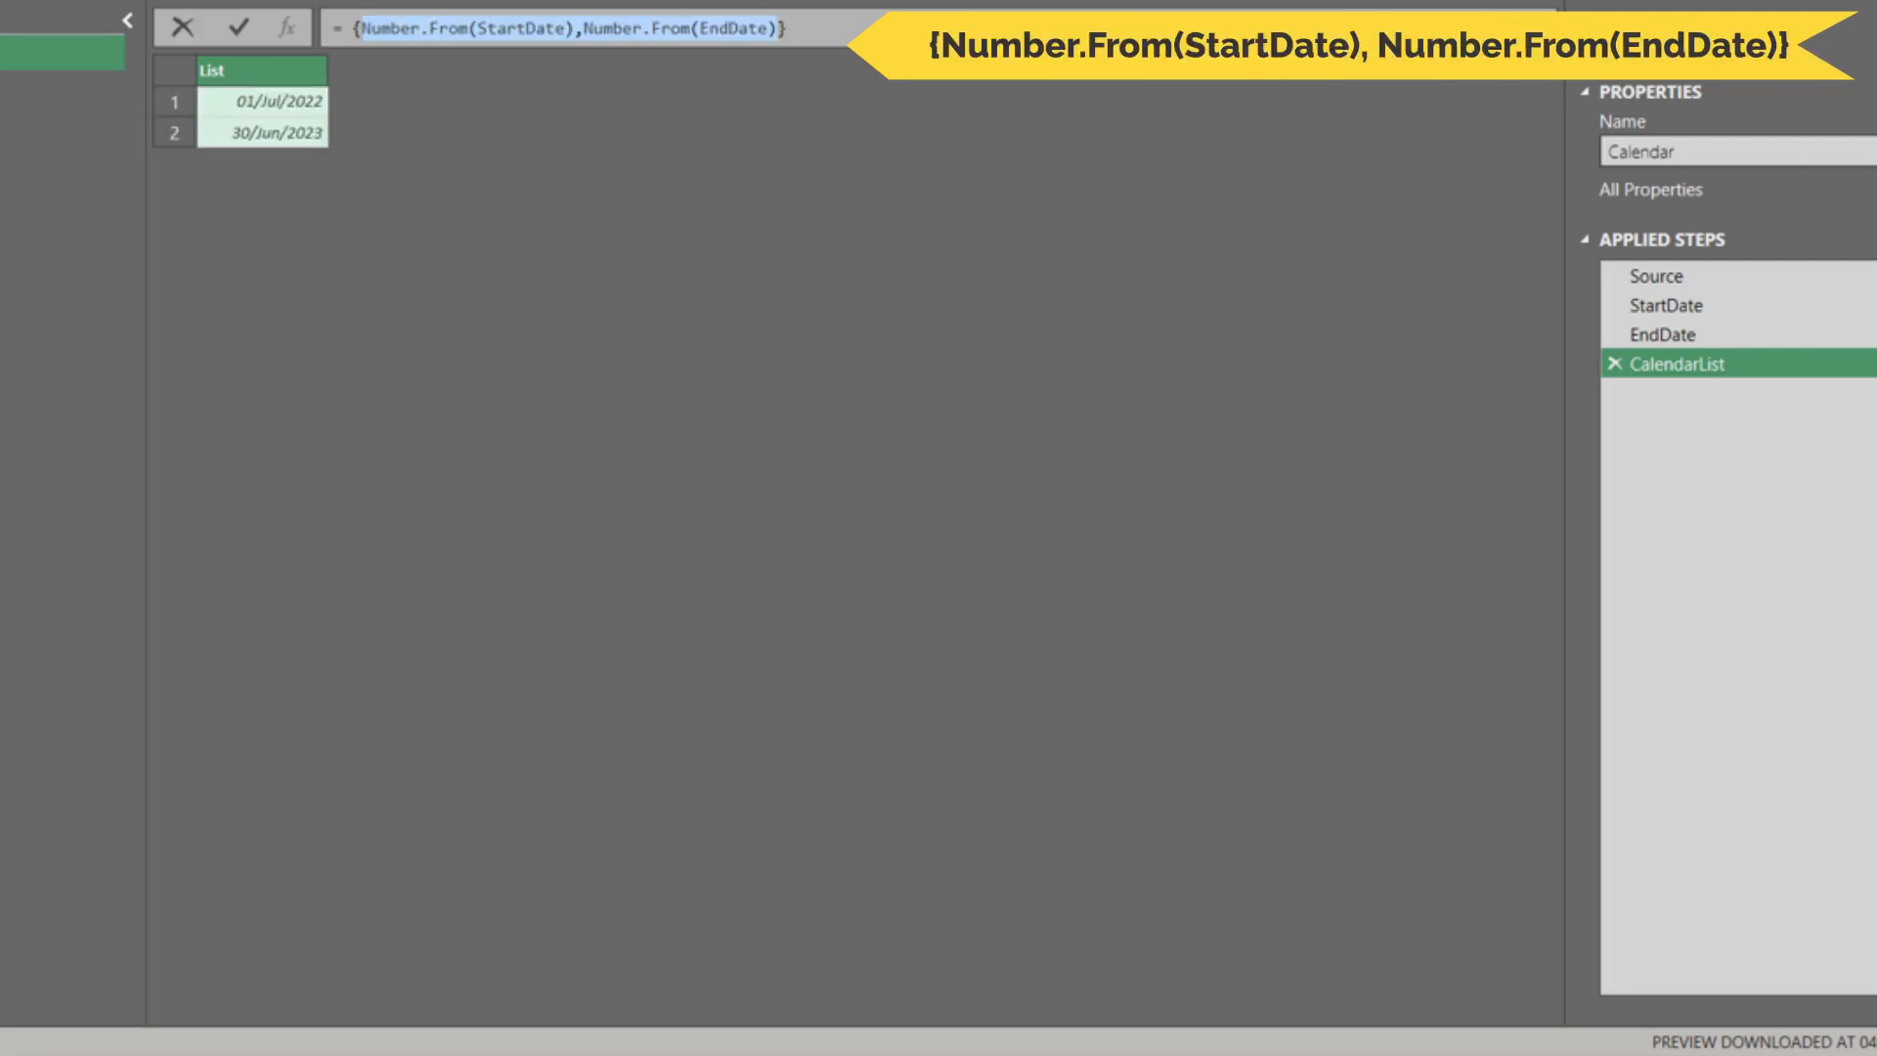
Step: Set CalendarList to List.Transform({Number.From(StartDate)..Number.From(EndDate)}, Date.From)
{"action": "left_click", "coordinate": [237, 26]}
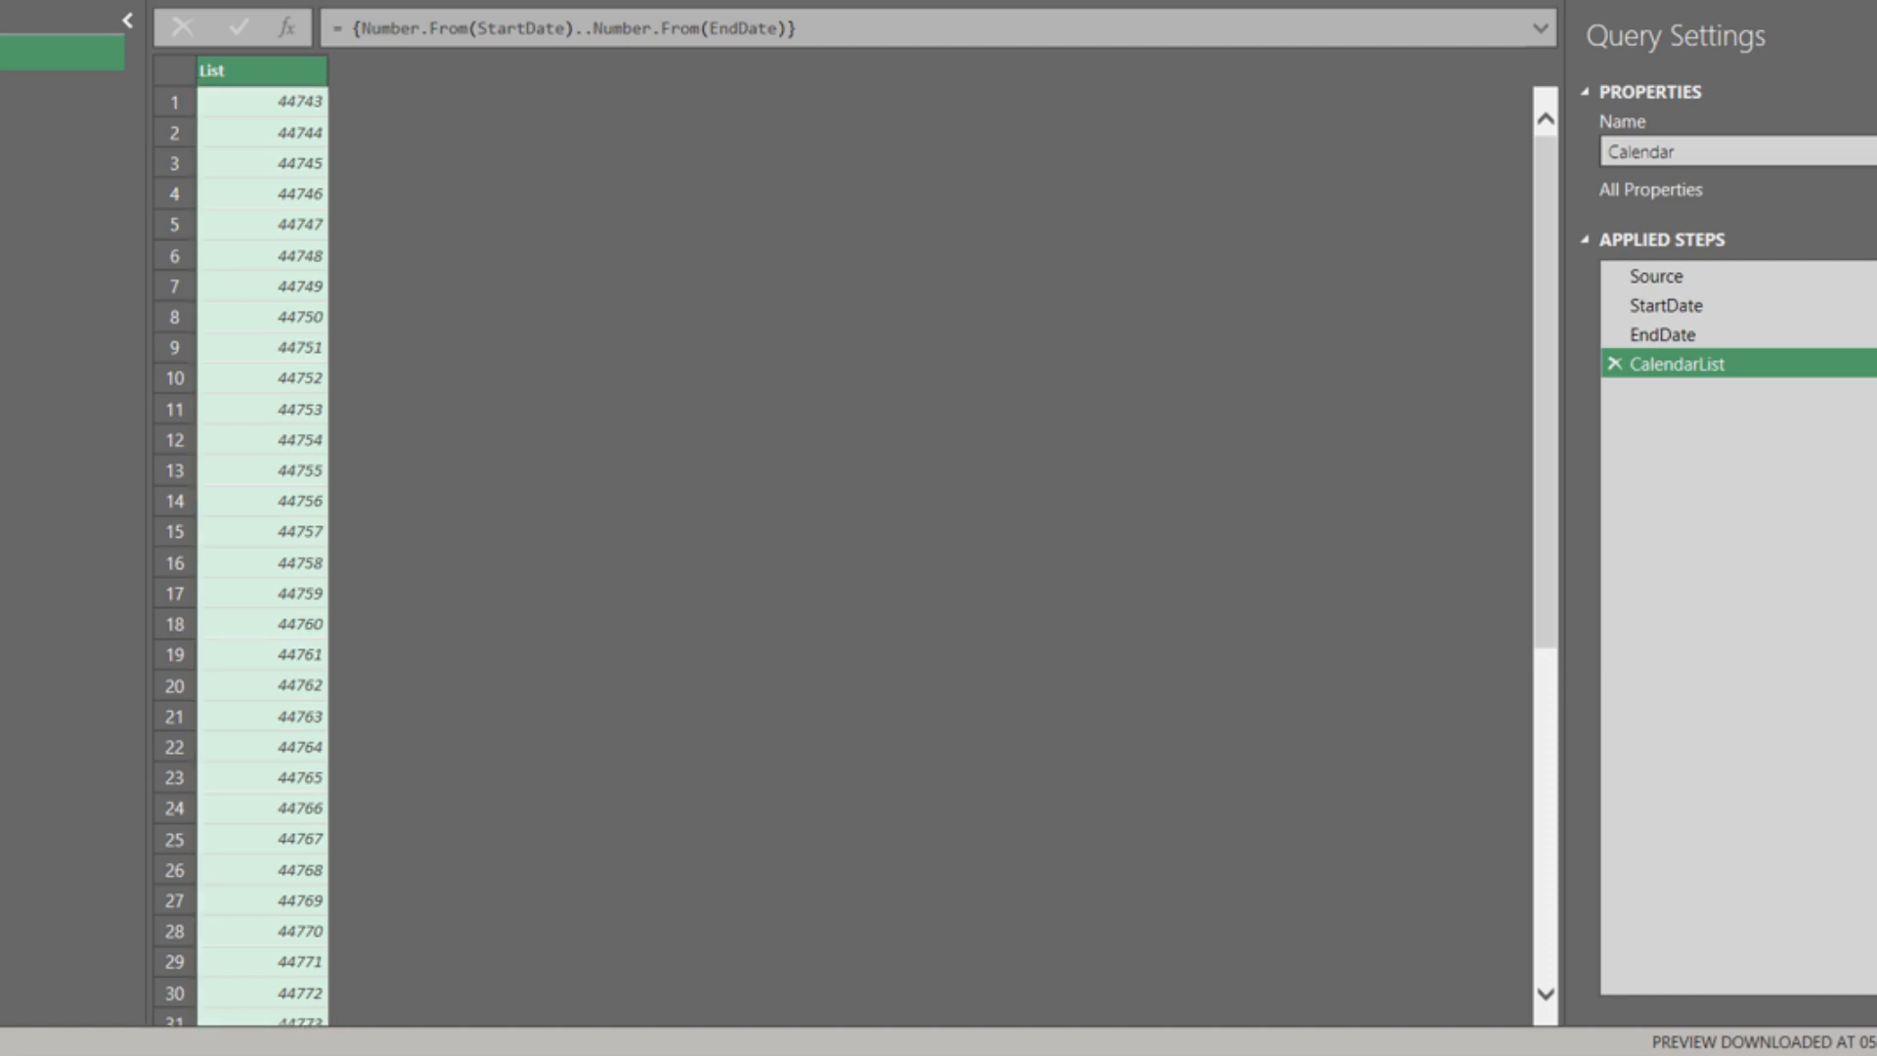
{"action": "type", "text": "List.Transform({Number.From(StartDate)..Number.From(EndDate)}, Date.From)"}
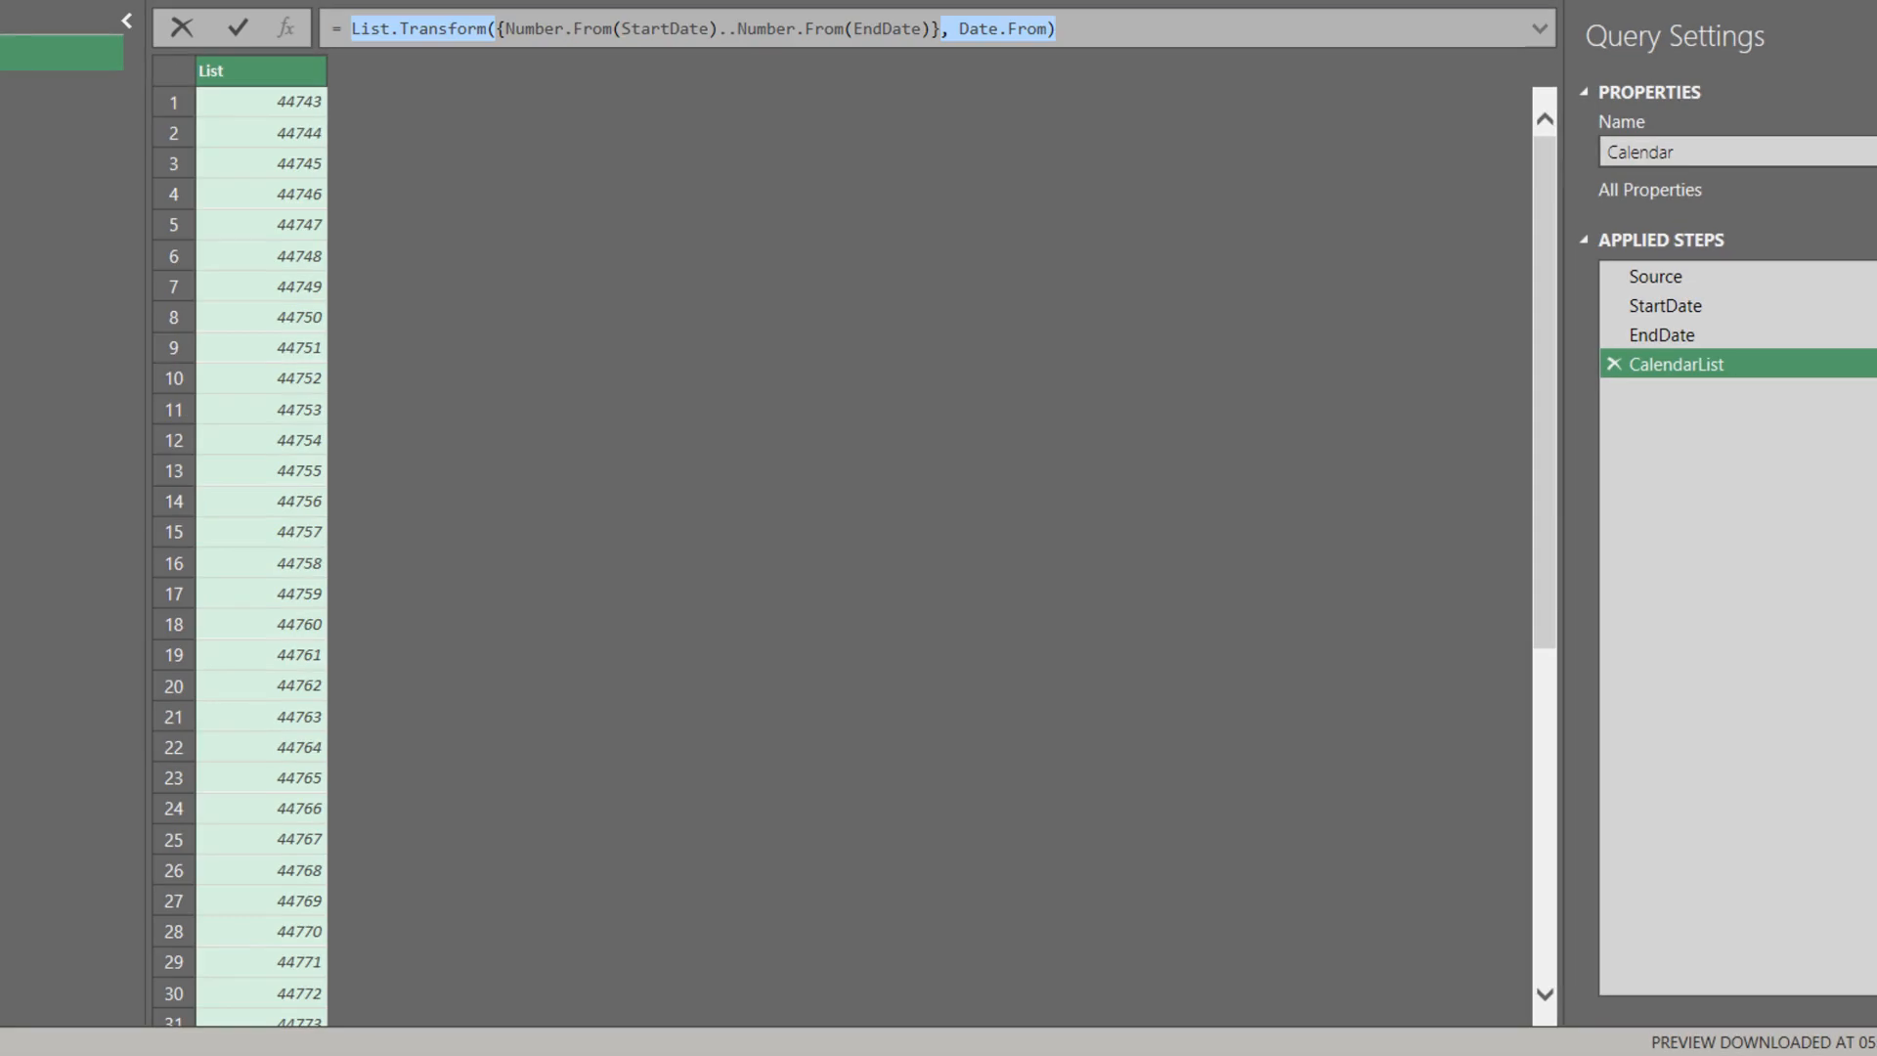
{"action": "left_click", "coordinate": [237, 28]}
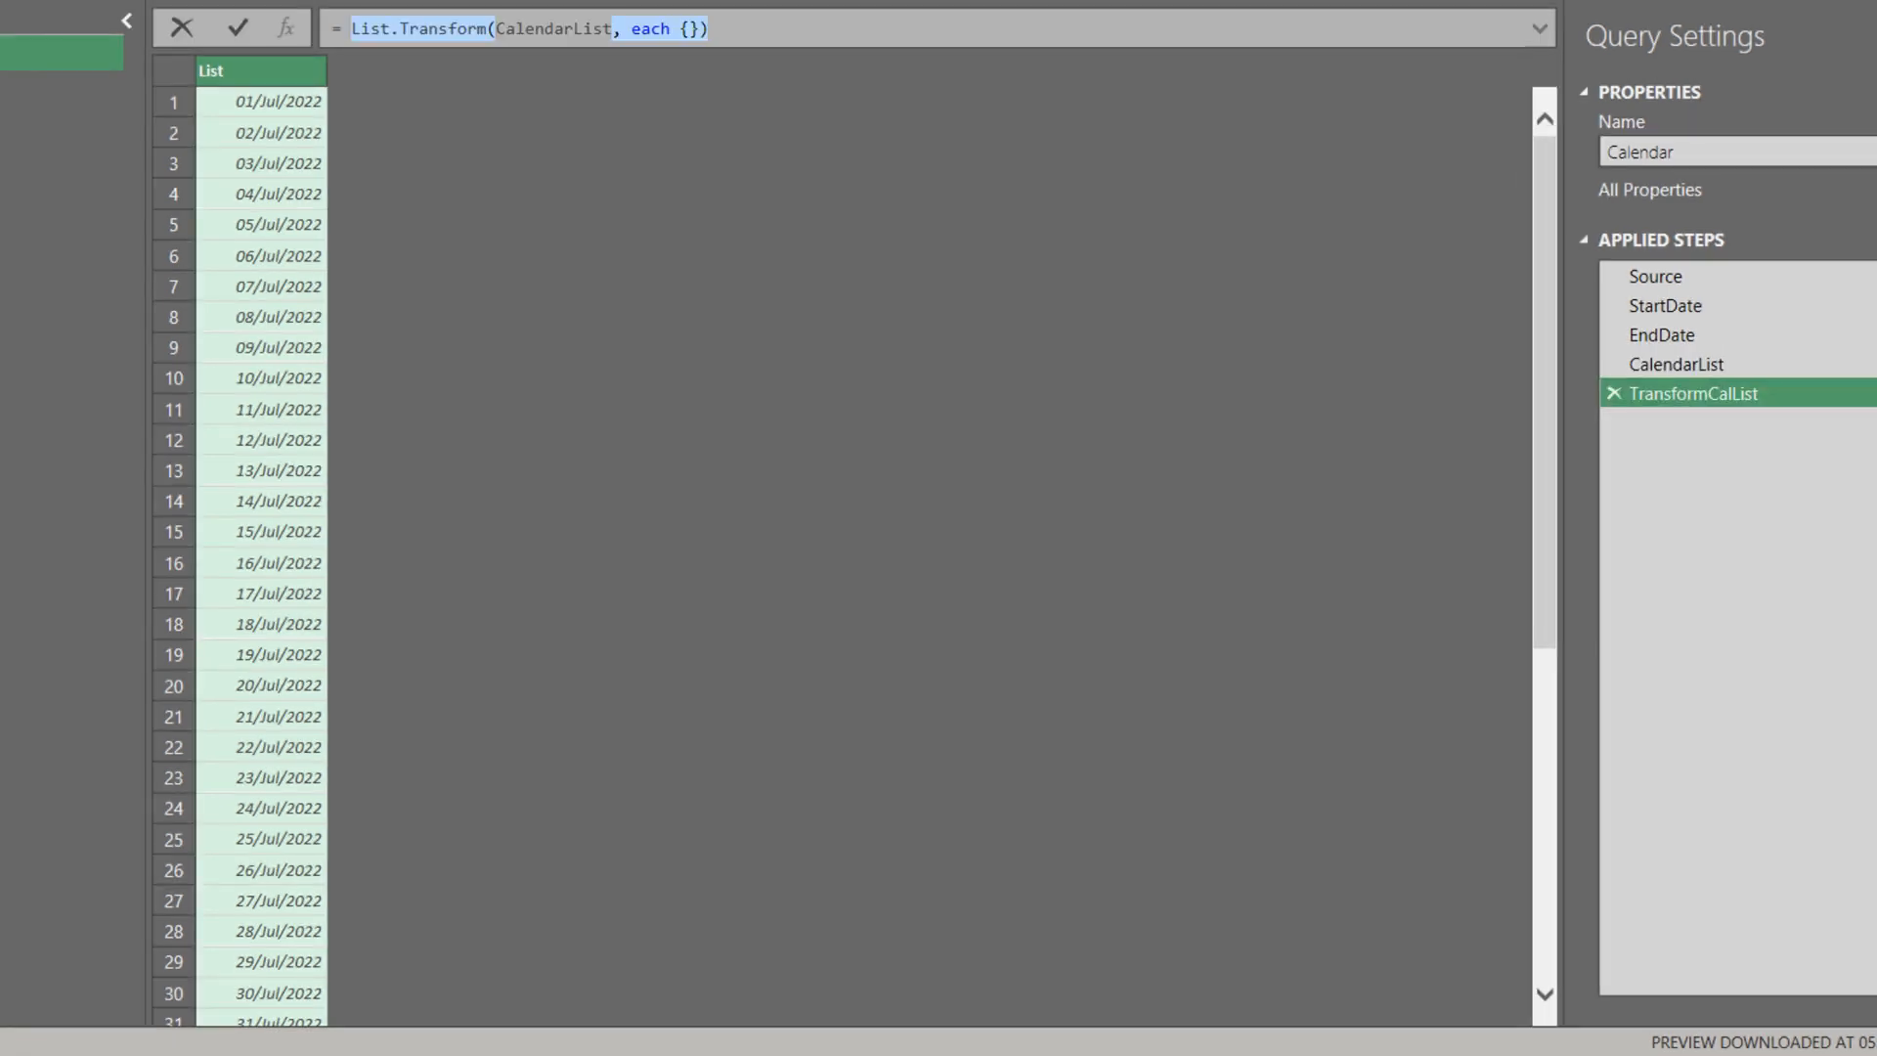
Step: Map each CalendarList date to a list with the date, Date.Year(_) and Date.Month(_)
{"action": "left_click", "coordinate": [235, 27]}
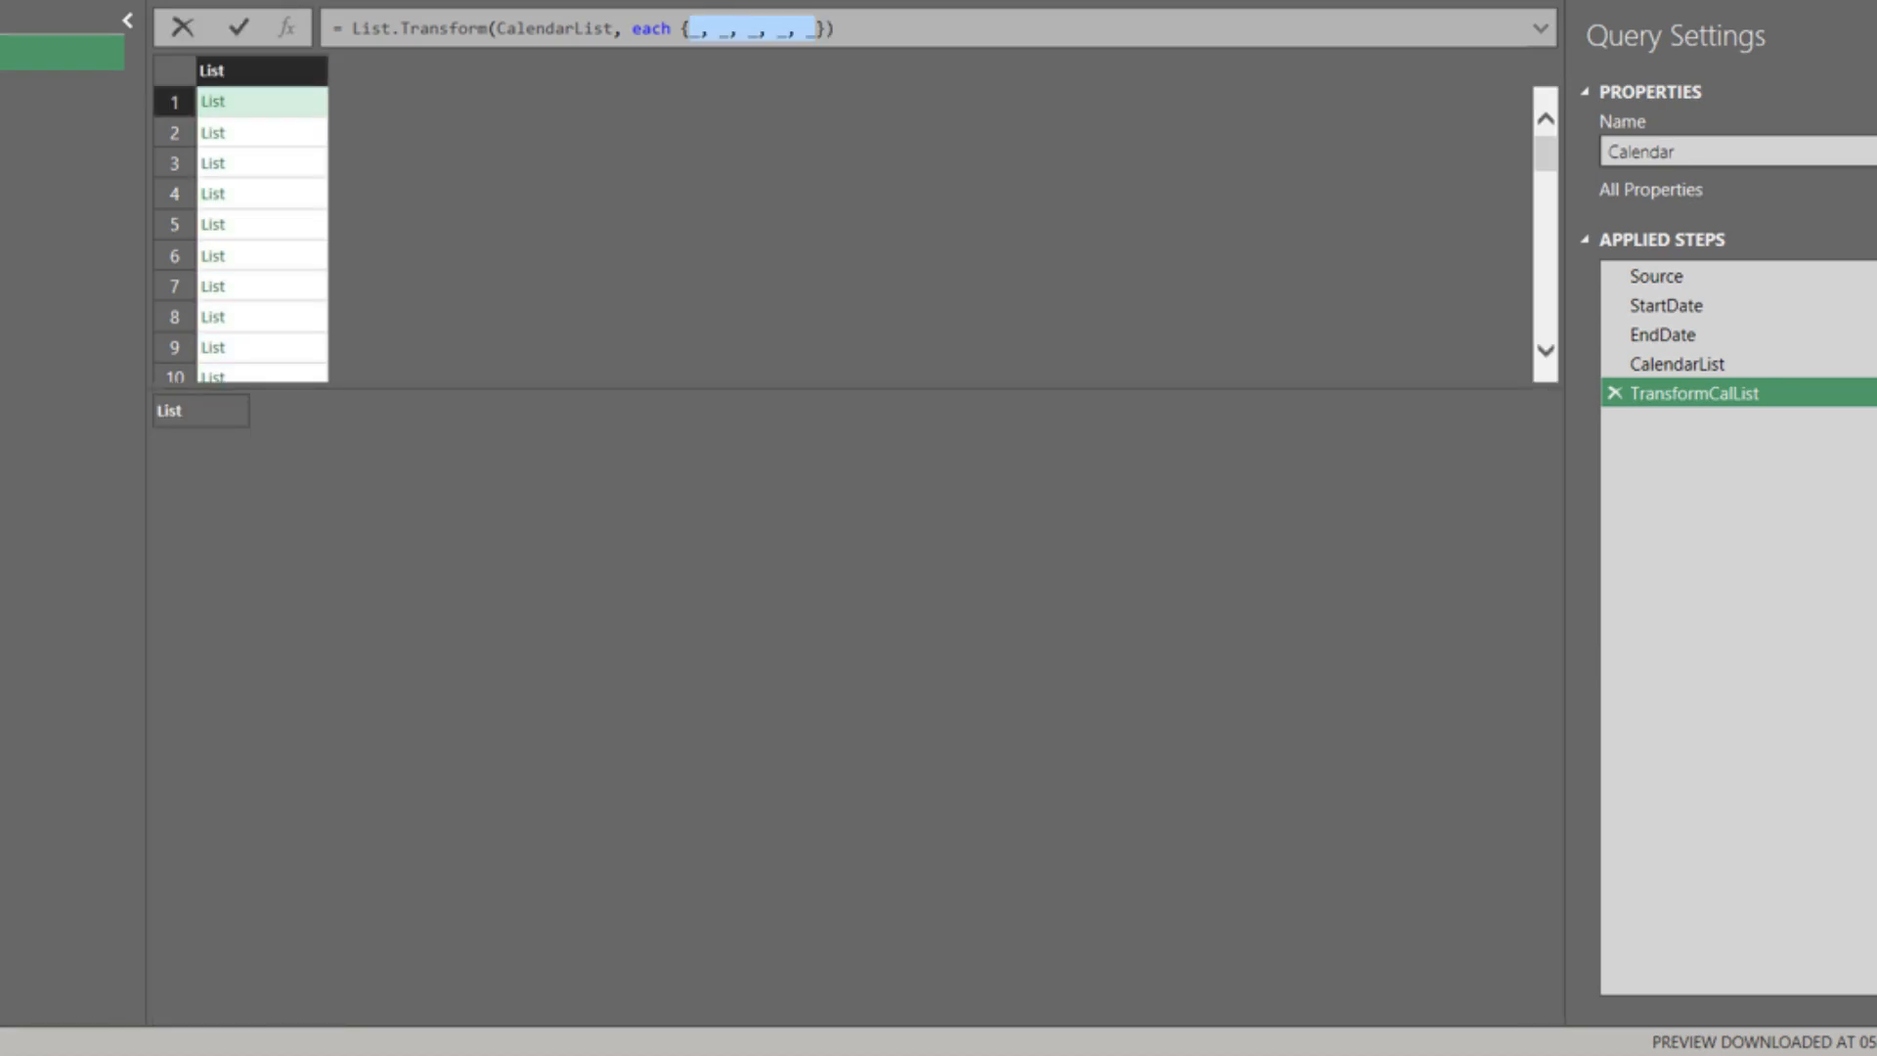
{"action": "left_click", "coordinate": [213, 101]}
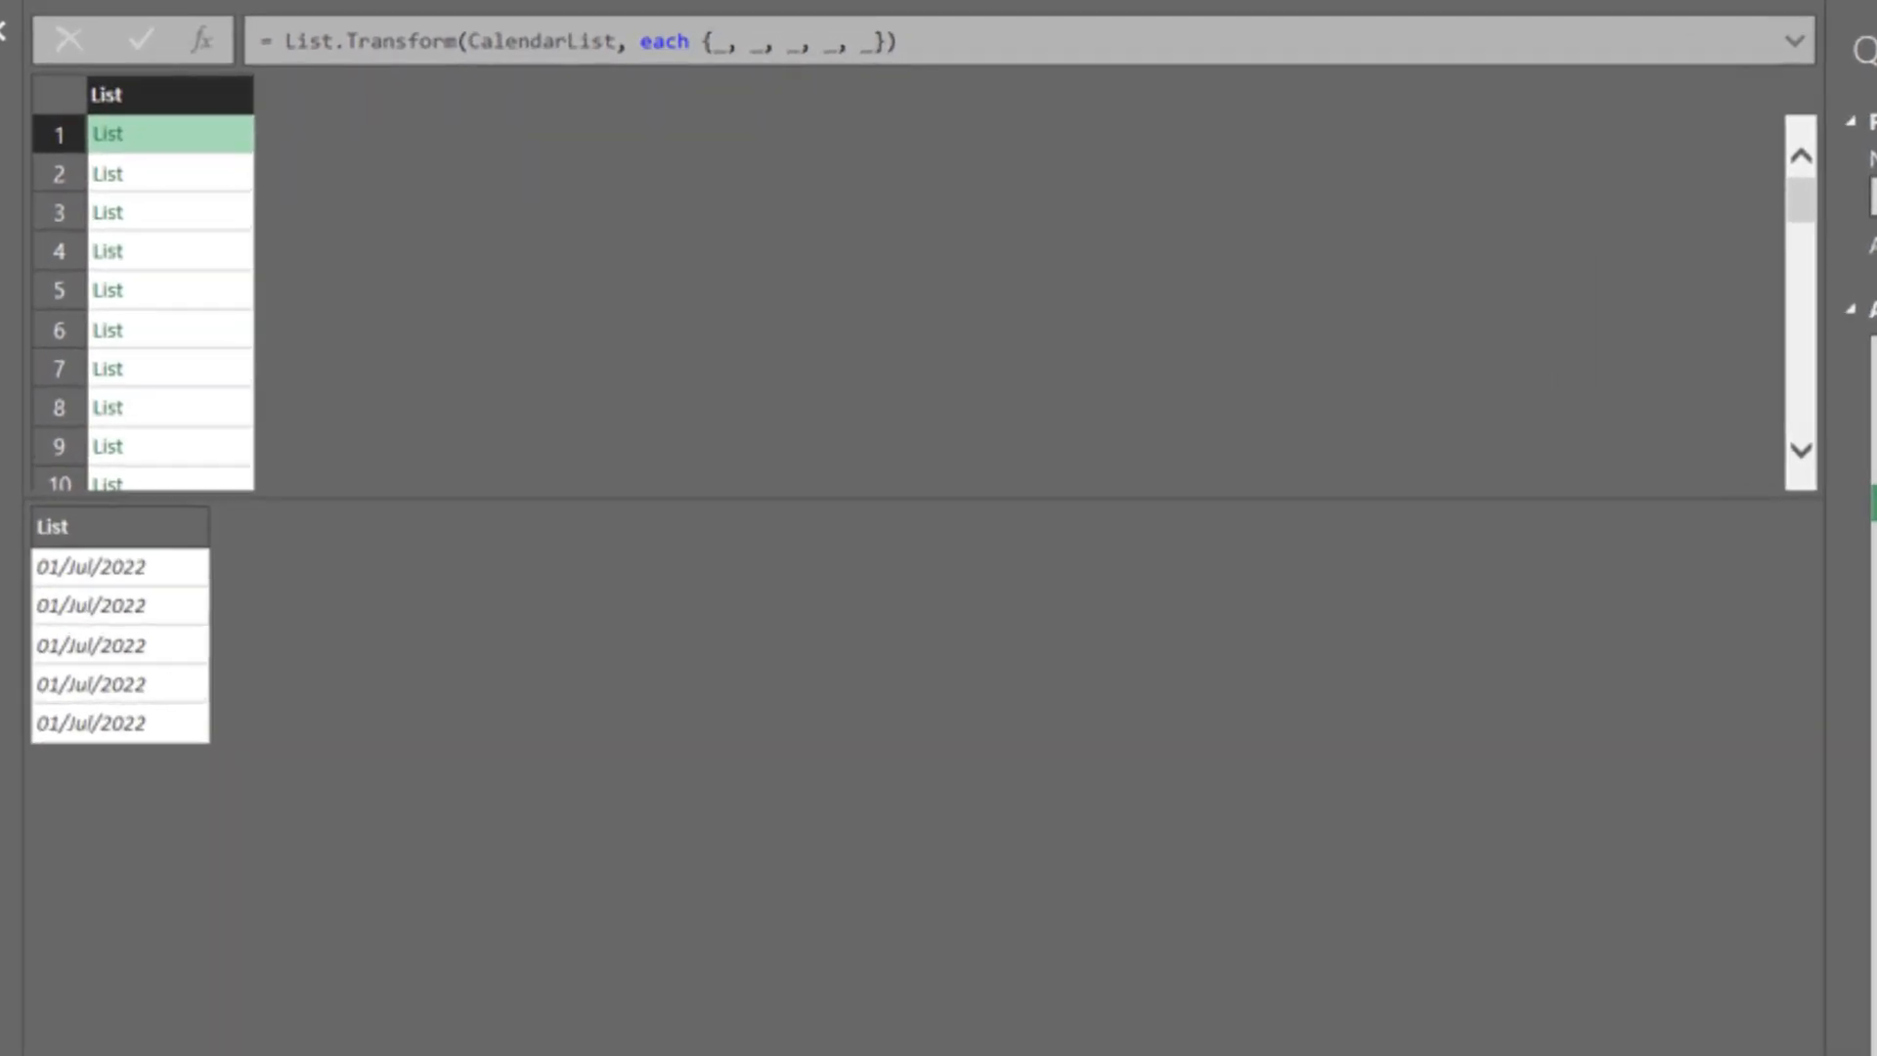
{"action": "left_click", "coordinate": [762, 42]}
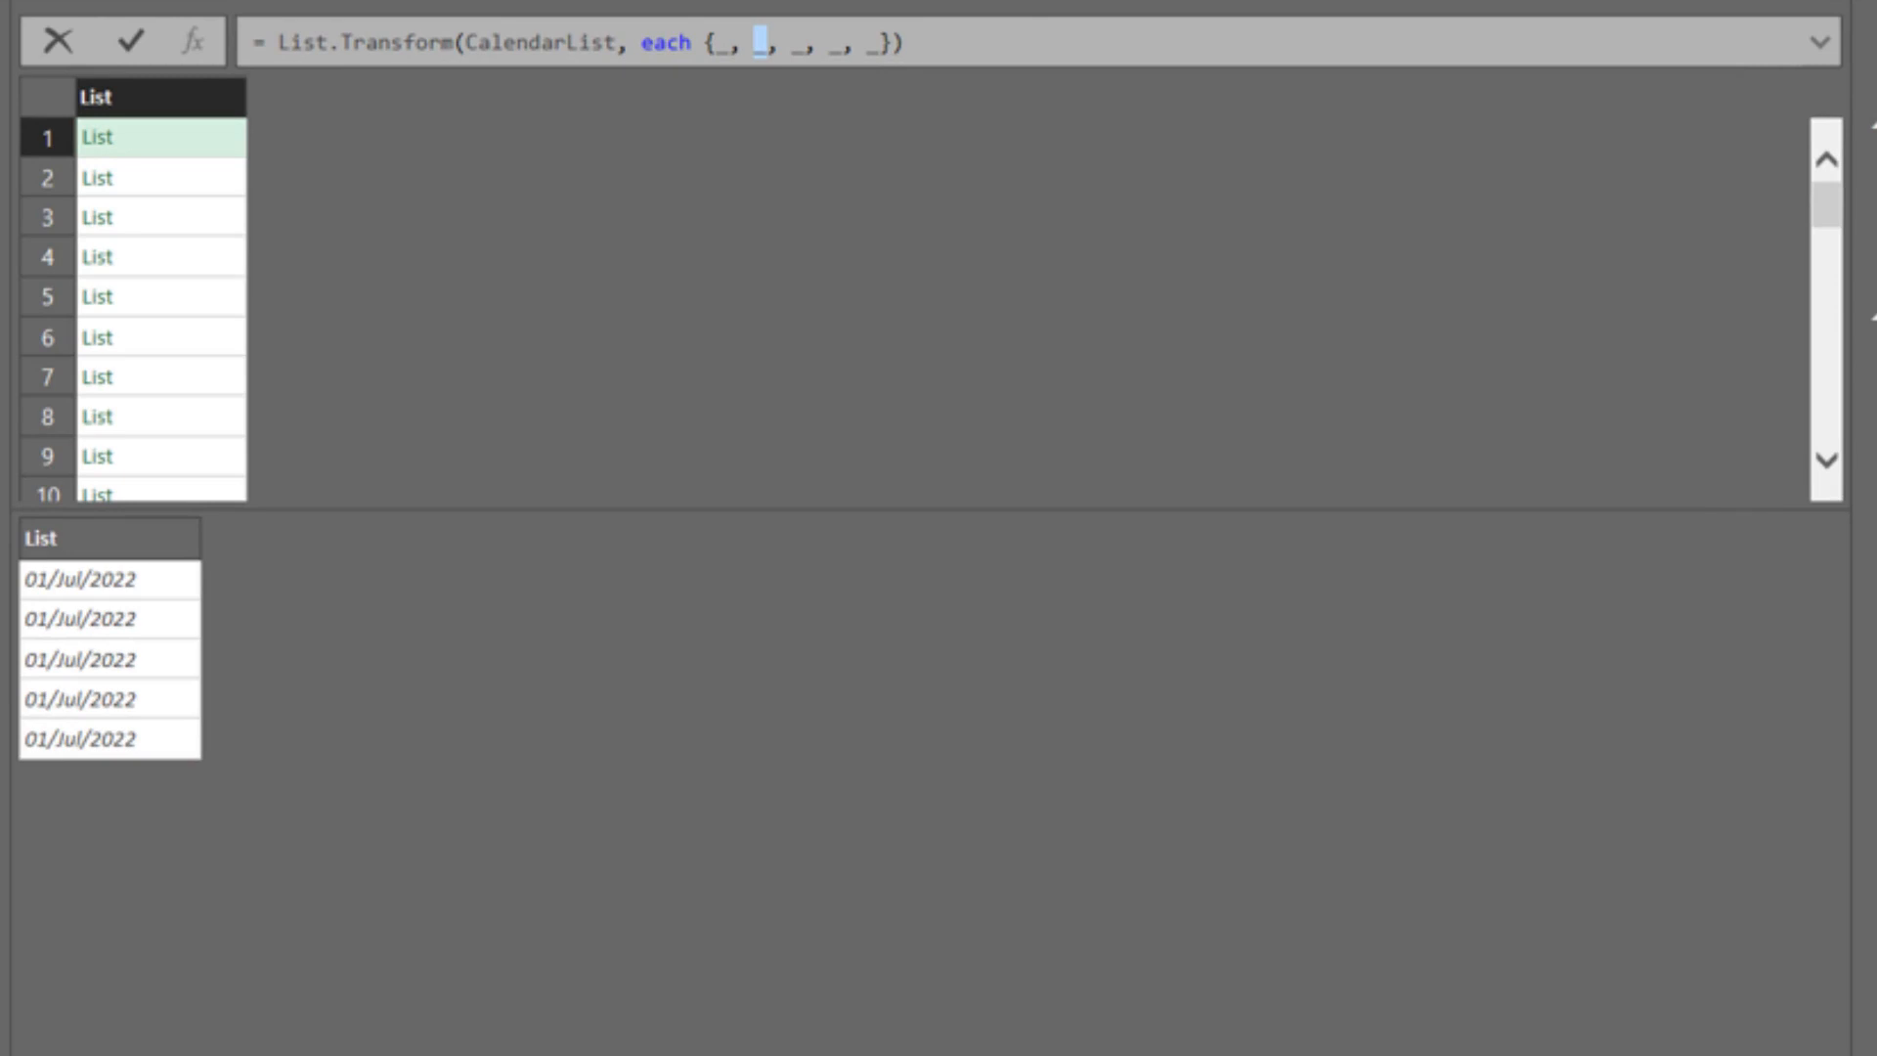
{"action": "type", "text": "Date.Year(_)"}
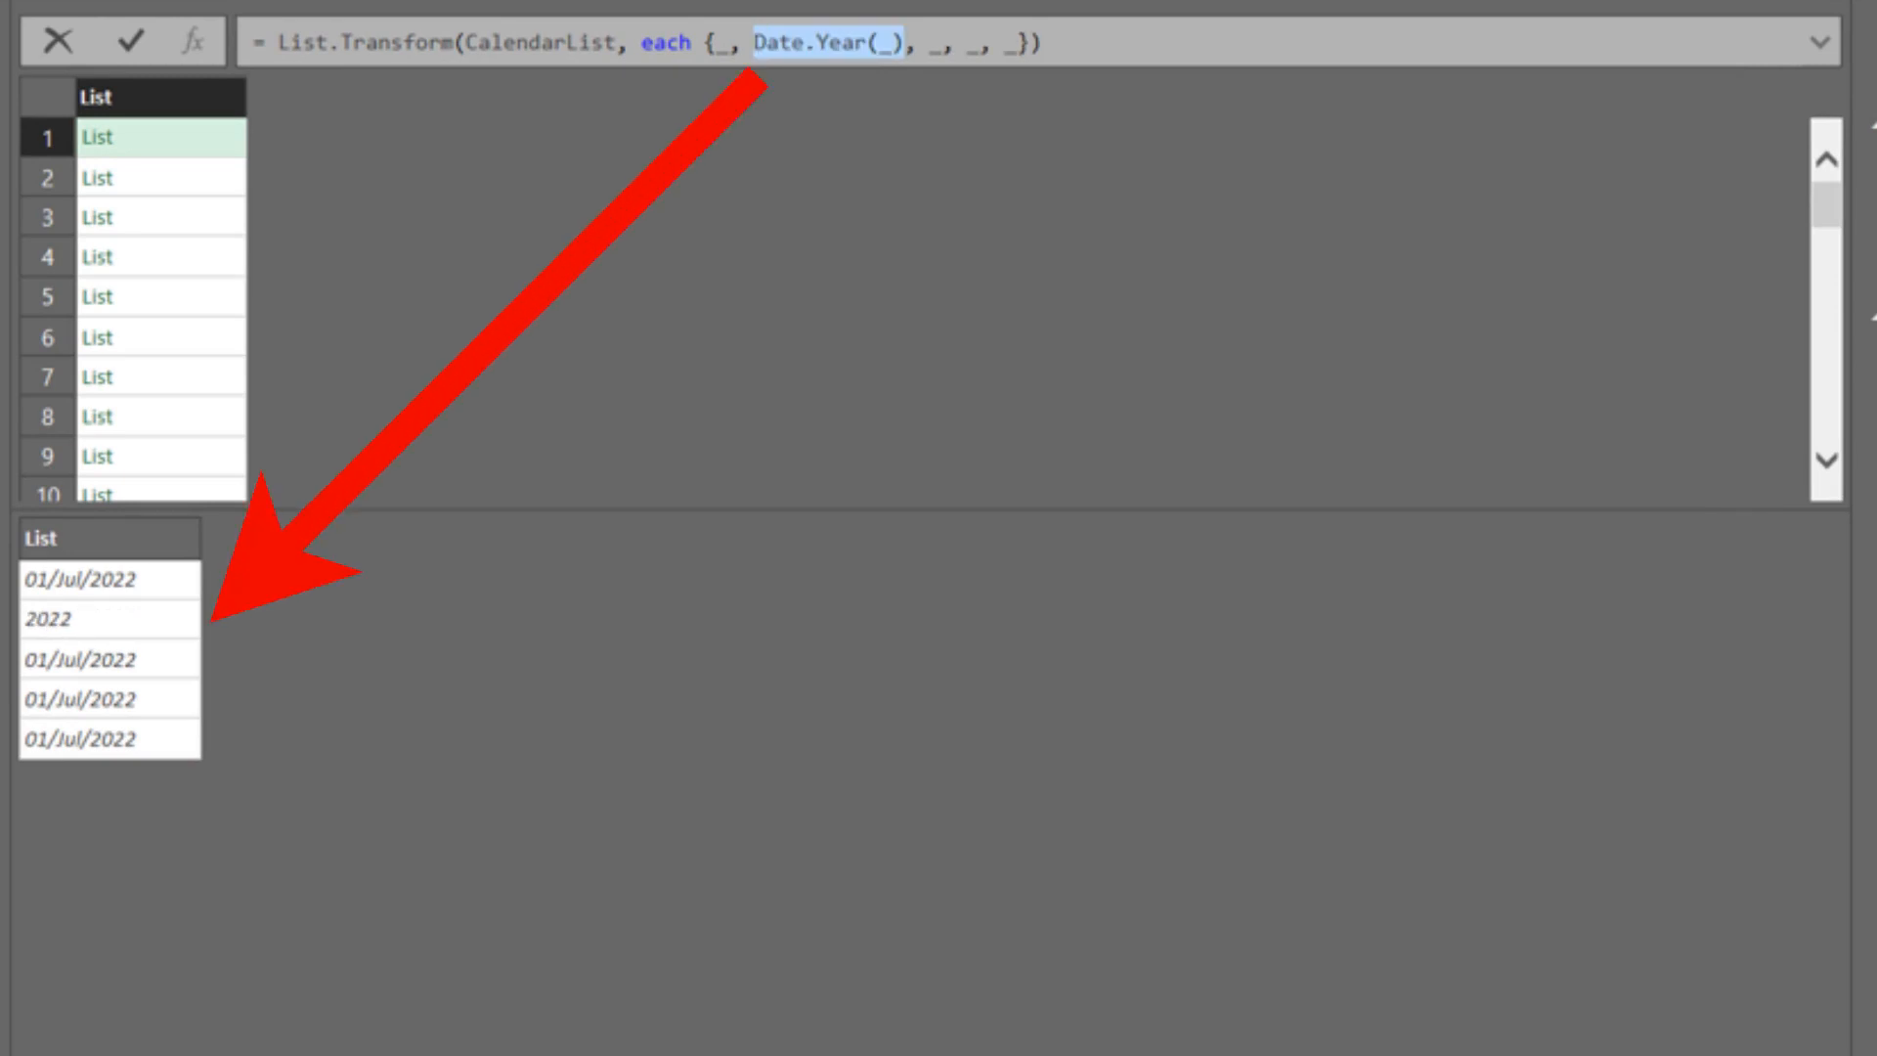
{"action": "type", "text": "Date.Month(_)"}
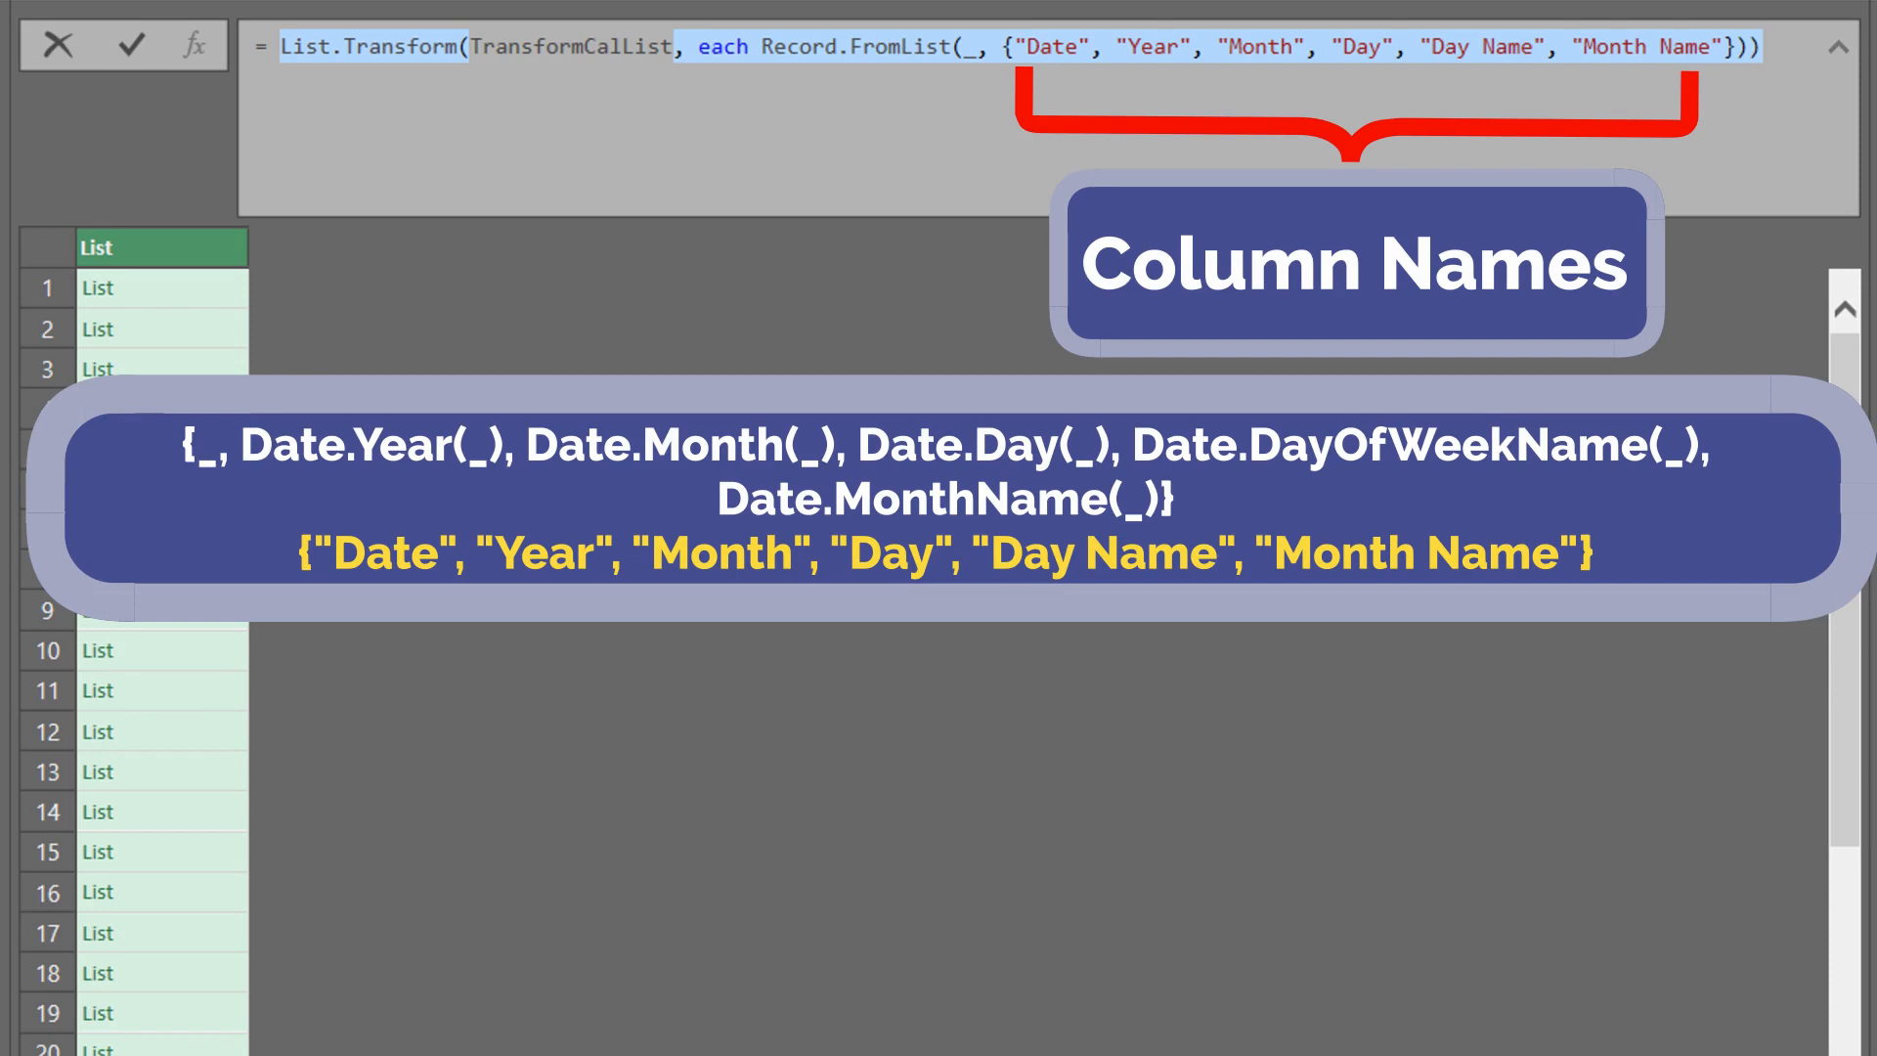
Step: Commit the Record.FromList step and preview the first date's record fields
{"action": "left_click", "coordinate": [130, 46]}
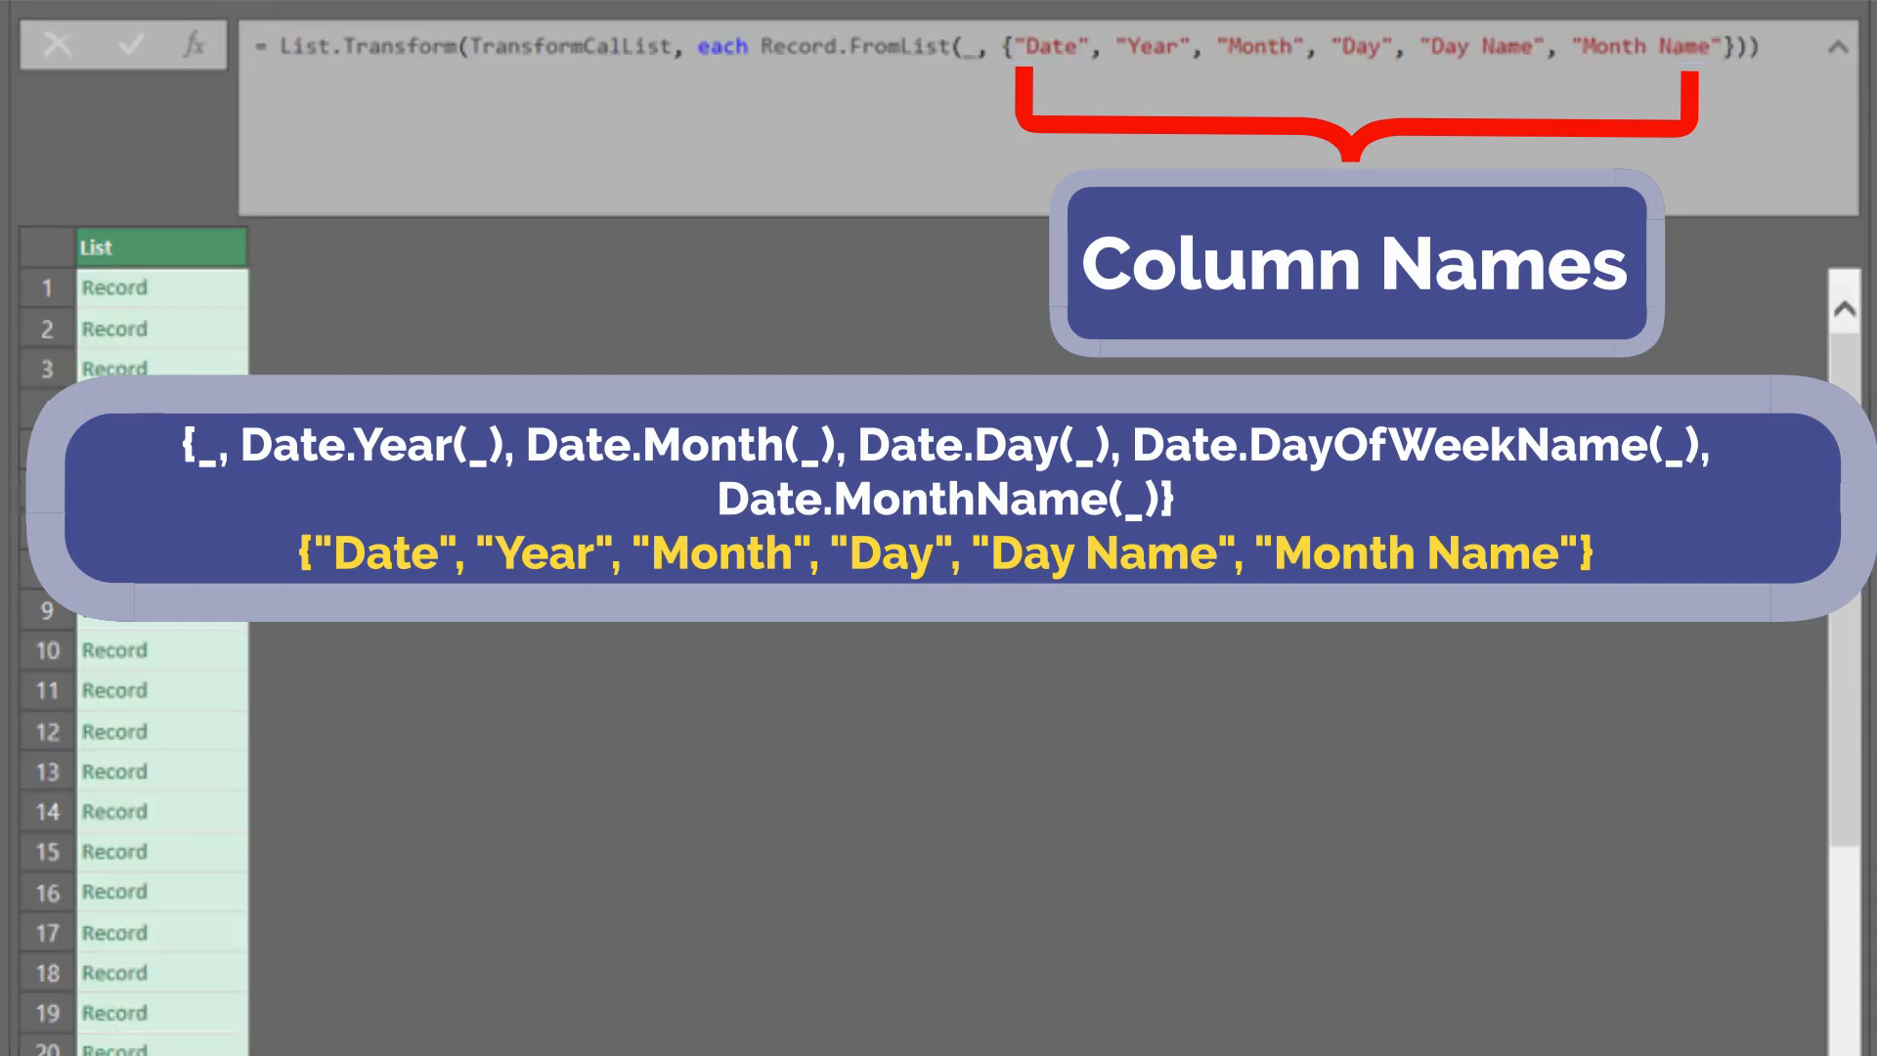
{"action": "left_click", "coordinate": [114, 288]}
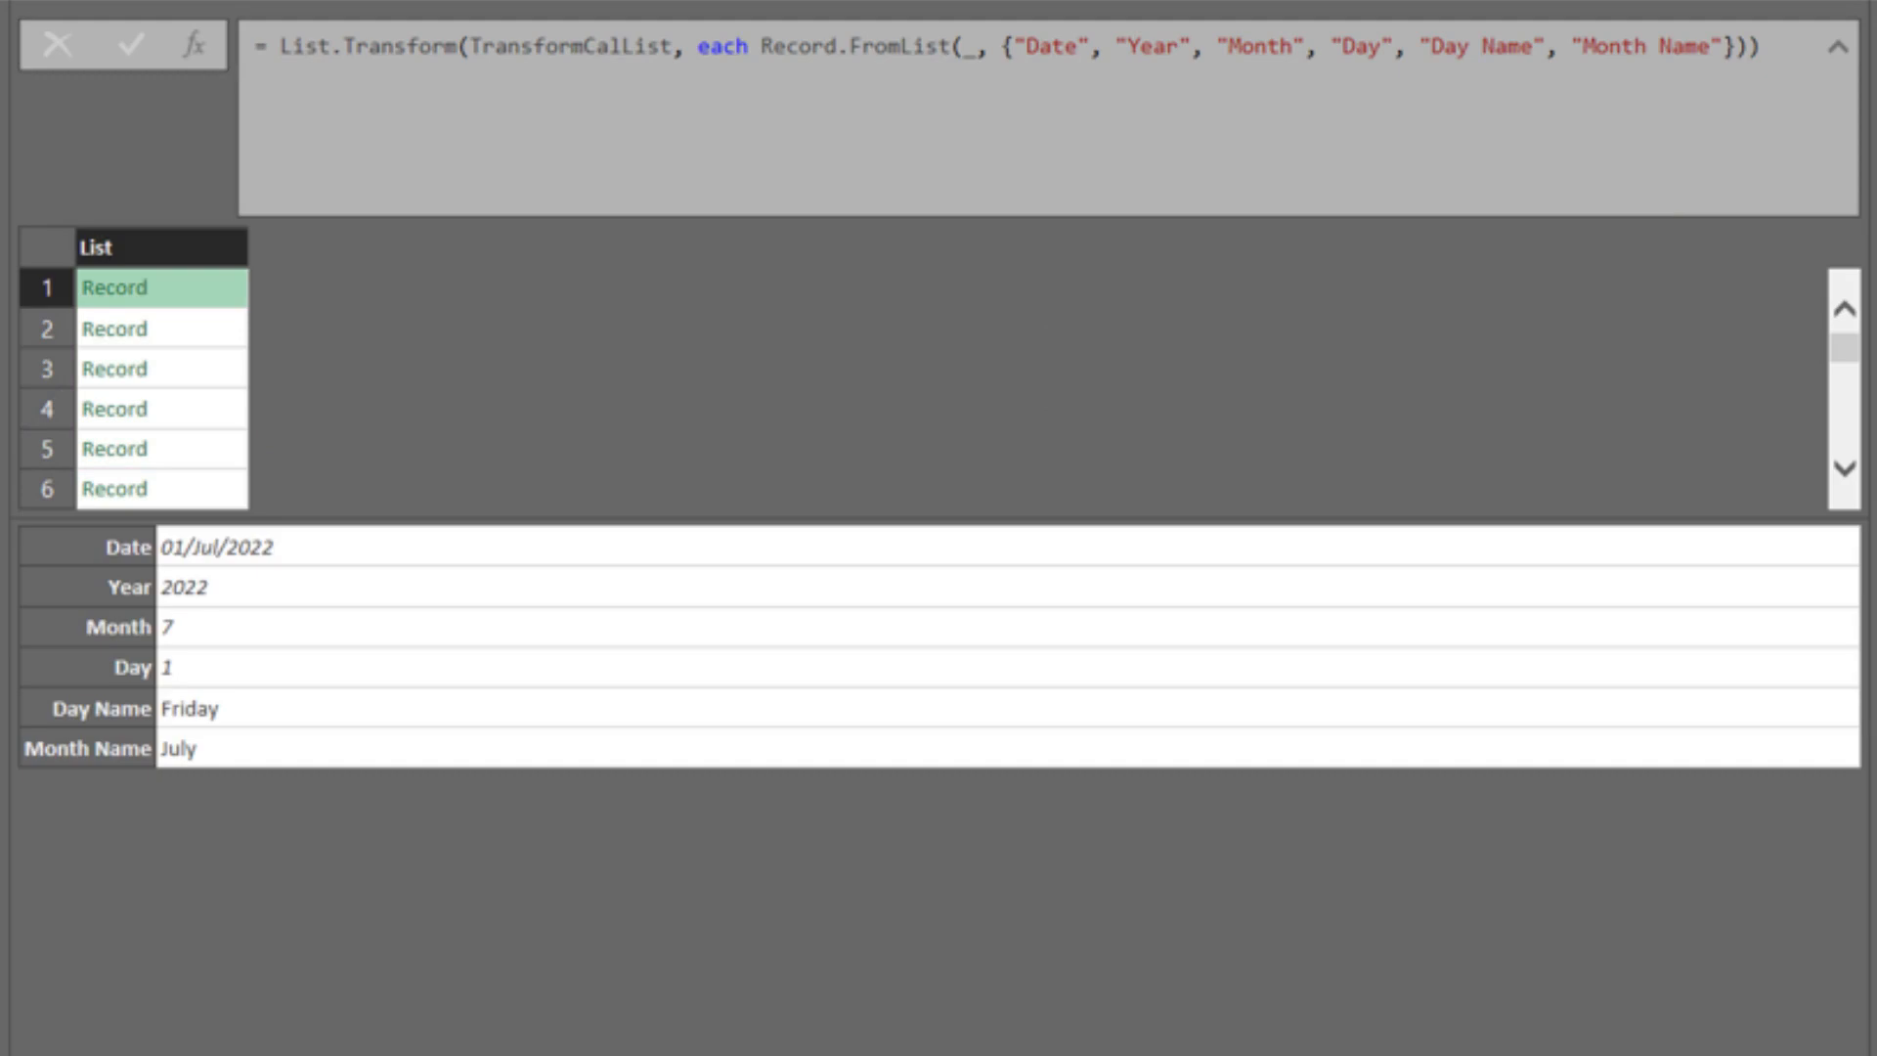